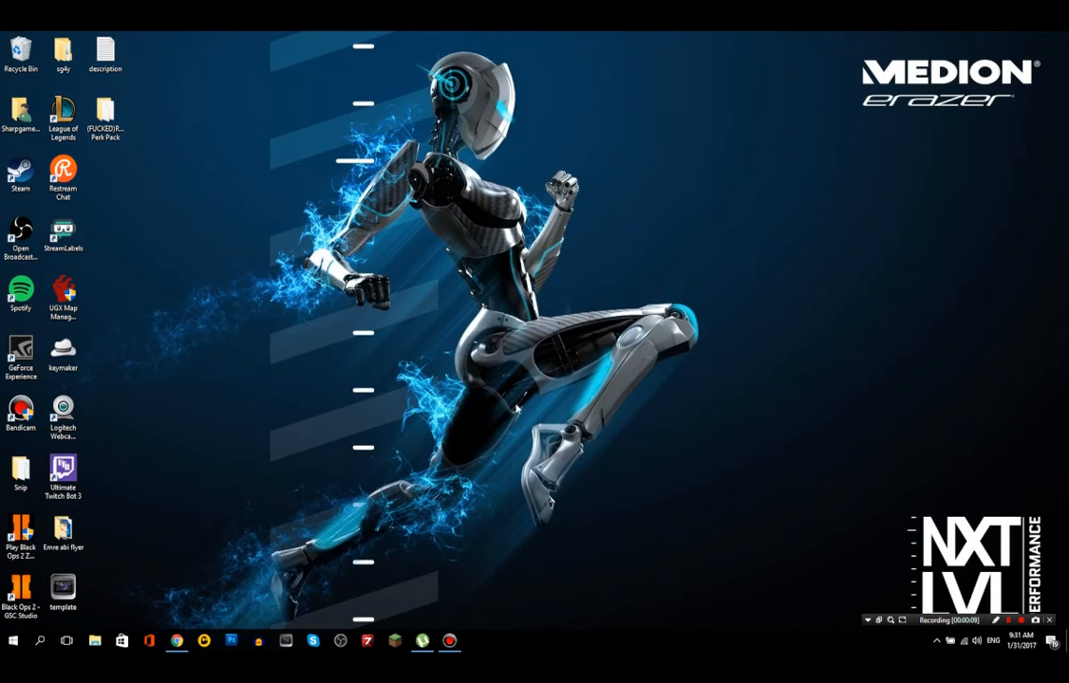
mouse_move(563, 465)
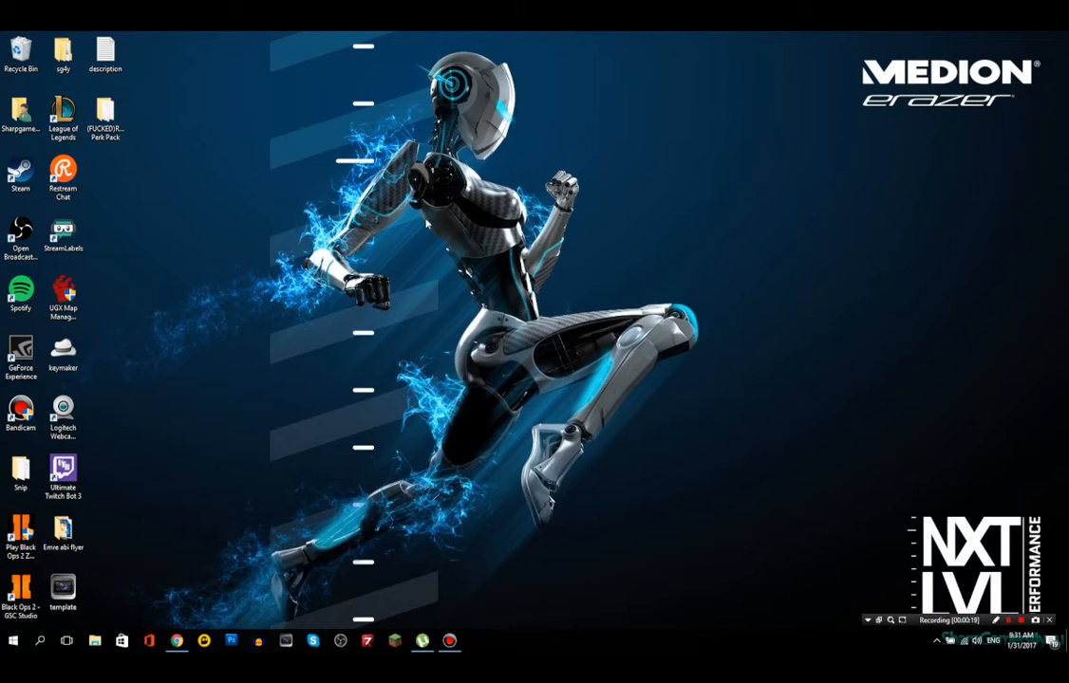
mouse_move(454, 475)
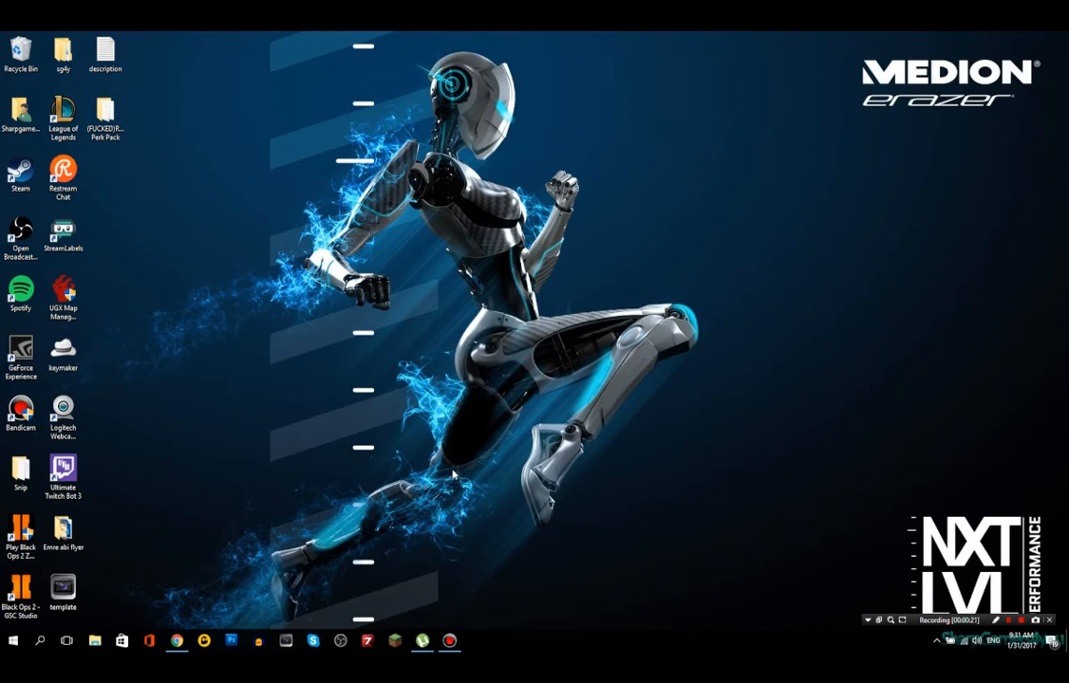
mouse_move(433, 452)
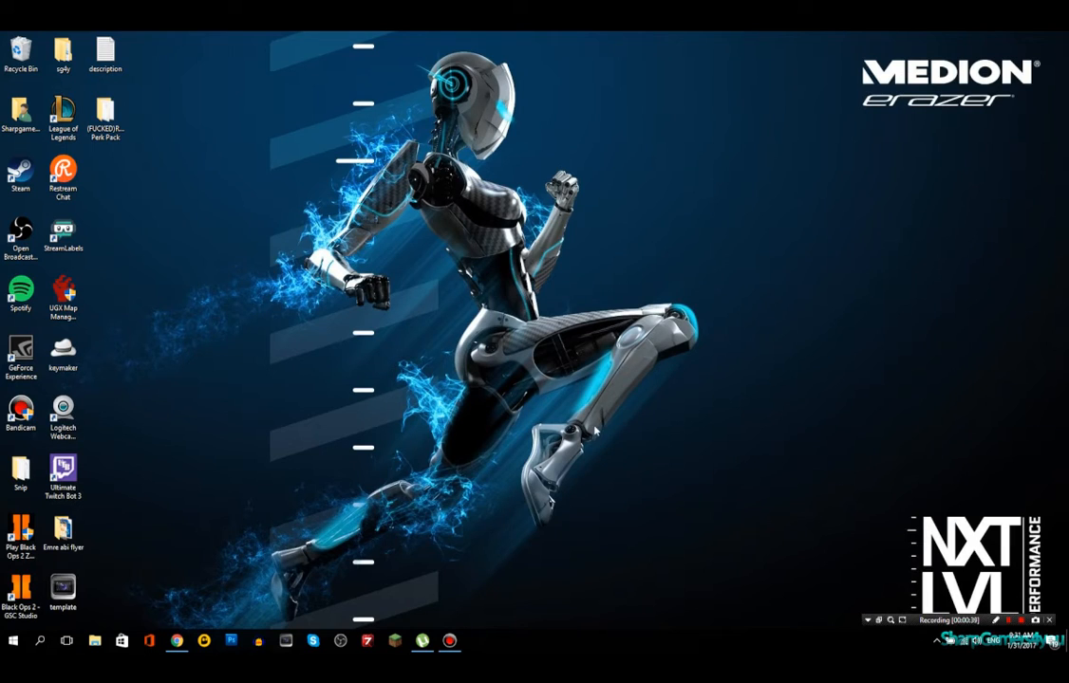
mouse_move(667, 390)
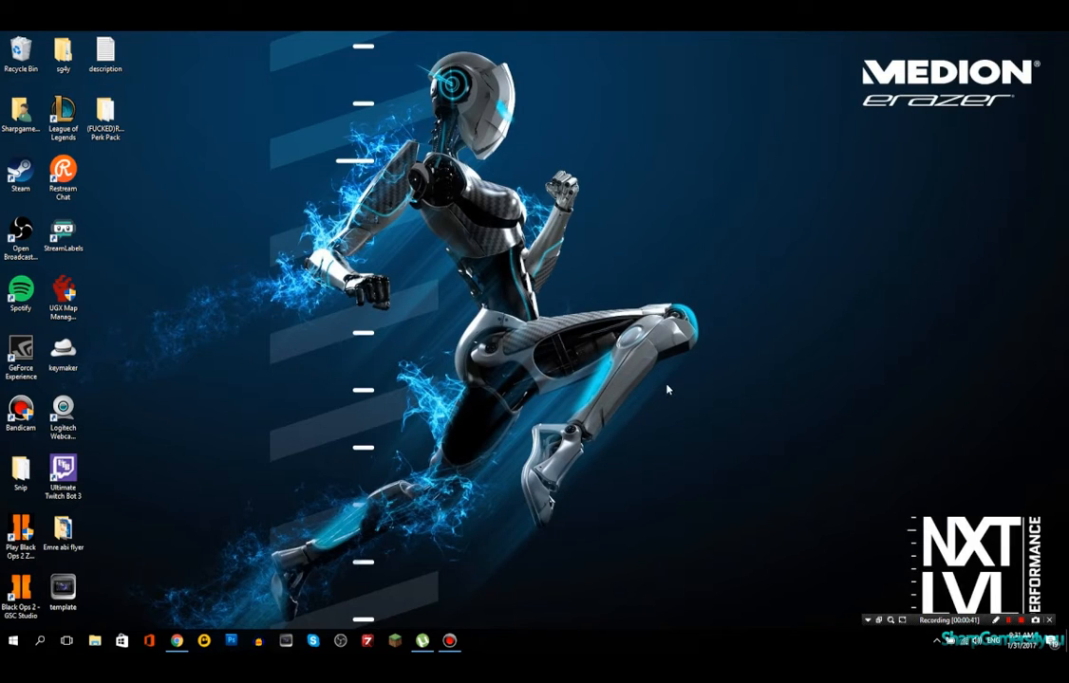
mouse_move(674, 440)
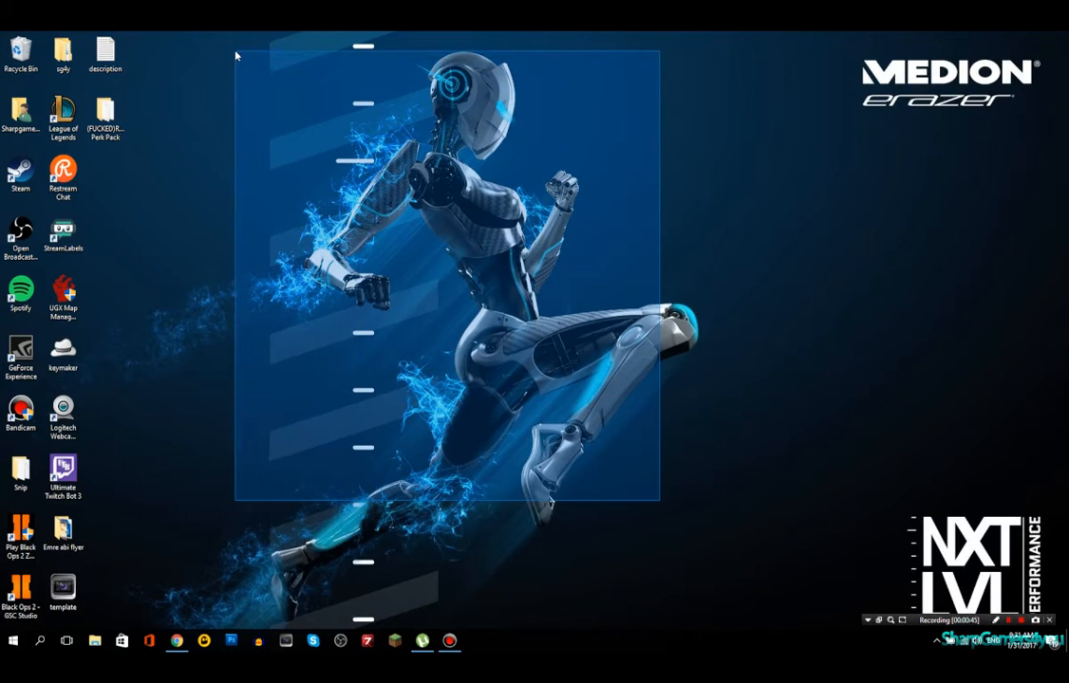
Search YouTube for 'how to mod black ops zombies pc' using the 'pc' suggestion
drag(660, 501, 710, 529)
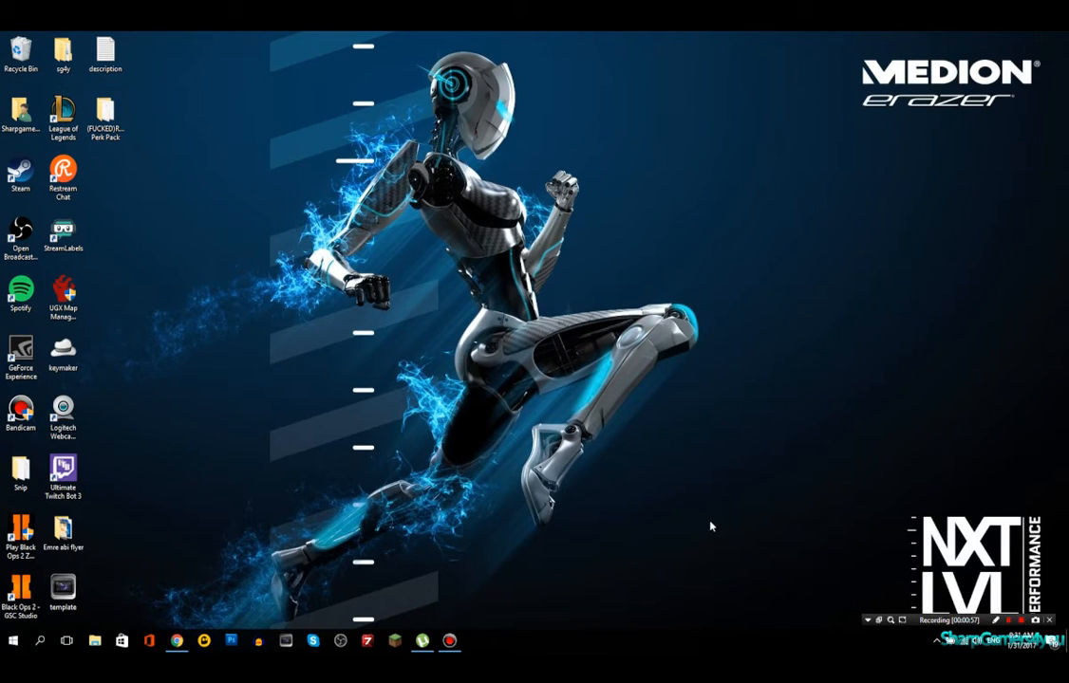
mouse_move(669, 532)
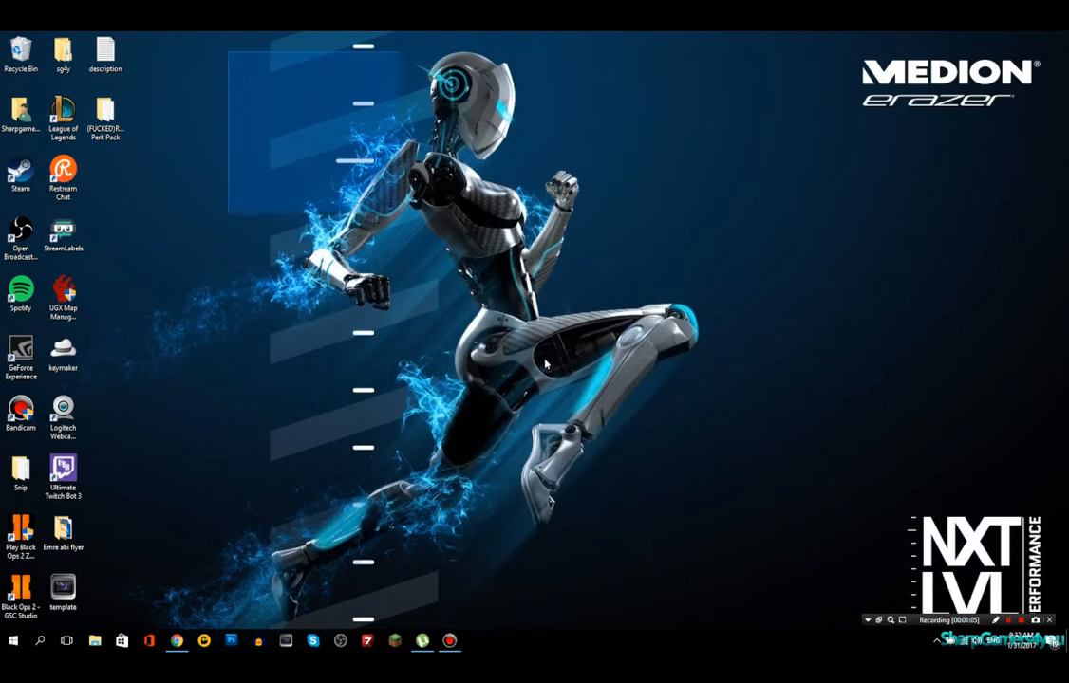
mouse_move(716, 553)
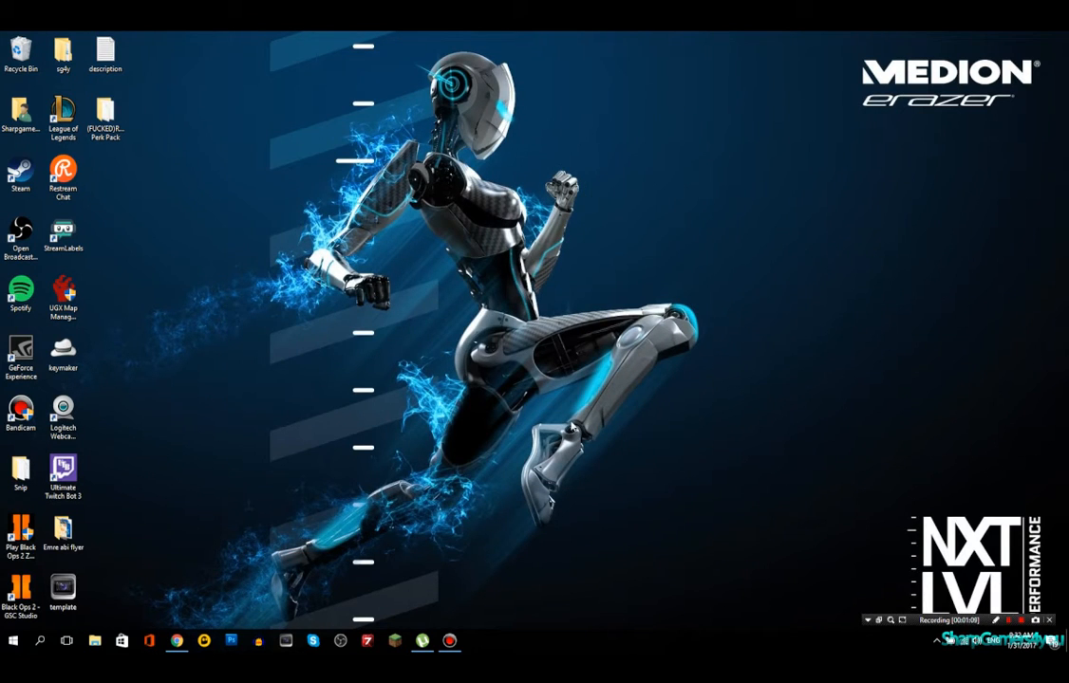
mouse_move(462, 489)
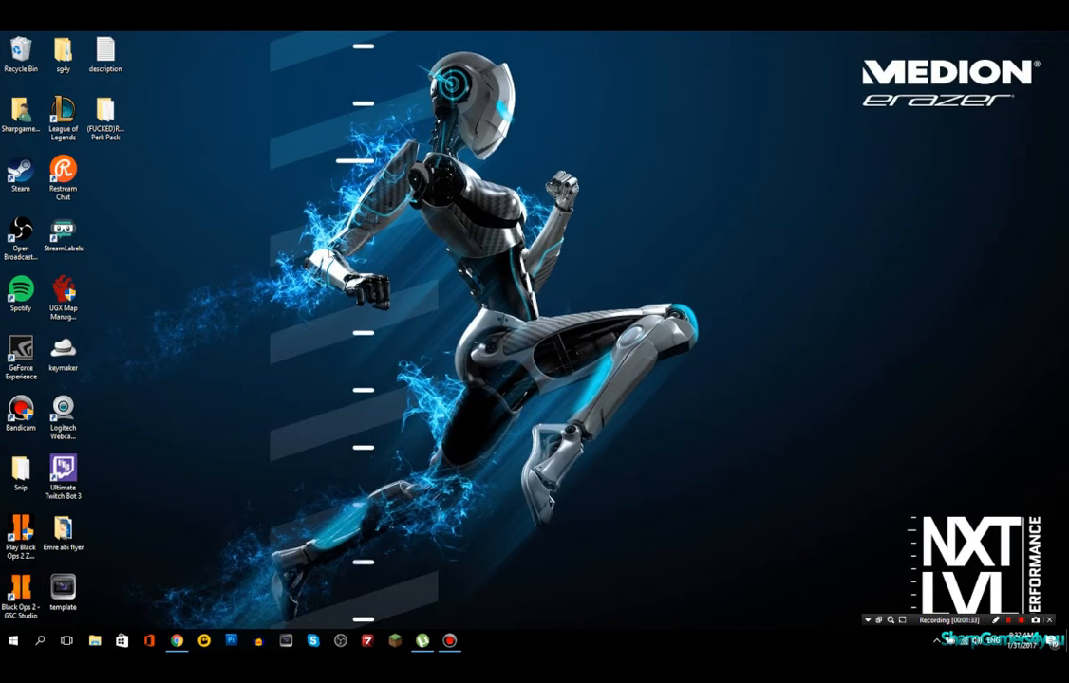
mouse_move(505, 376)
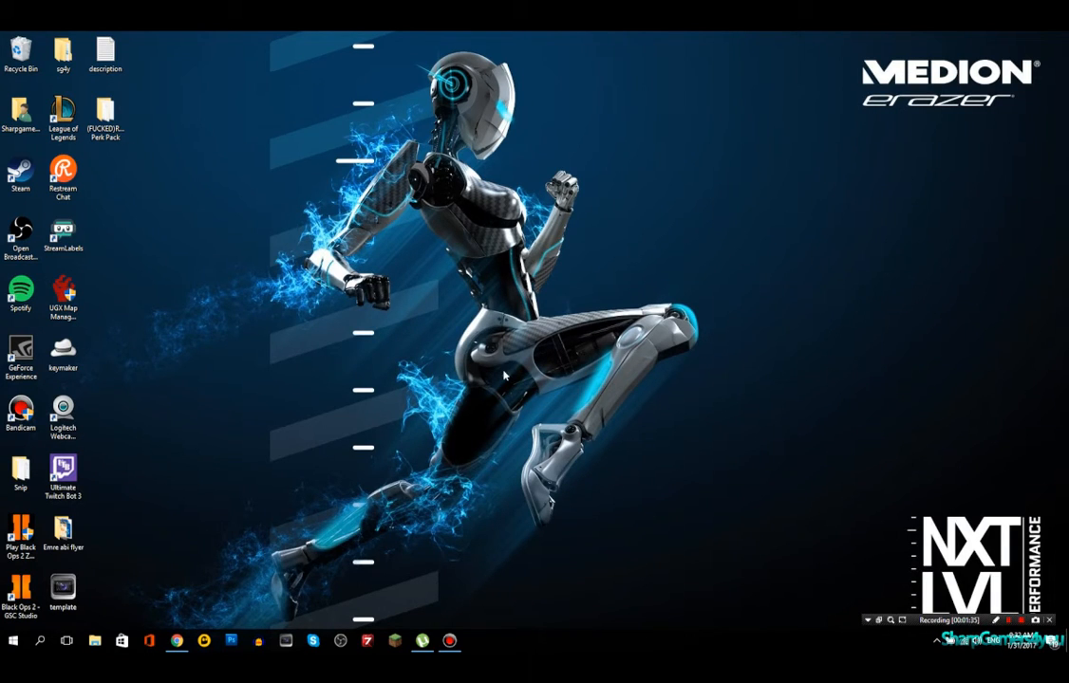
mouse_move(255, 107)
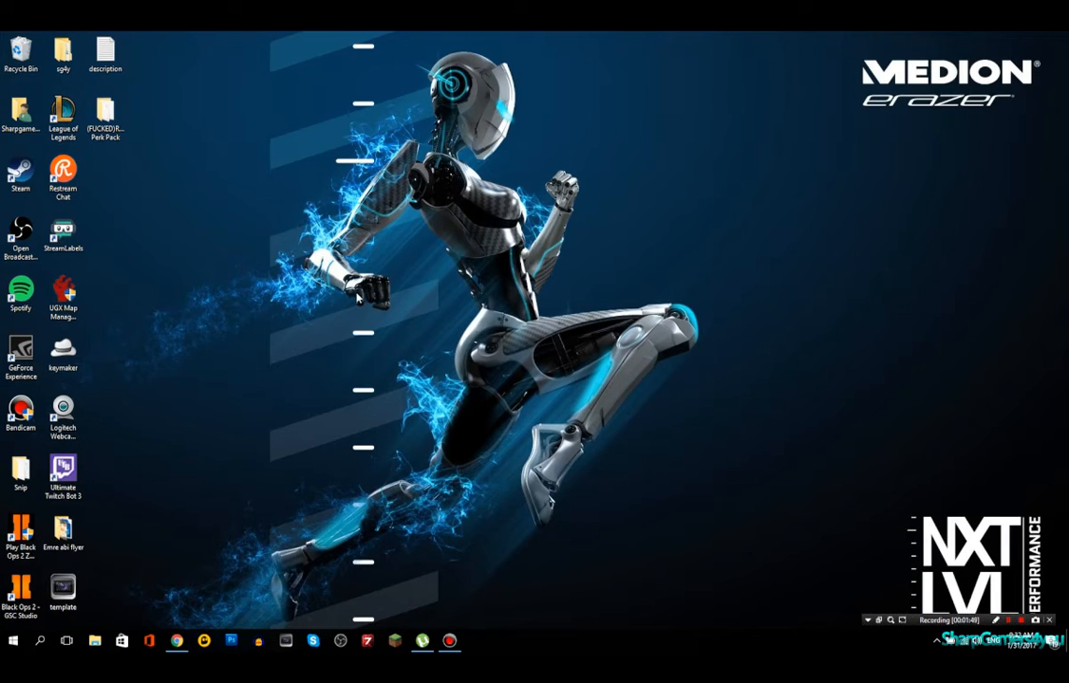
mouse_move(520, 325)
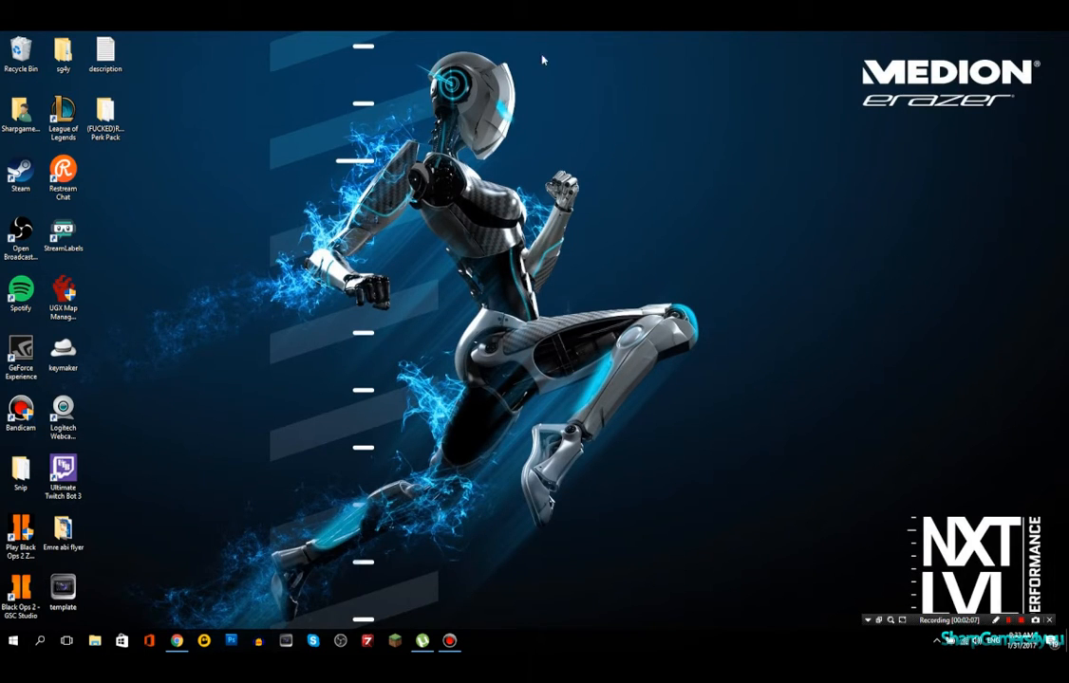
mouse_move(479, 324)
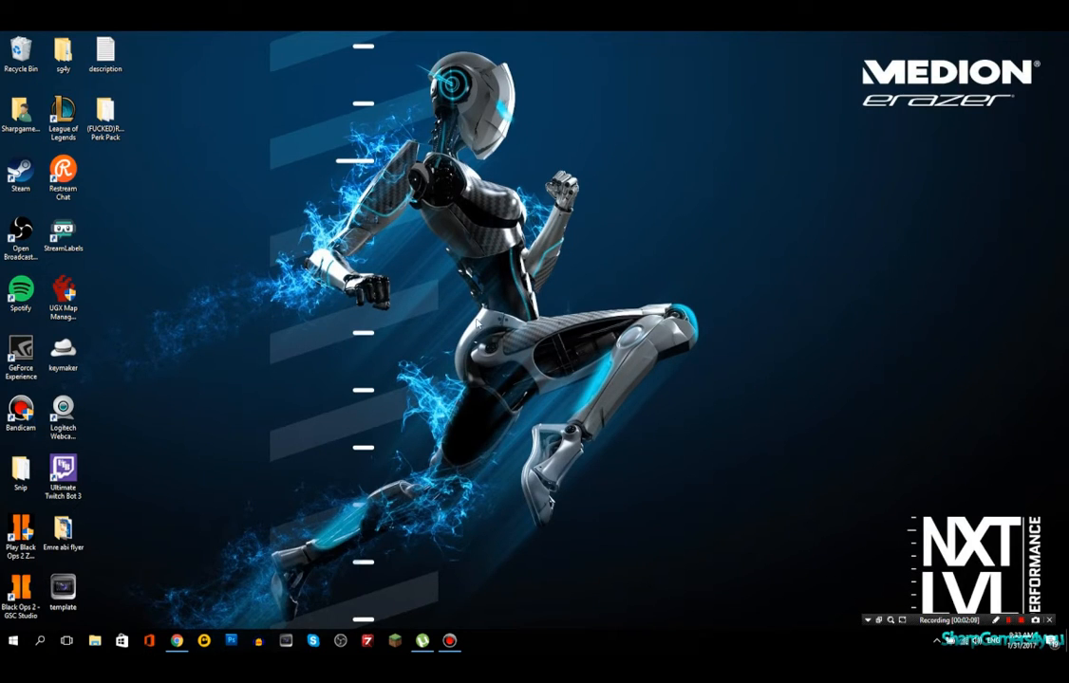
mouse_move(161, 619)
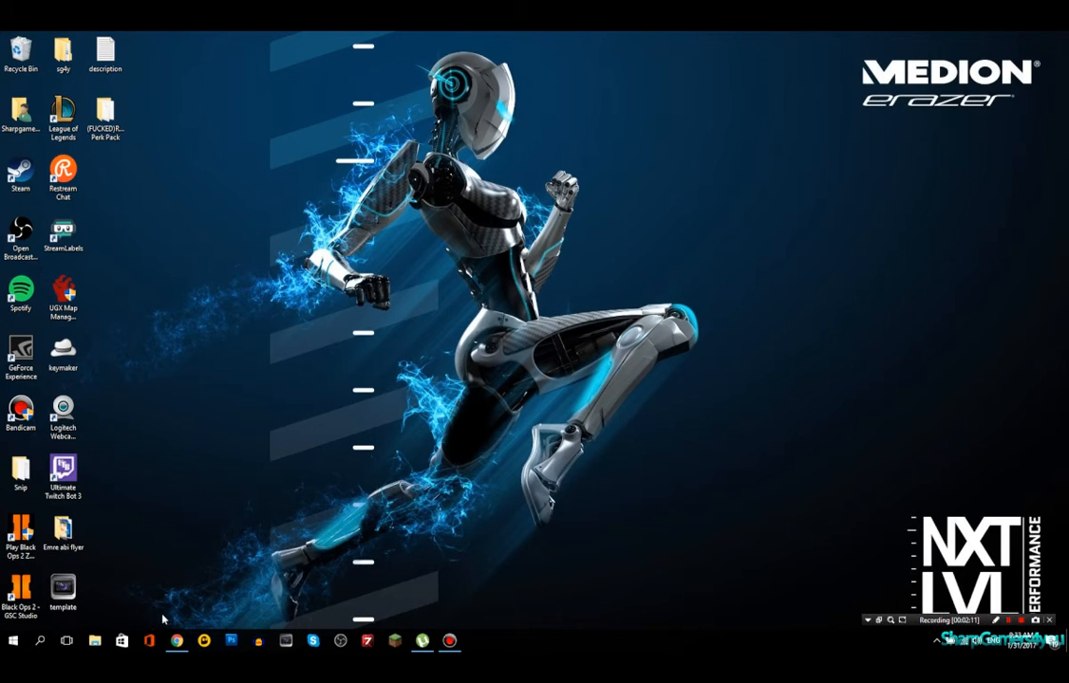
click(175, 641)
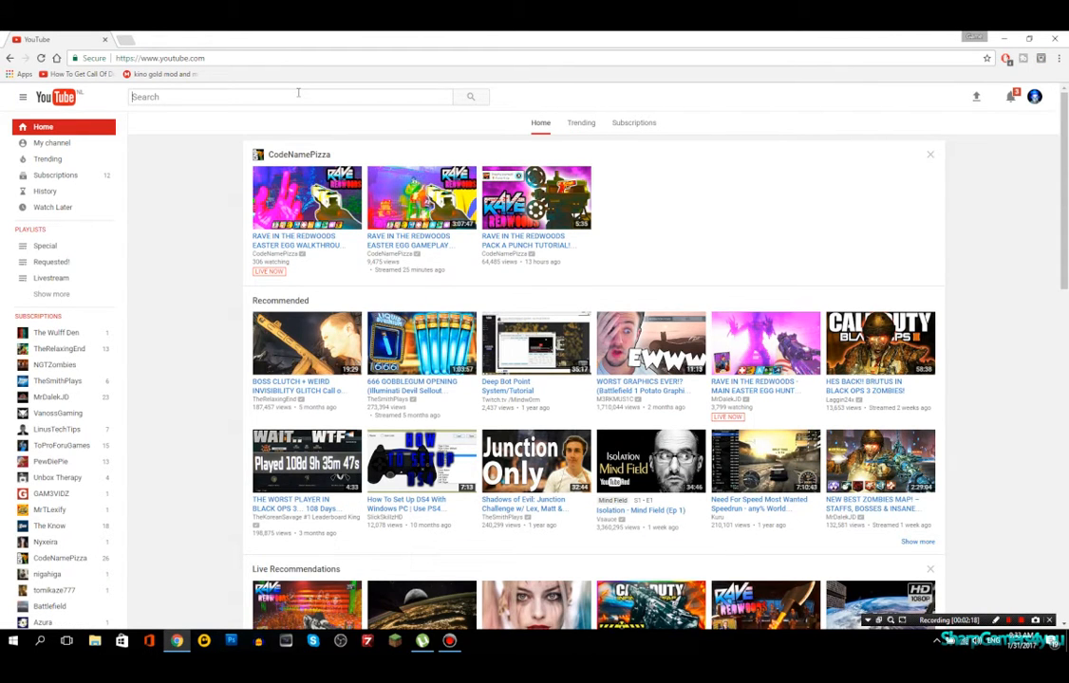
text(how to mod)
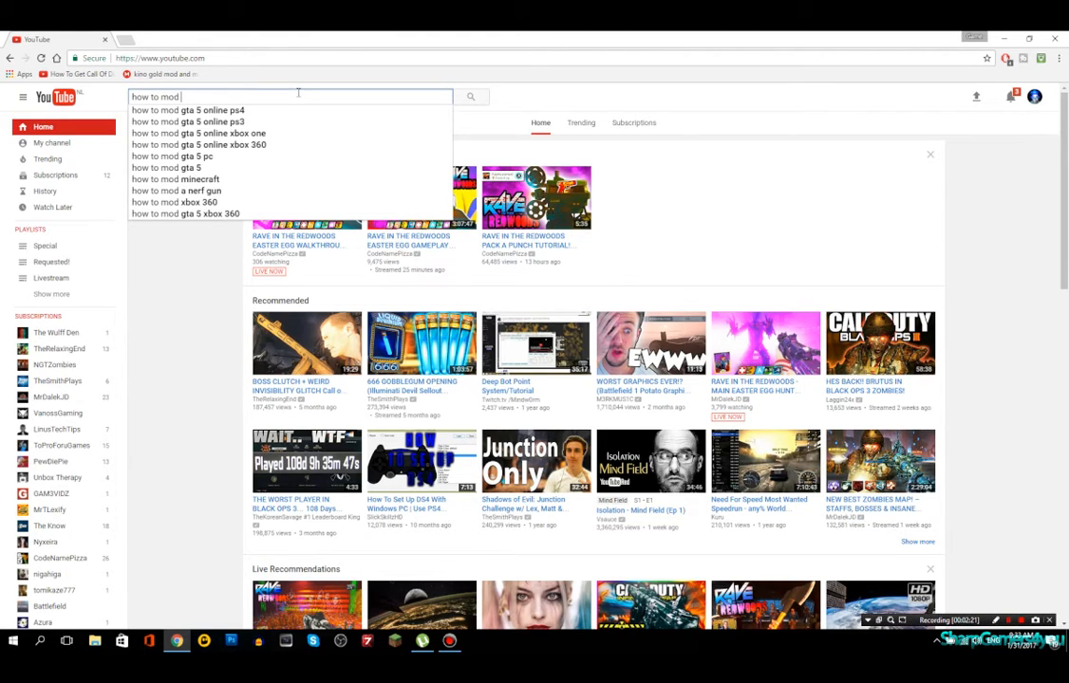
text(black ops zombi)
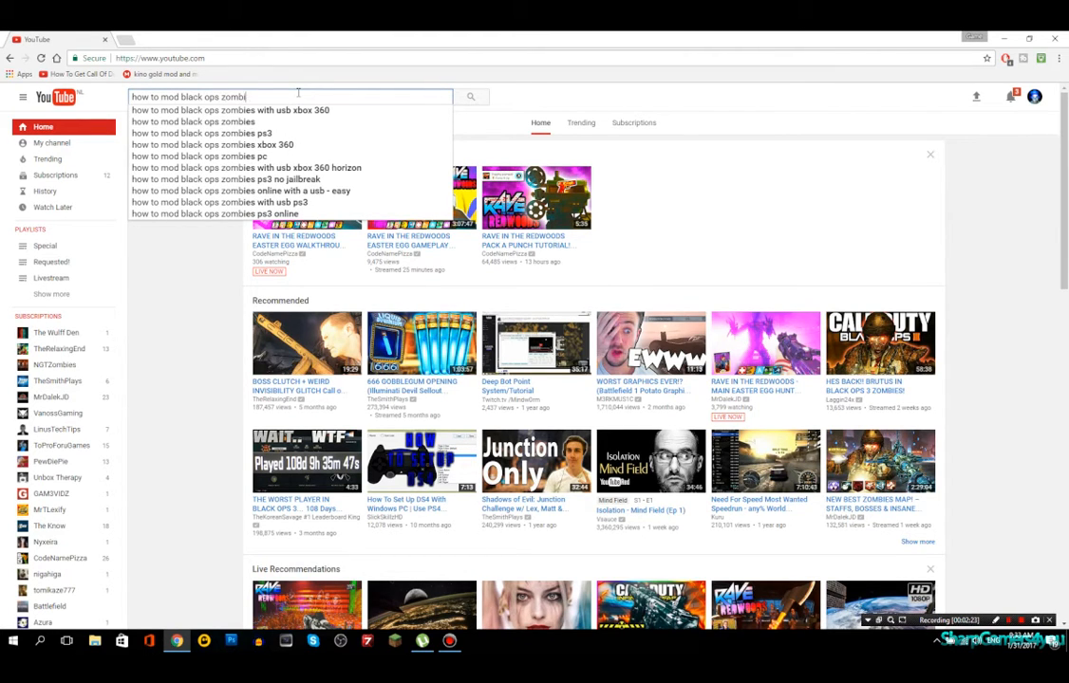
click(198, 156)
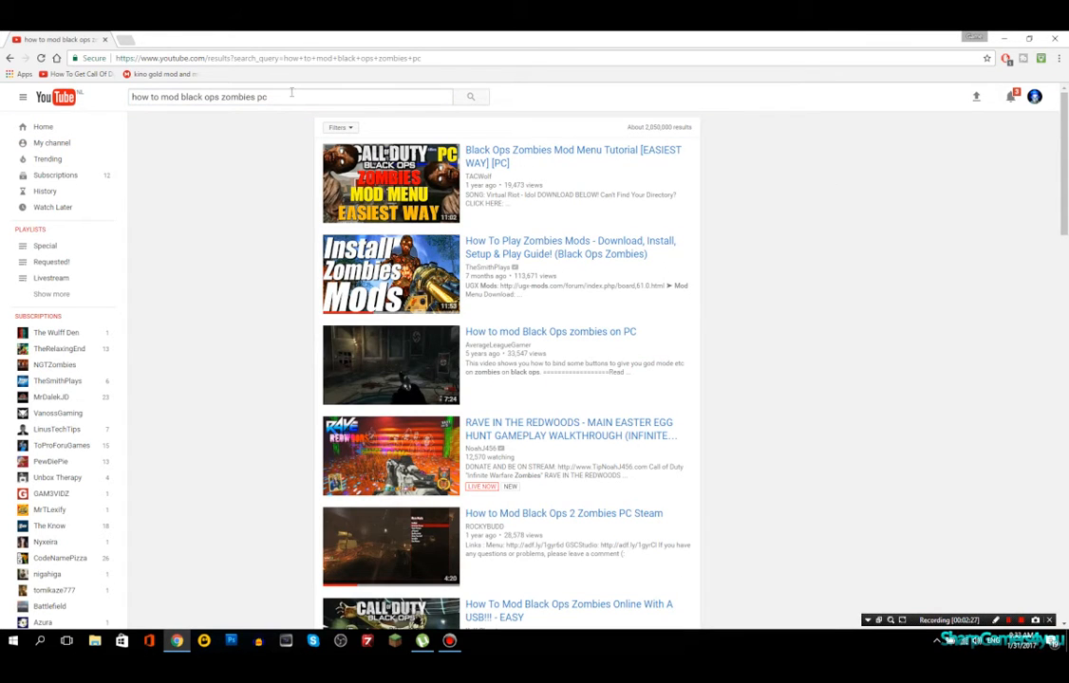
mouse_move(479, 156)
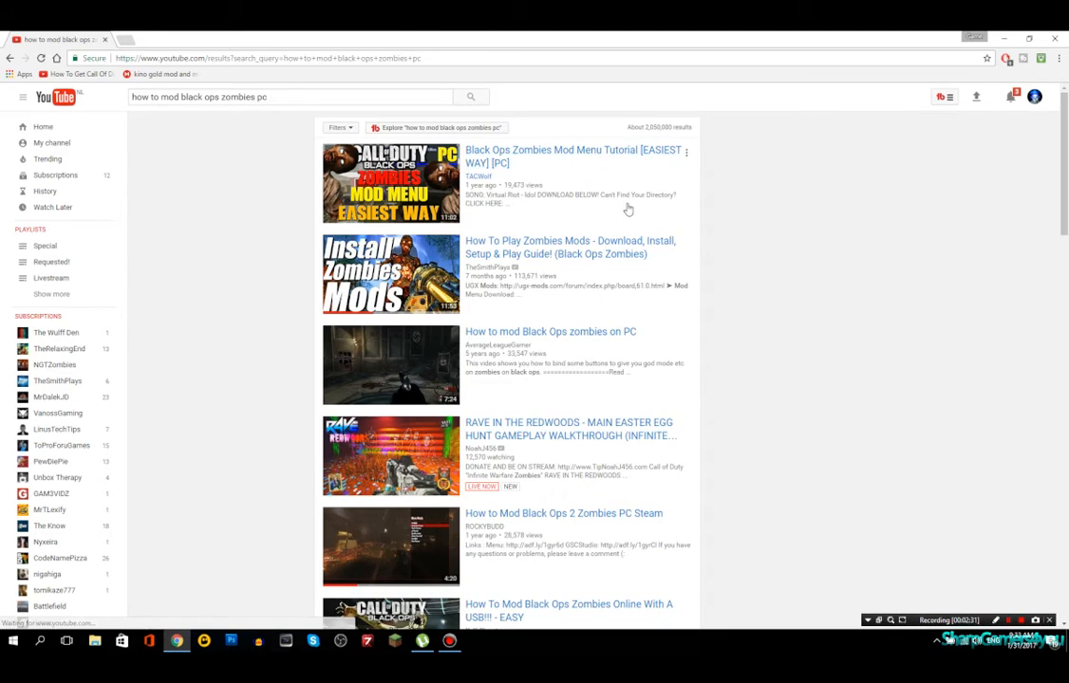
Scroll down through the Black Ops Zombies modding video results
scroll(down, 3)
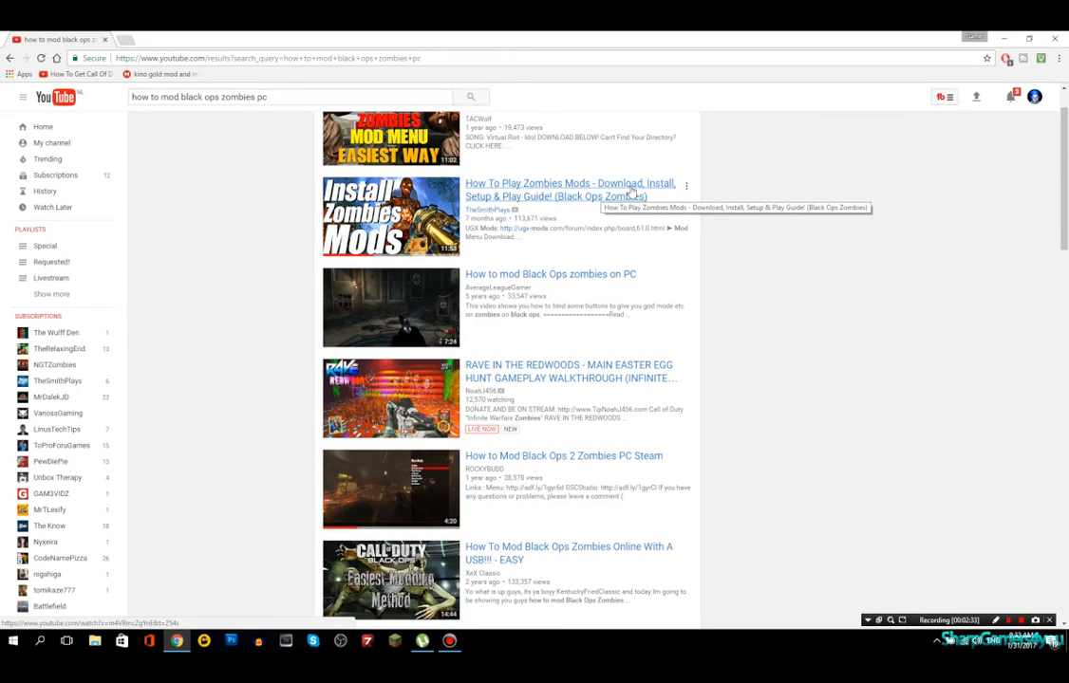
mouse_move(579, 200)
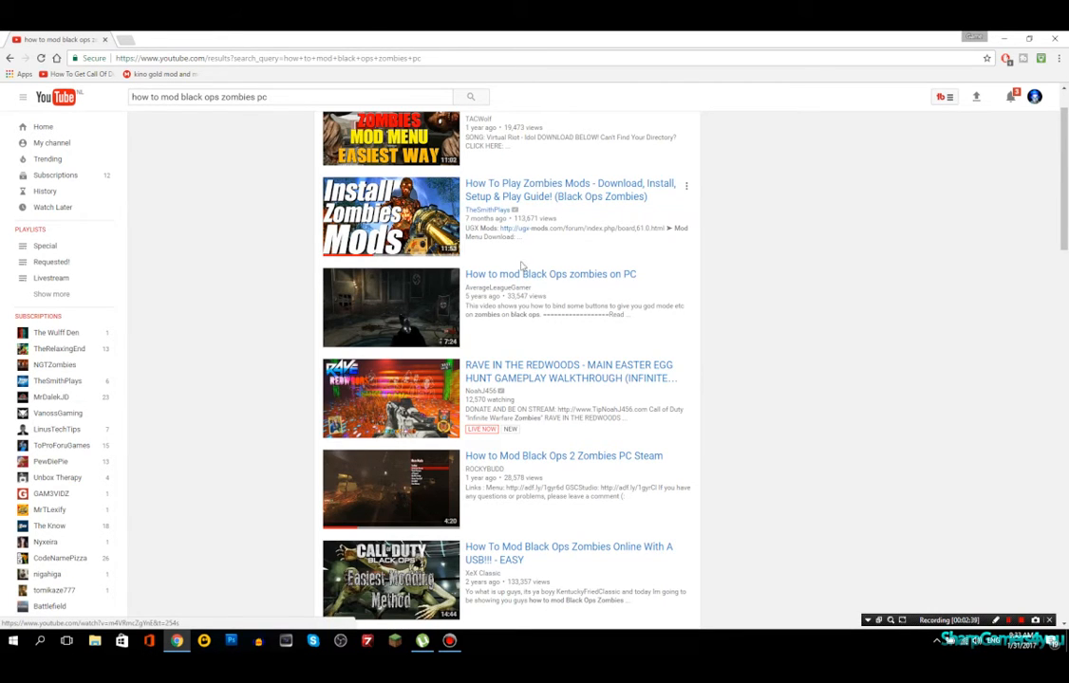
scroll(down, 3)
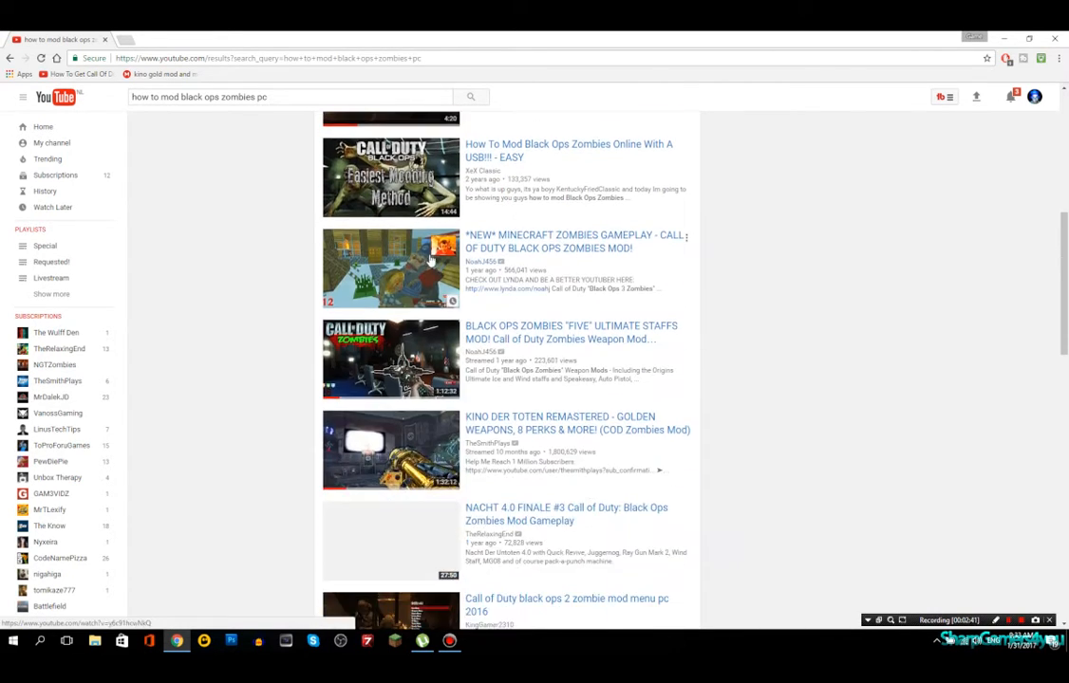
scroll(down, 3)
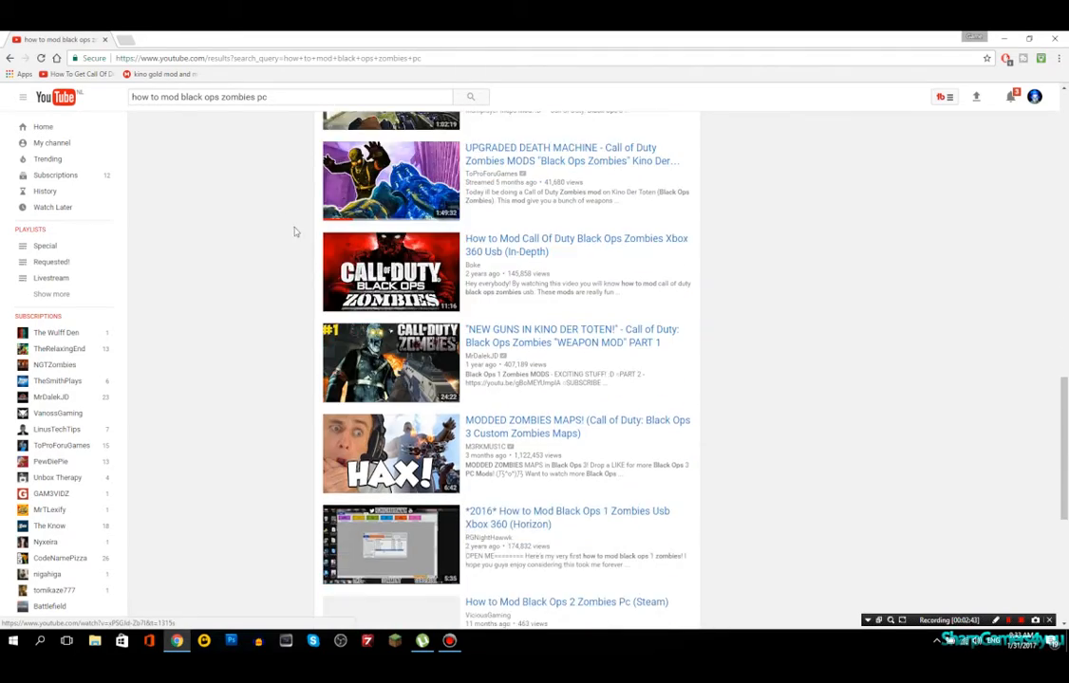
scroll(down, 3)
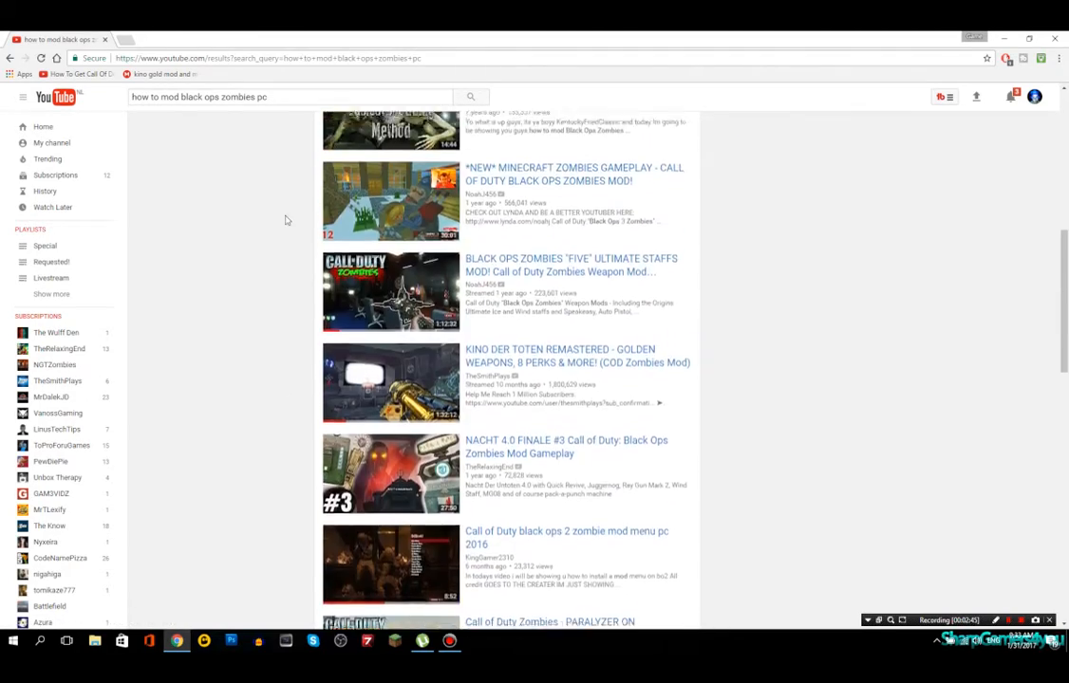
scroll(down, 3)
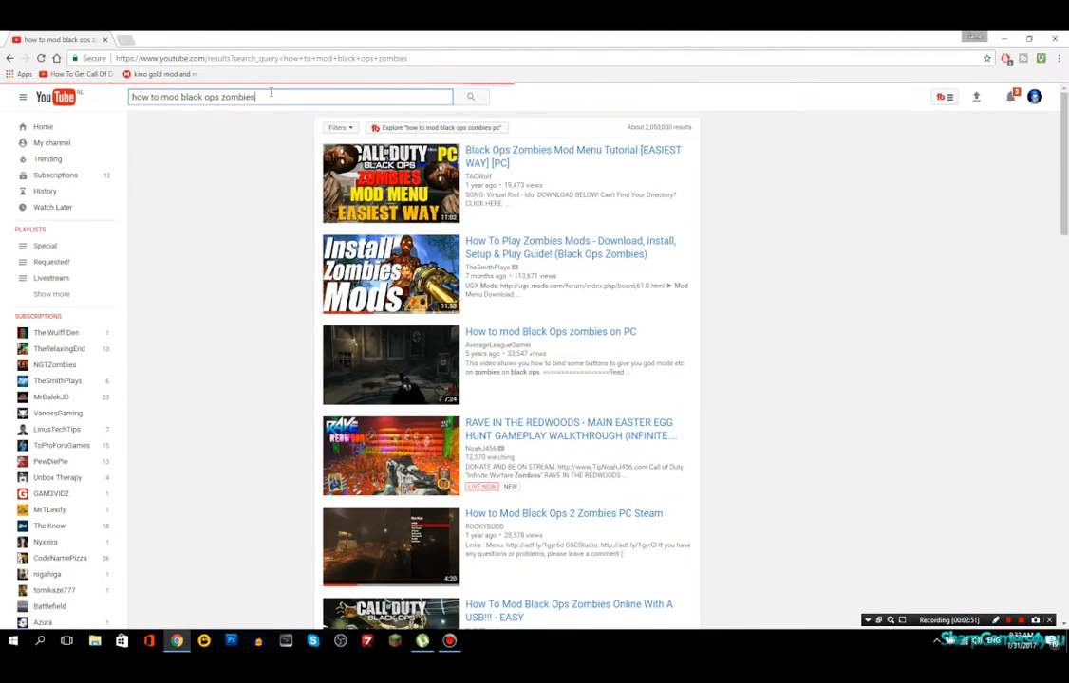
Run the broader 'how to mod black ops zombies' search
click(471, 96)
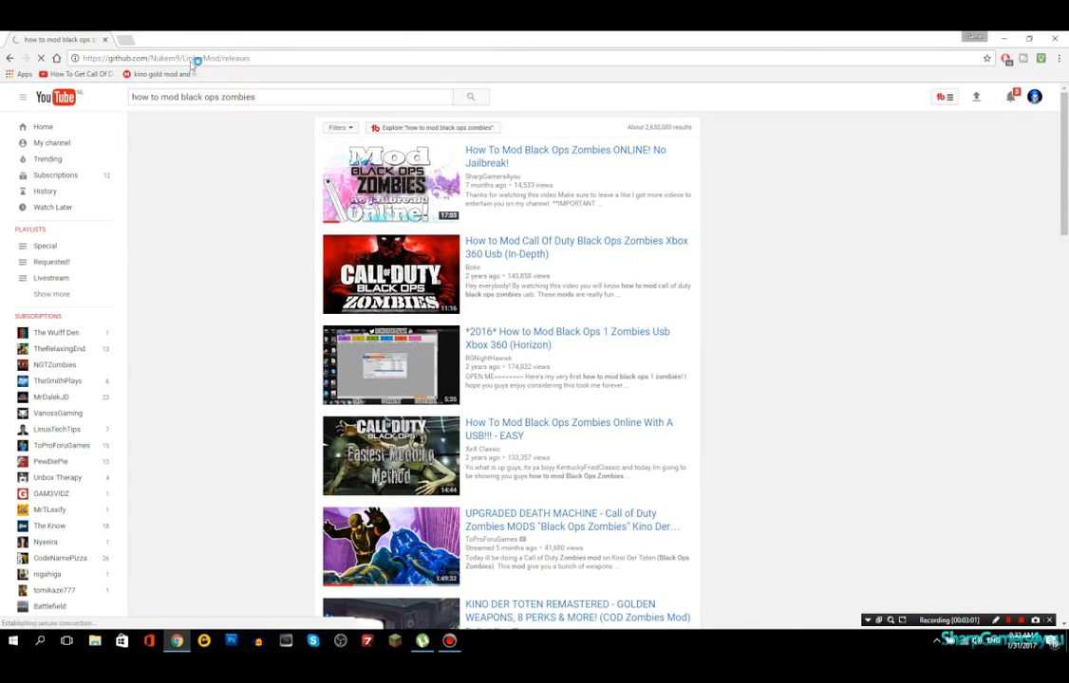
Load the GitHub LinkerMod releases page and download game_mod.zip from v1.0.1
key(Return)
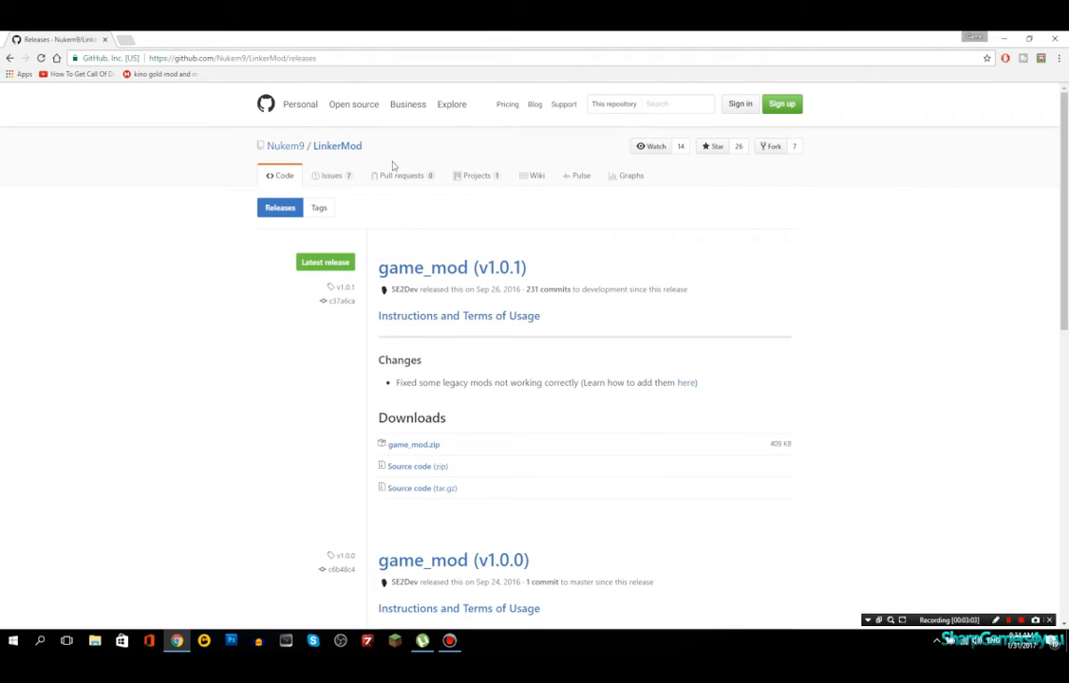
mouse_move(264, 250)
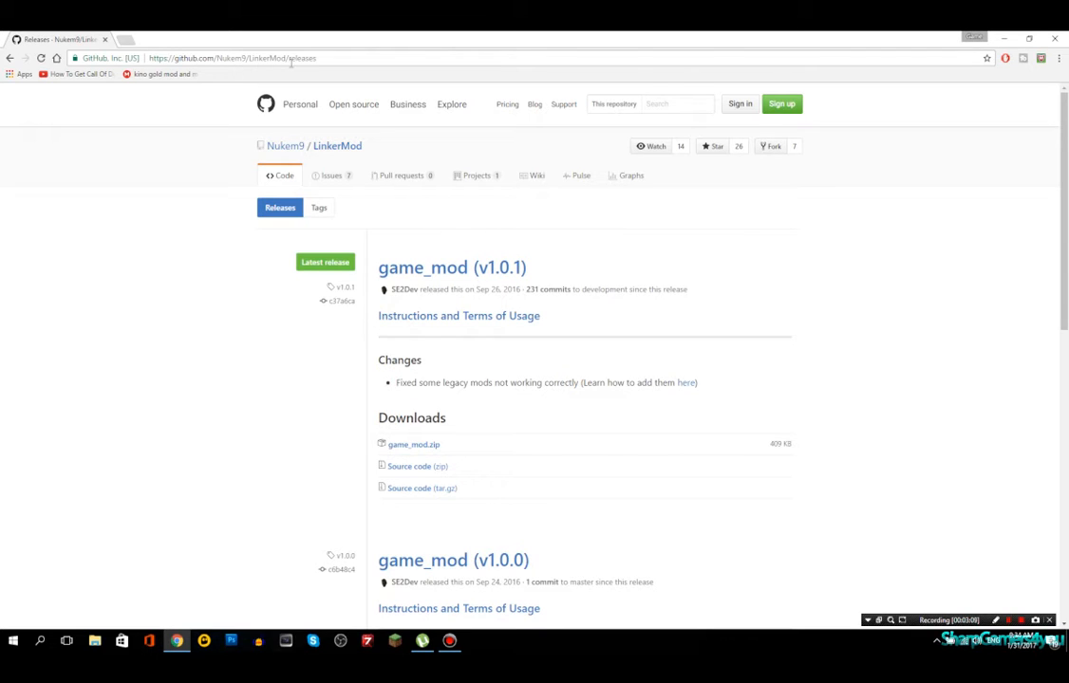
mouse_move(405, 284)
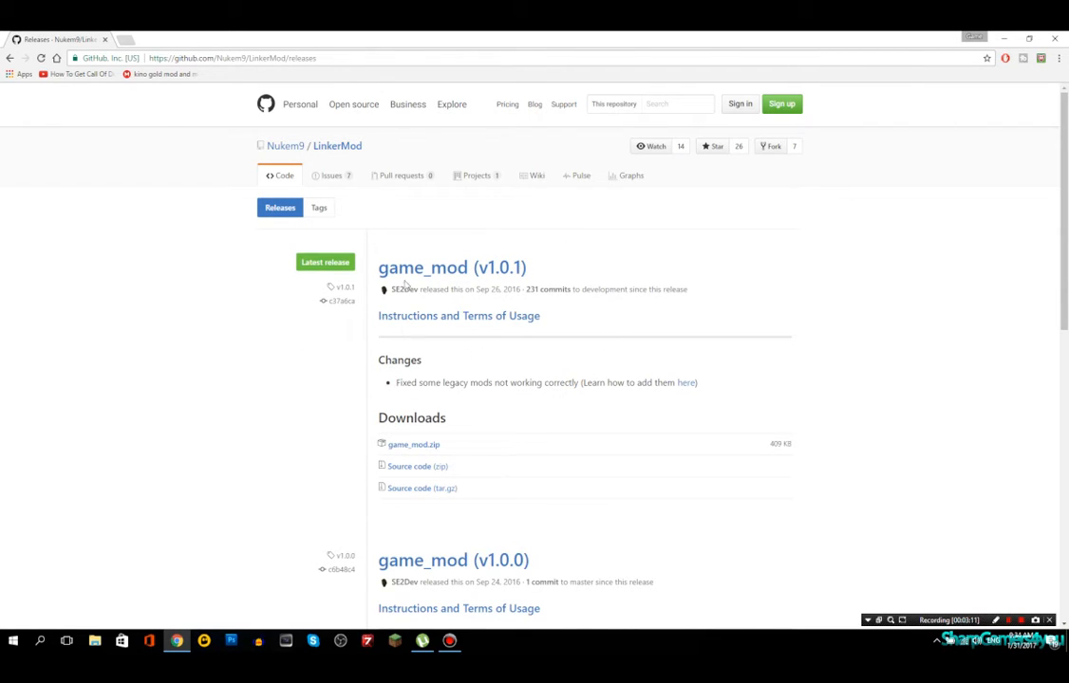
mouse_move(261, 353)
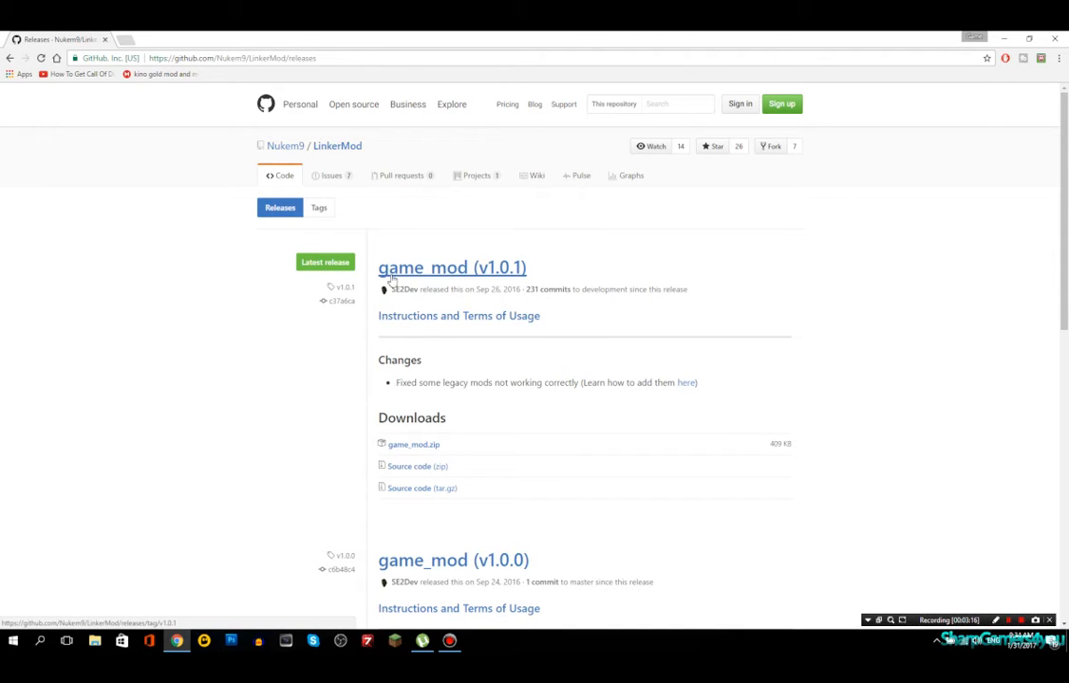
mouse_move(536, 278)
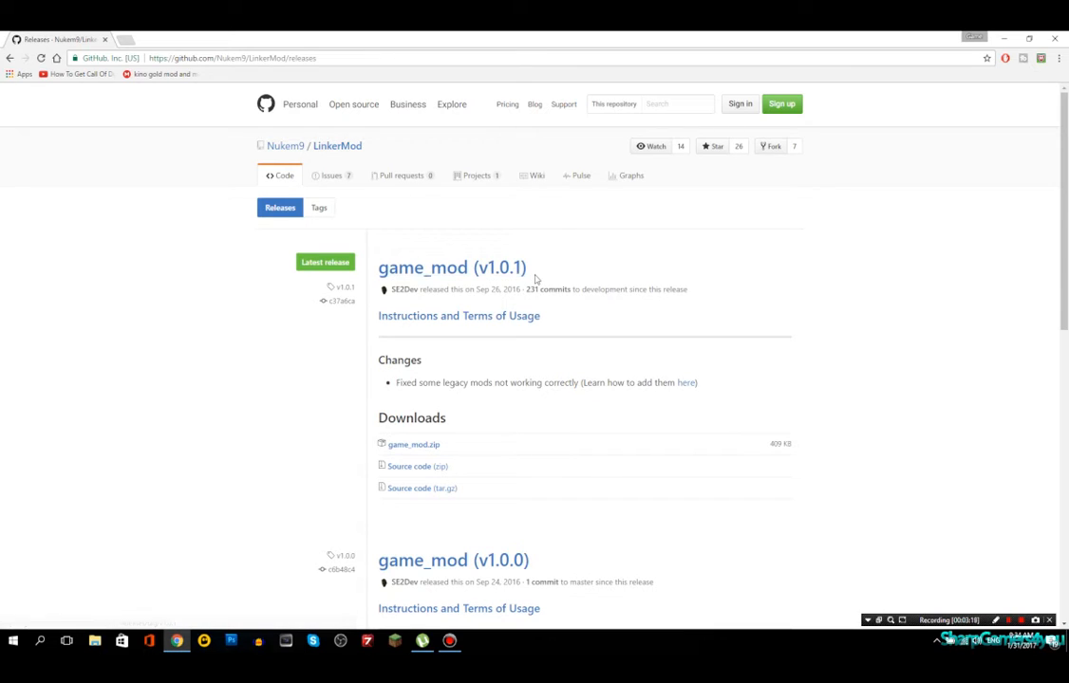
mouse_move(477, 255)
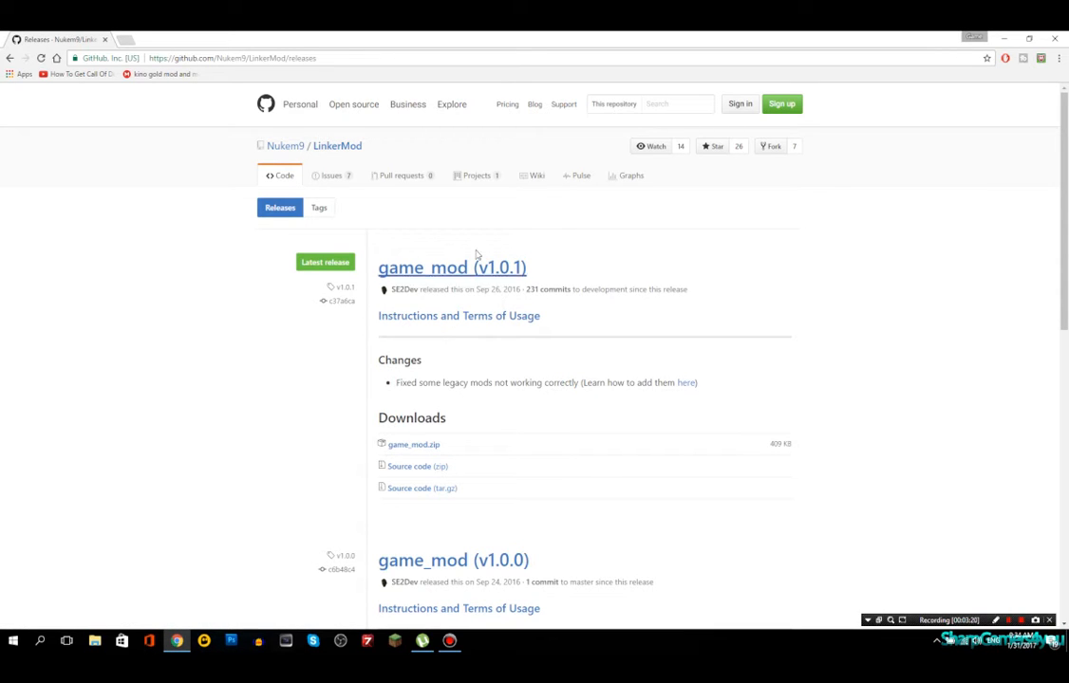
mouse_move(156, 264)
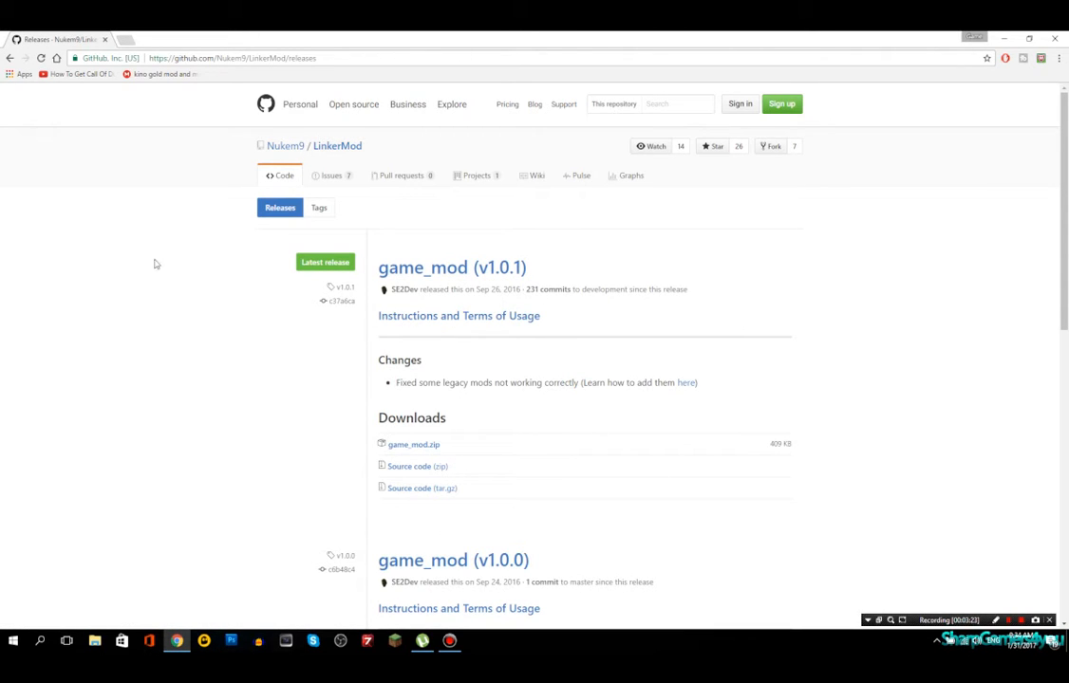
mouse_move(479, 216)
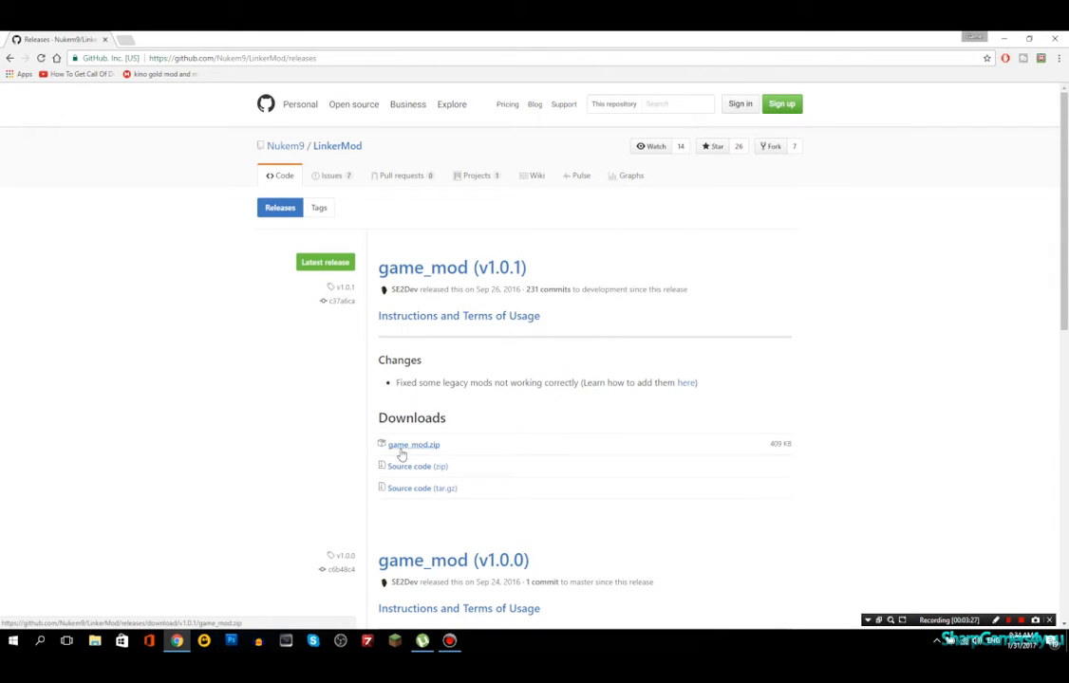
mouse_move(418, 448)
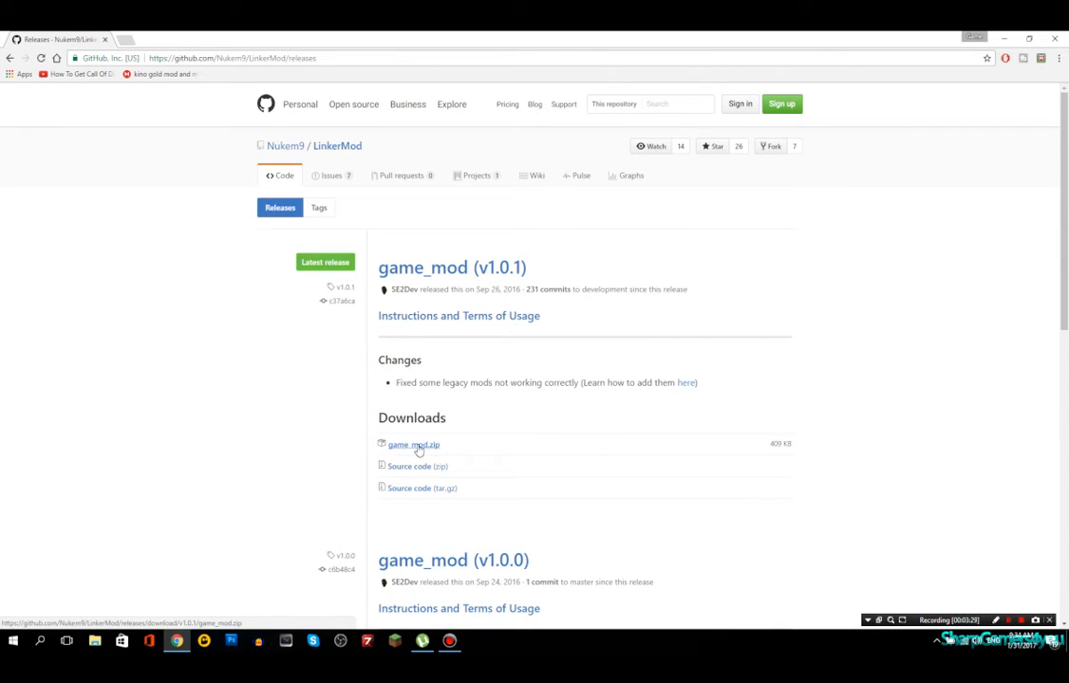
click(413, 444)
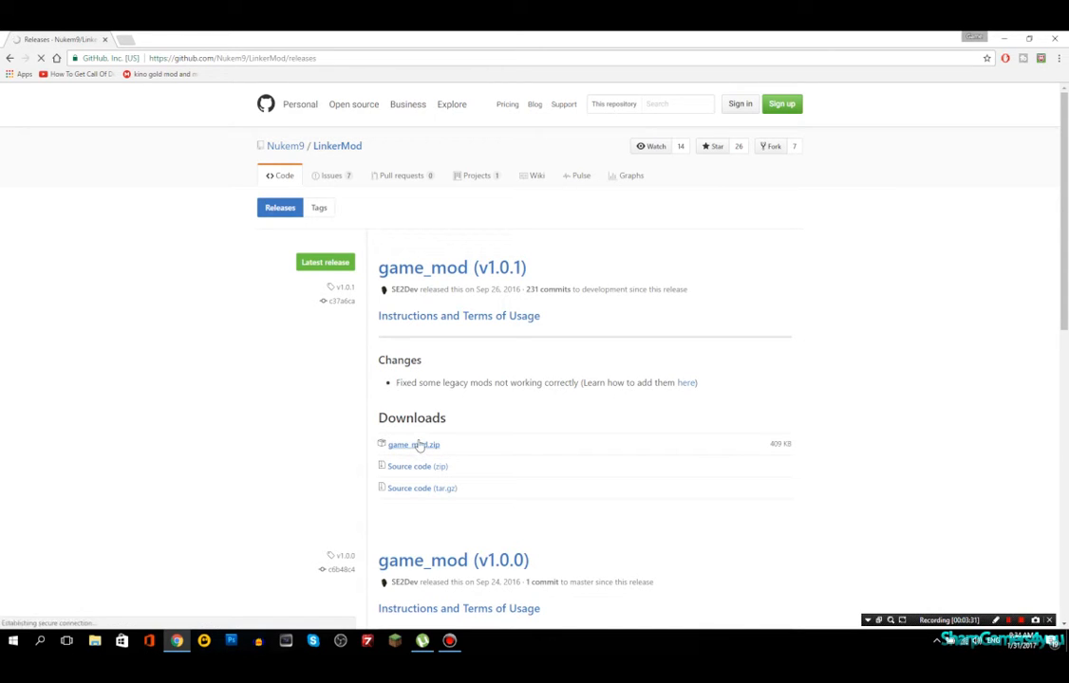
Open the downloaded game_mod zip in WinRAR and select all its contents
click(413, 444)
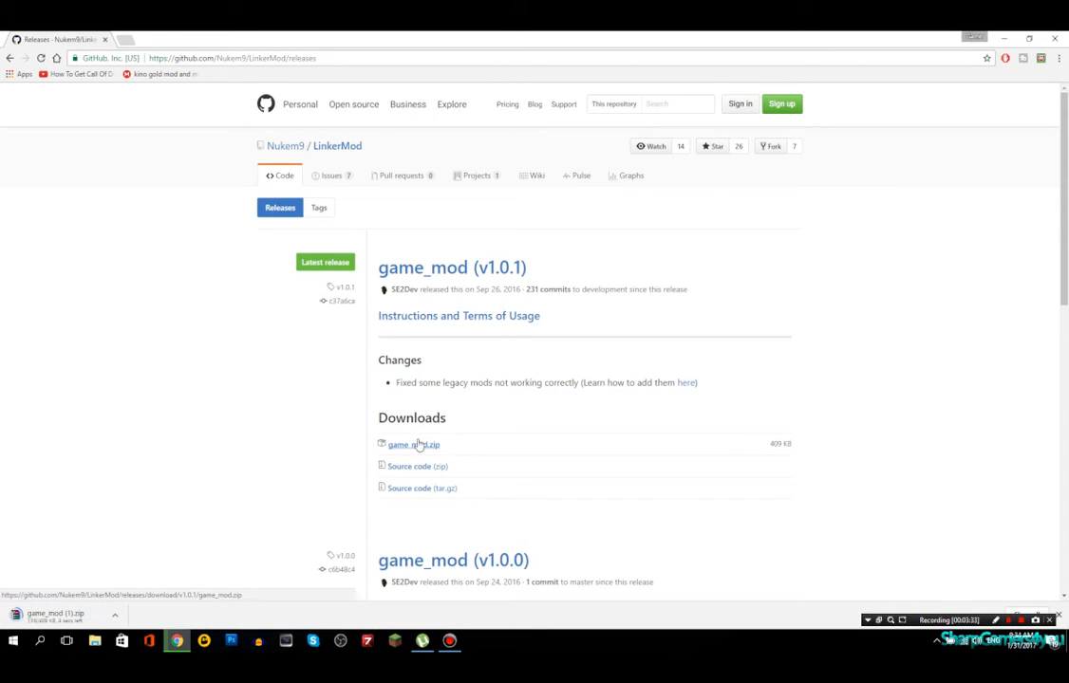
click(413, 444)
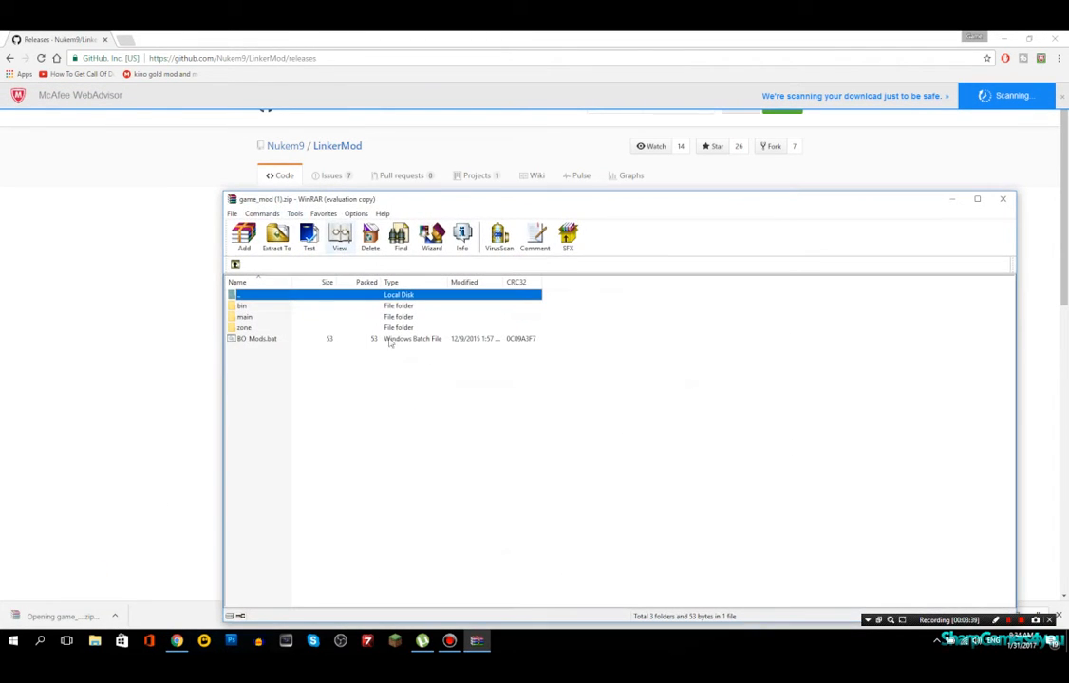
key(ctrl+a)
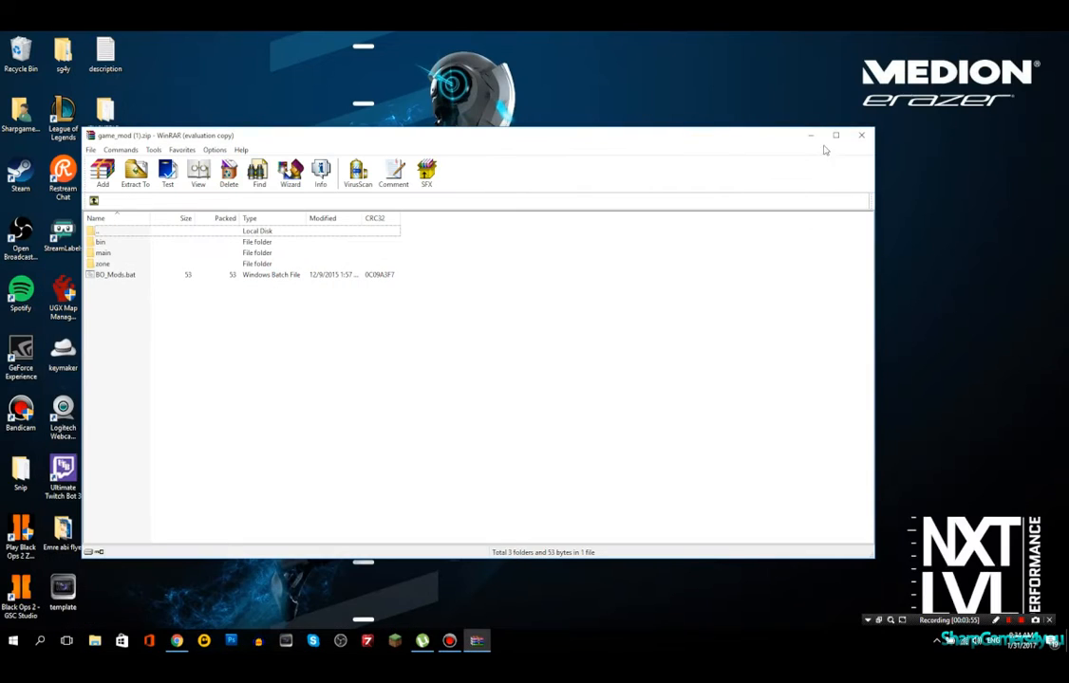
Minimize WinRAR to leave only the desktop showing
click(861, 134)
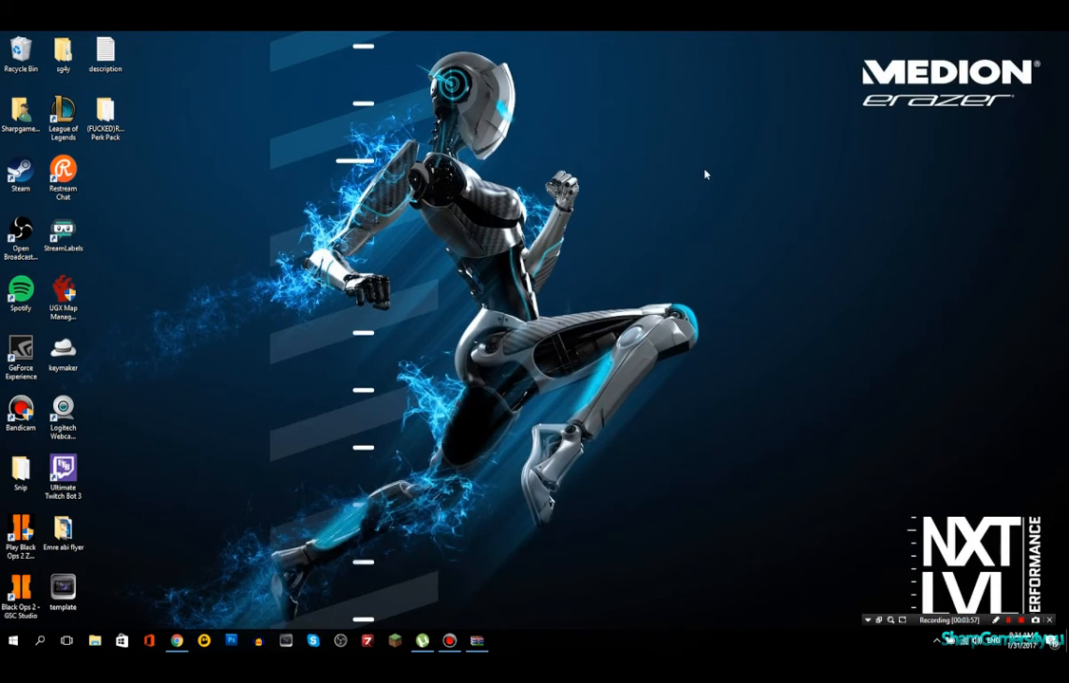
mouse_move(493, 328)
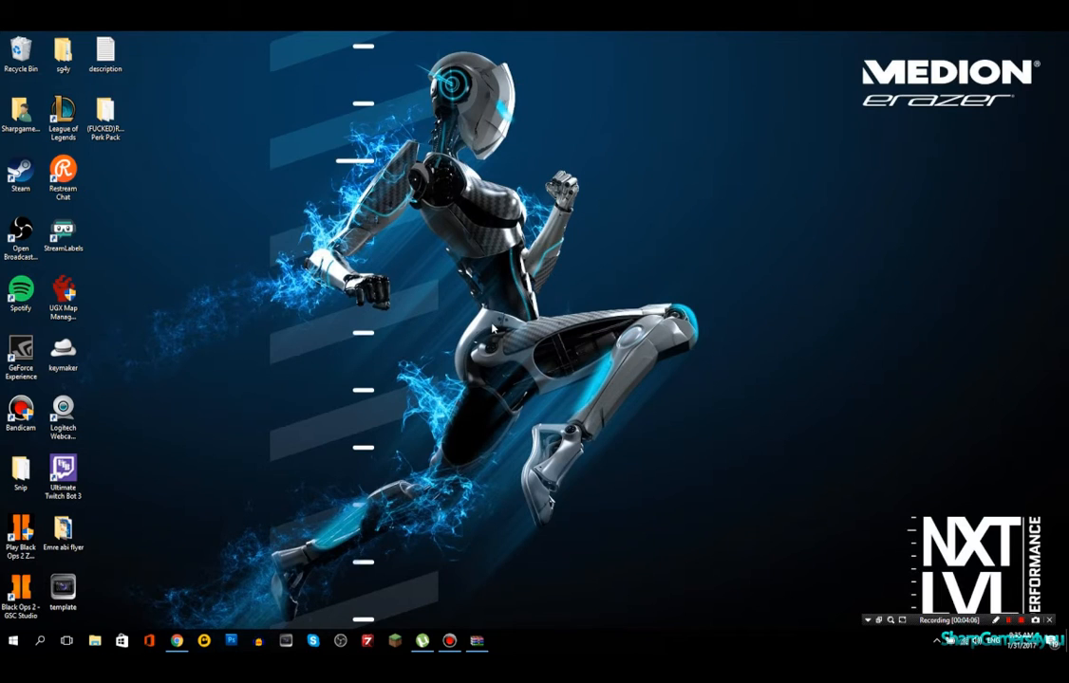
Restore Chrome on YouTube and search for the Kino Der Toten 13 perks video
click(176, 640)
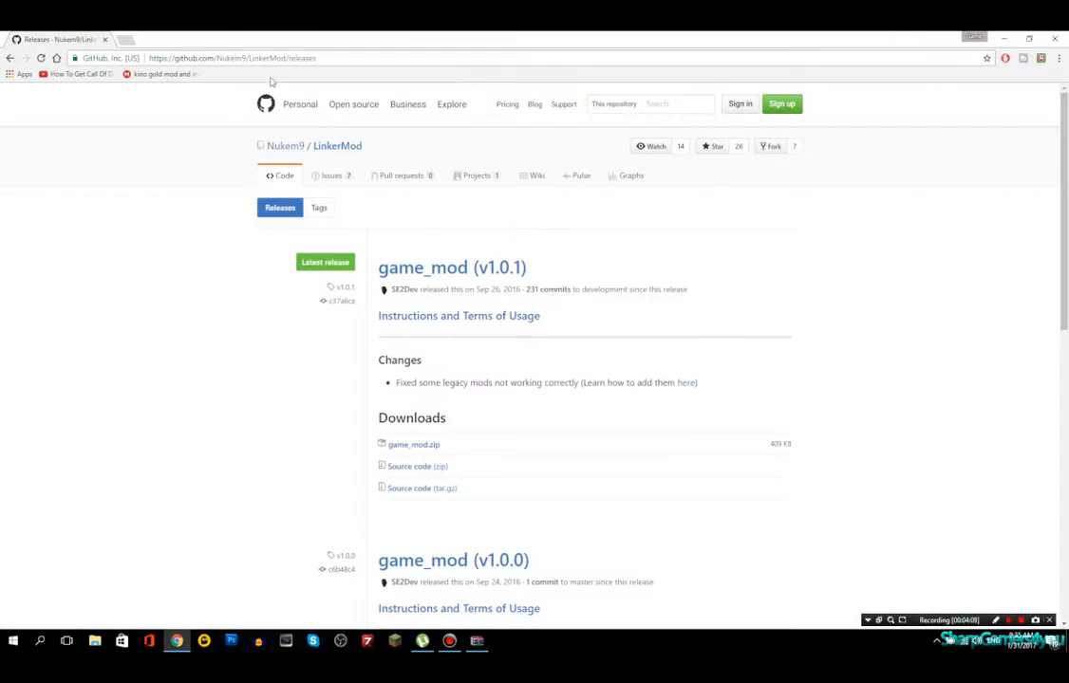
click(233, 58)
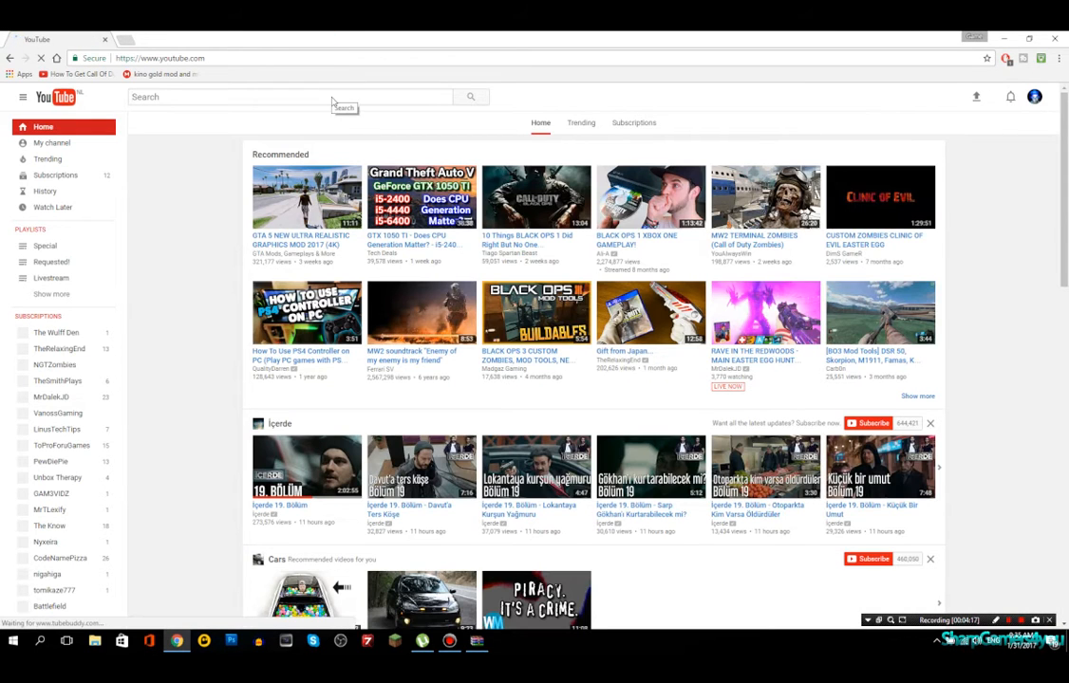
text(kino der toten 13 perks)
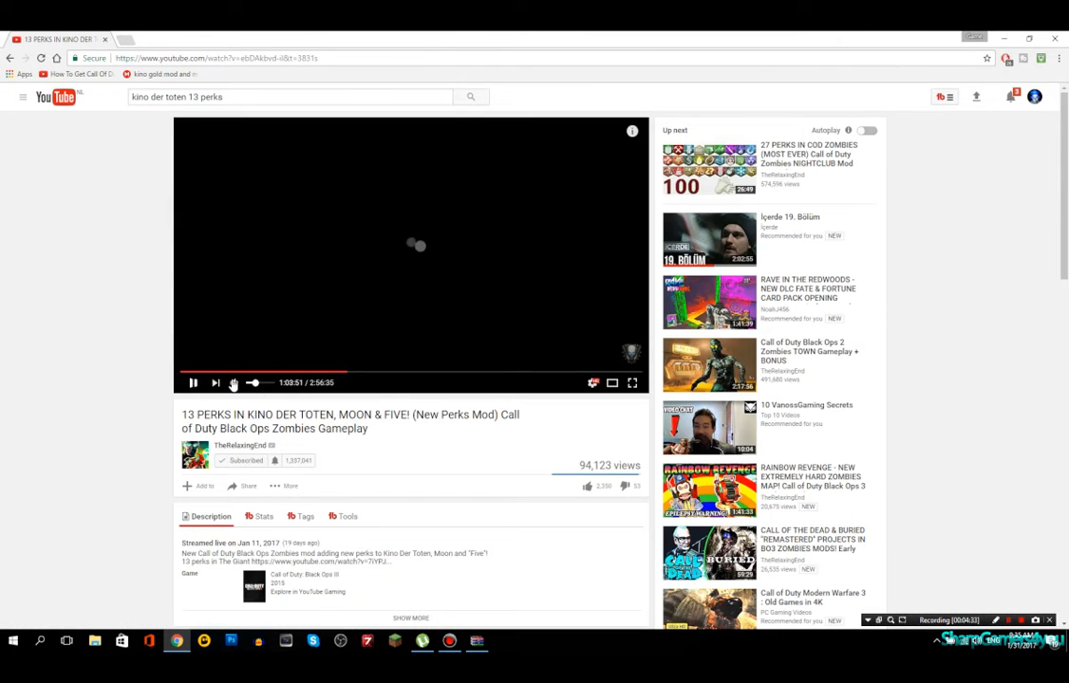
scroll(down, 3)
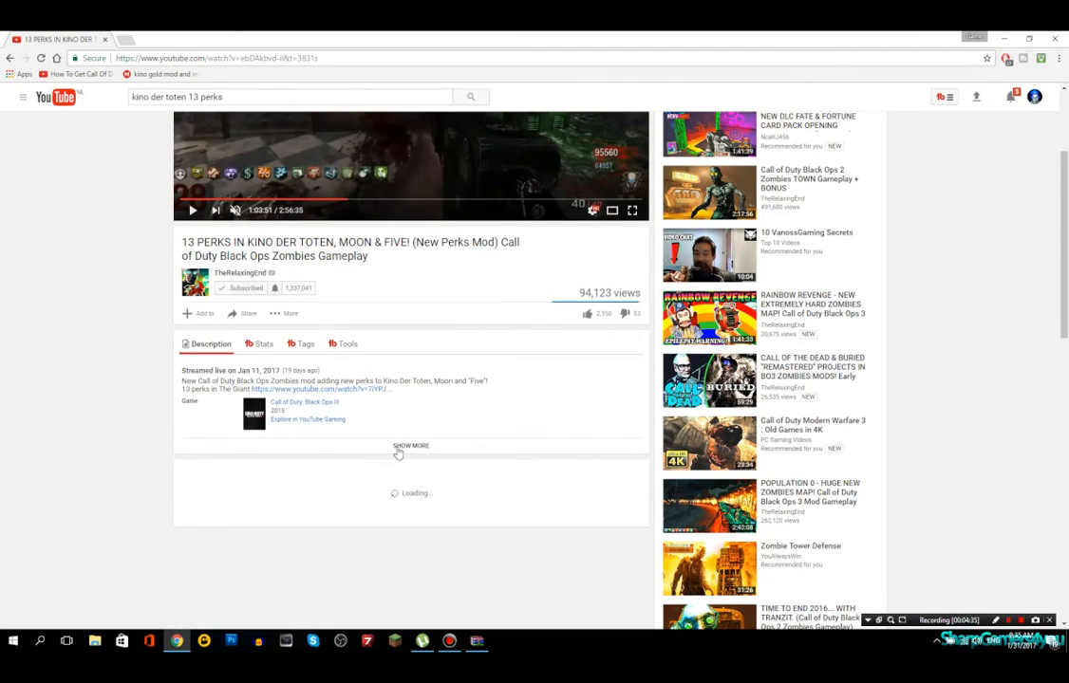
Open the Reapers Perk Pack forum topic from the description and scroll to its screenshot
click(410, 445)
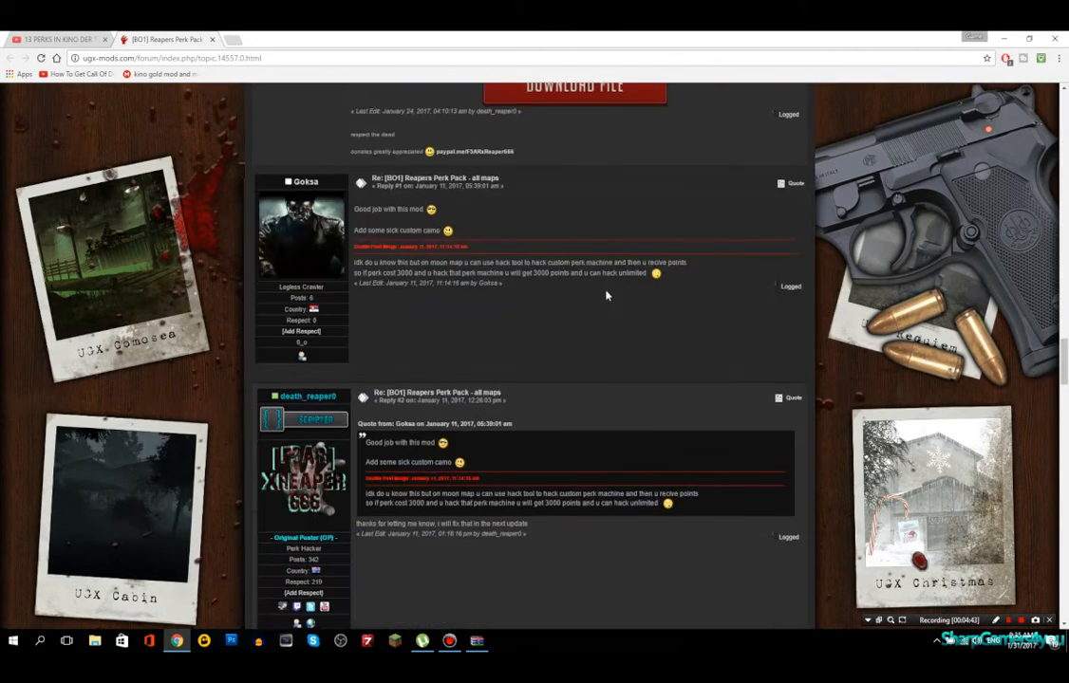
scroll(down, 3)
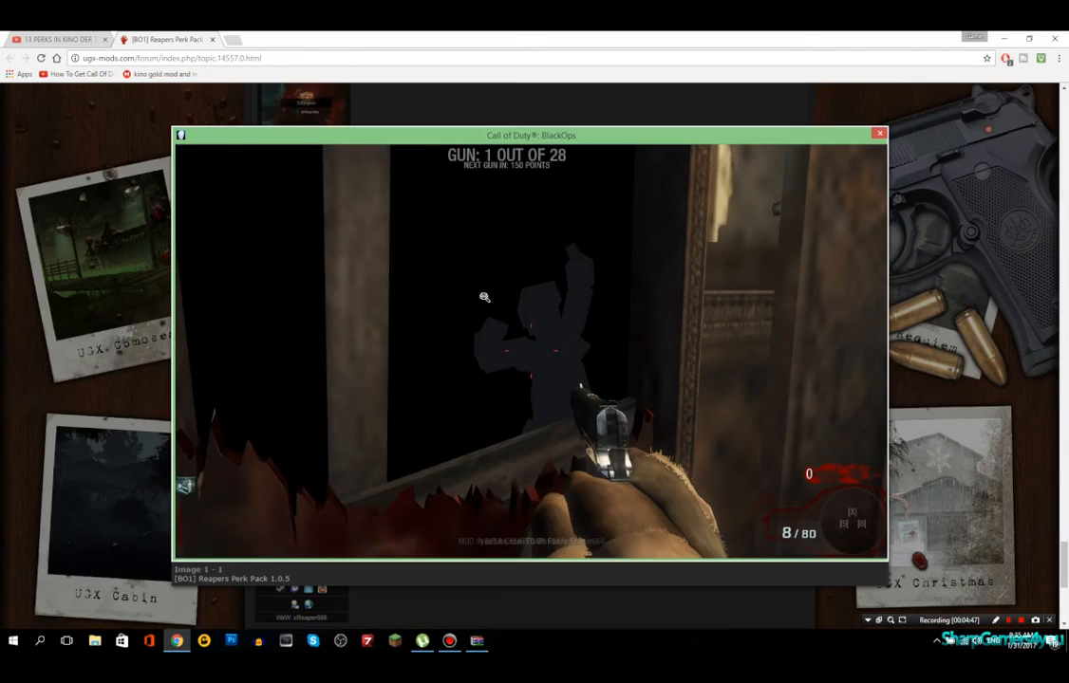
mouse_move(549, 416)
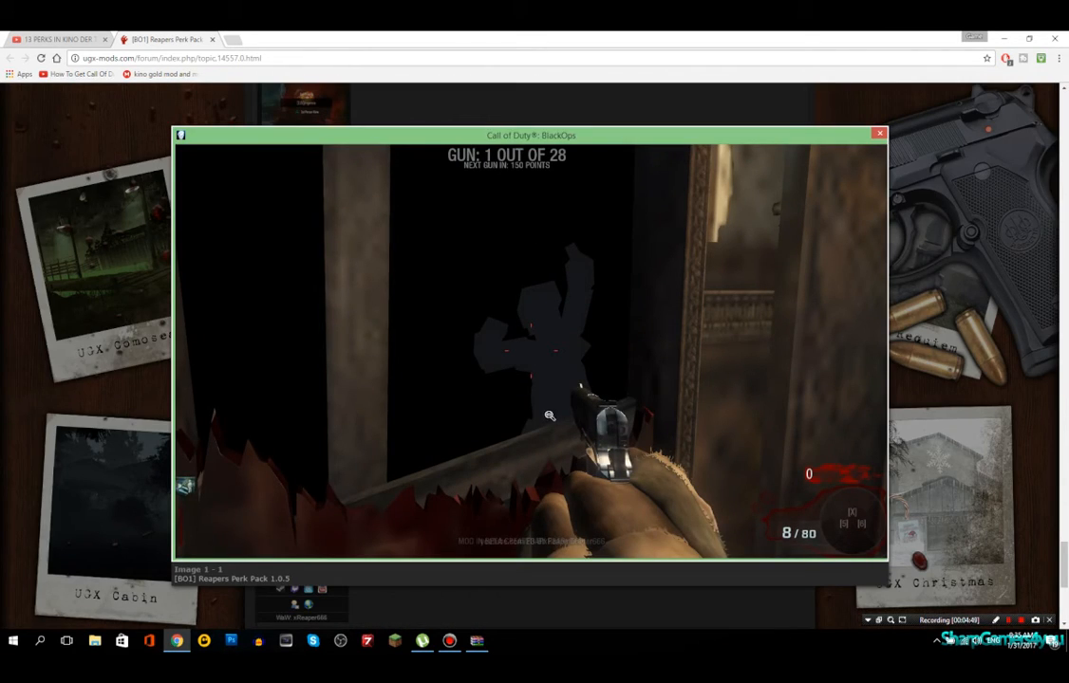
mouse_move(489, 244)
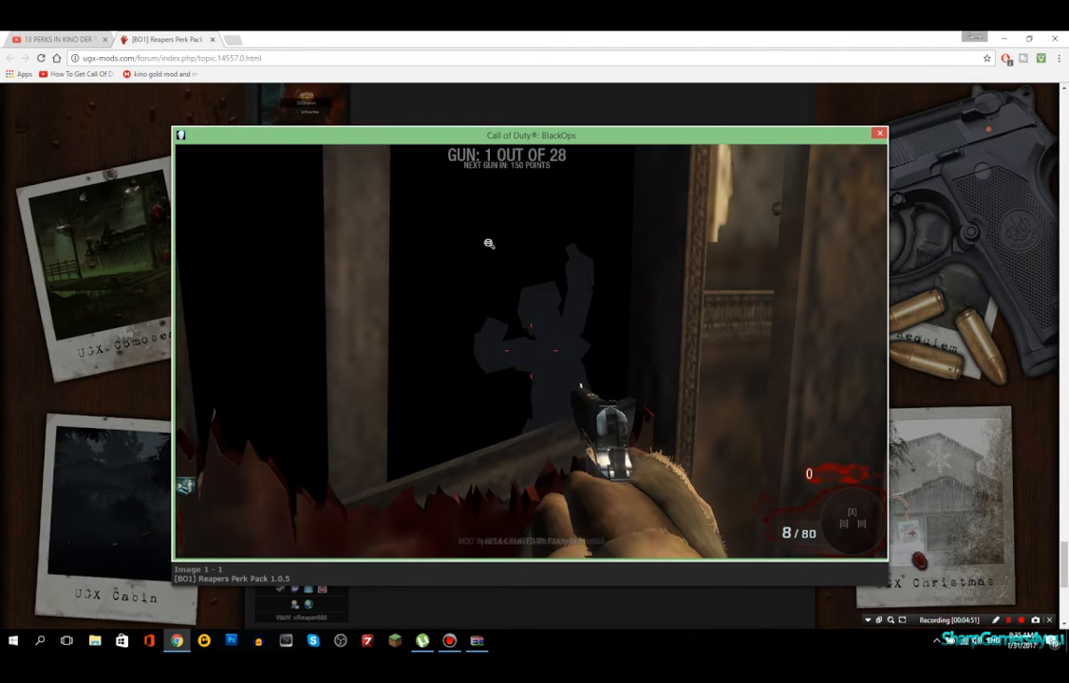
mouse_move(626, 325)
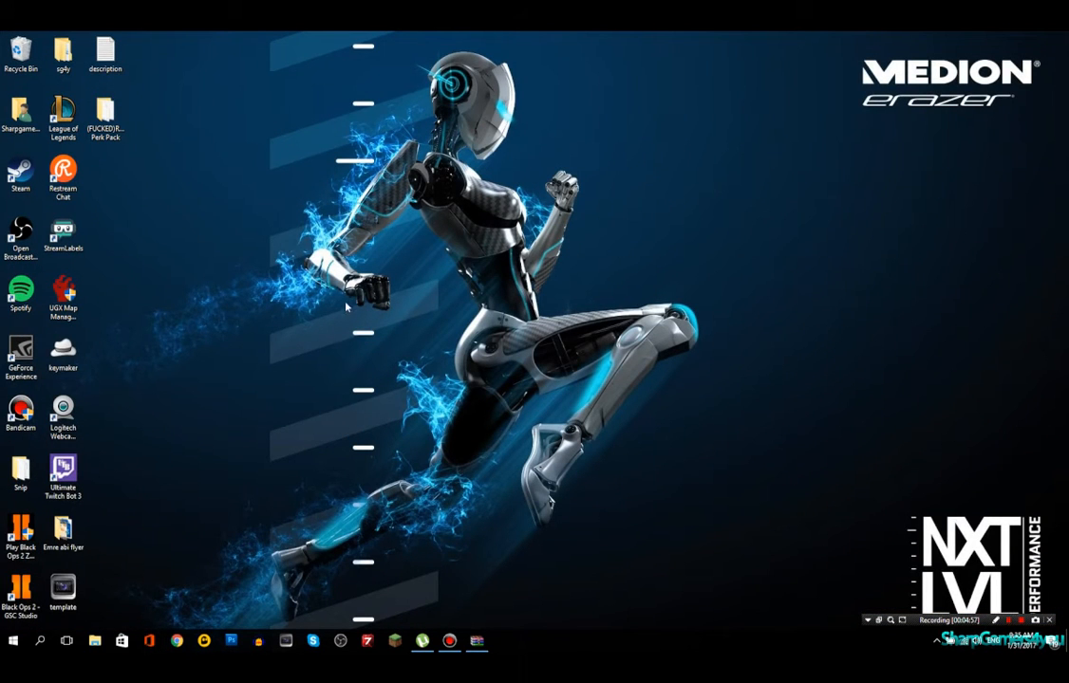
Restore the game_mod archive and browse File Explorer to D:\steam\steamapps
click(477, 641)
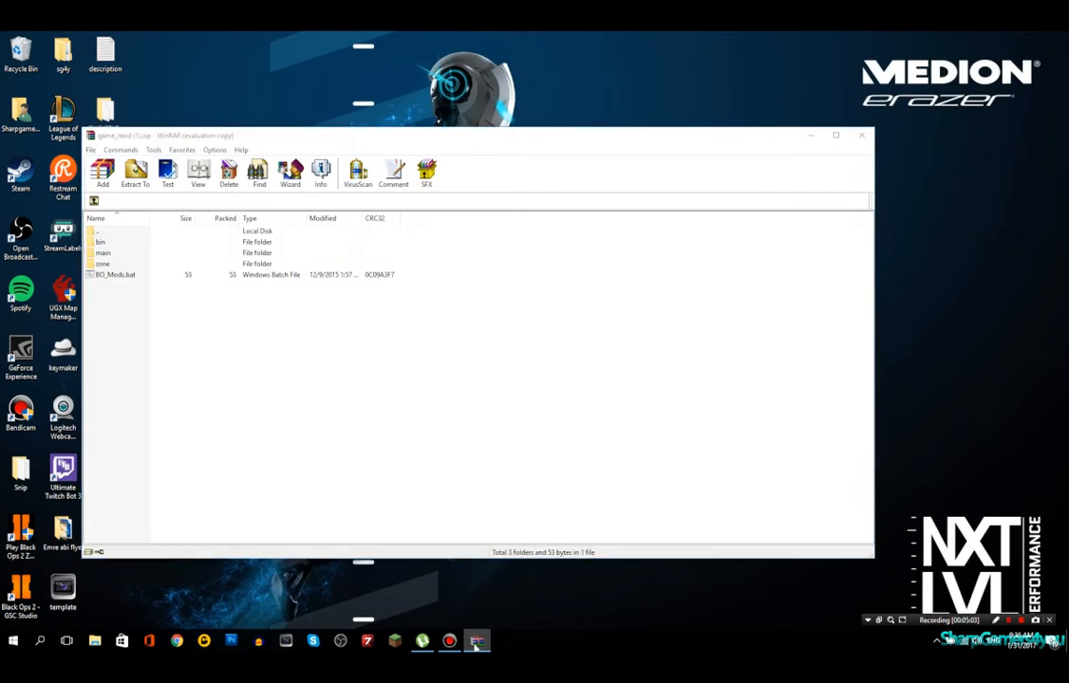
click(860, 135)
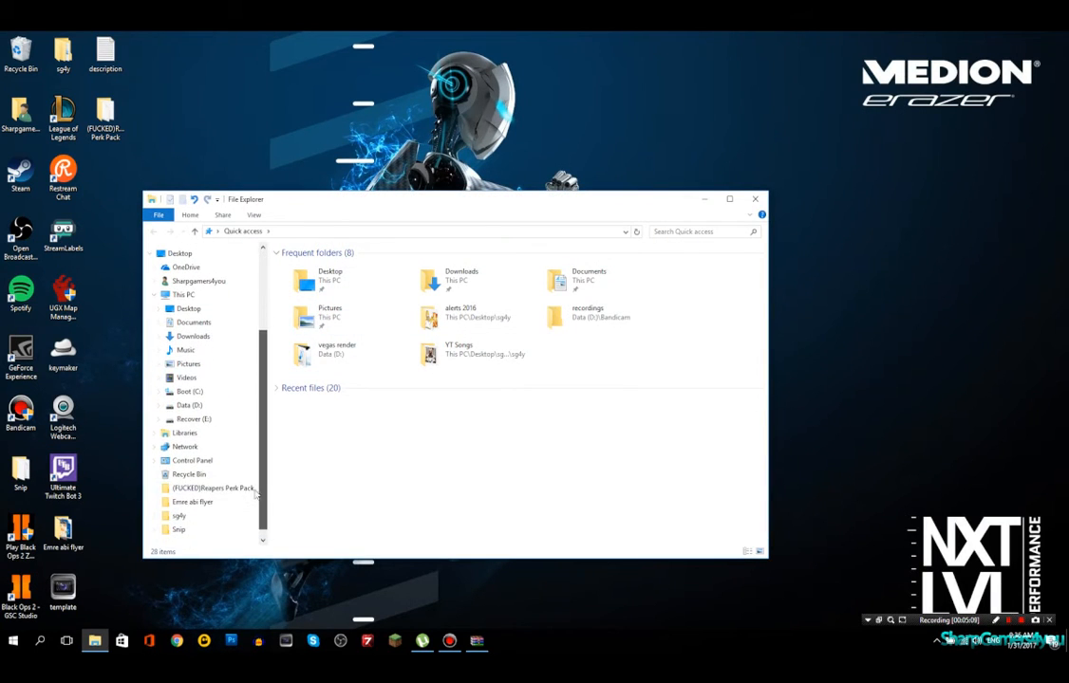
click(189, 405)
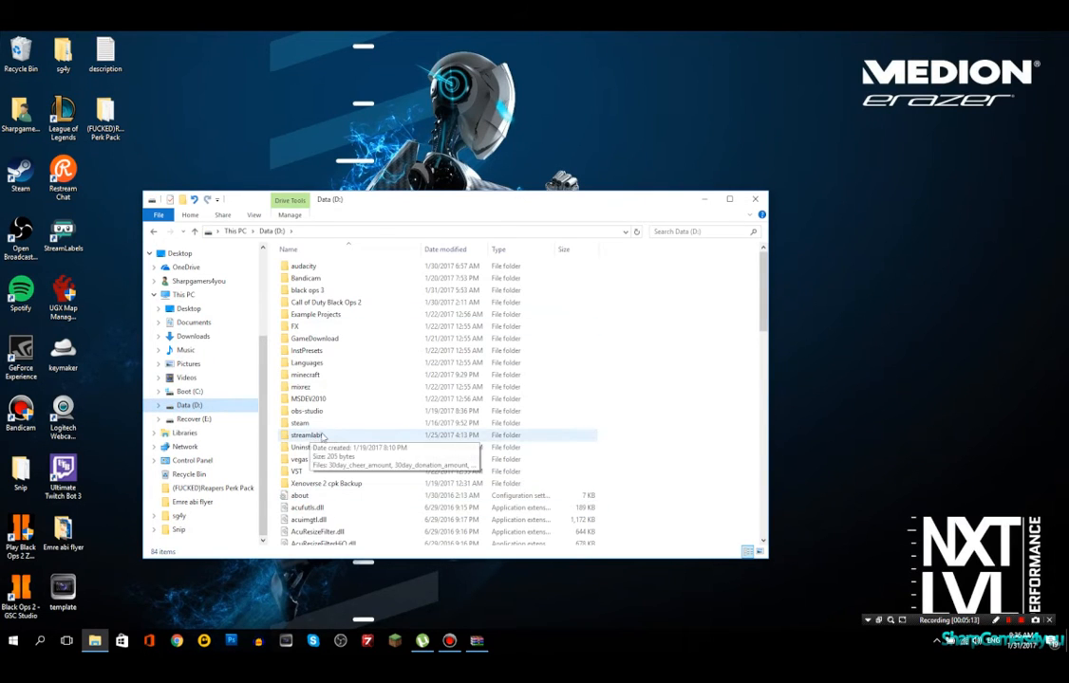
double_click(300, 423)
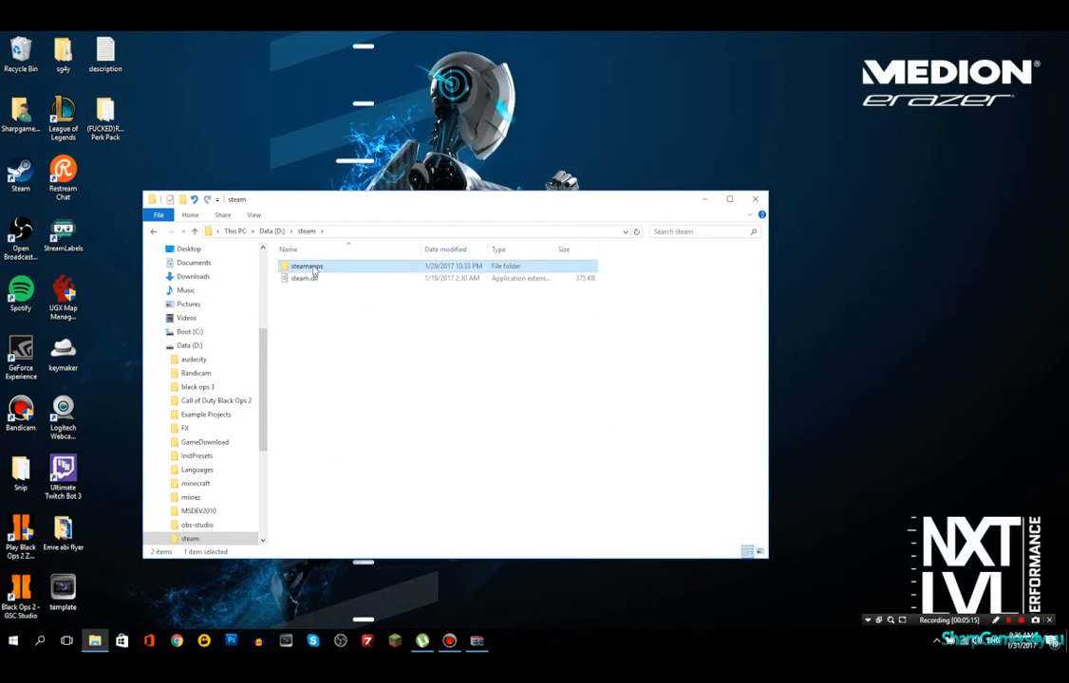
double_click(307, 266)
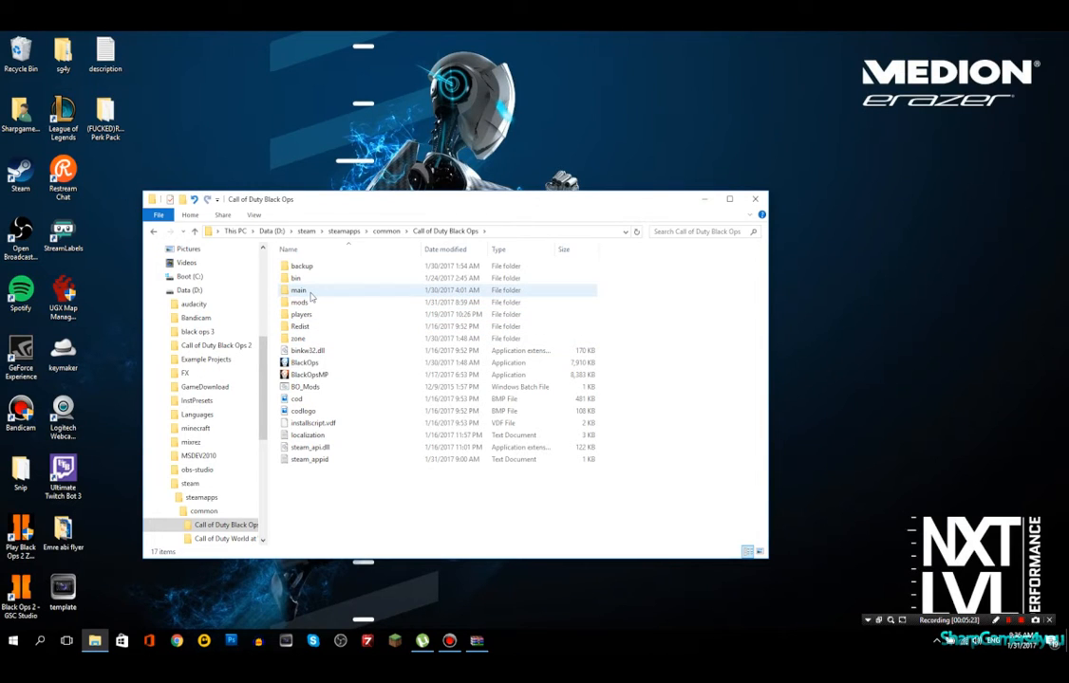
Look over the Black Ops folders (main, zone, Redist, players, backup) and open the game folder
click(314, 339)
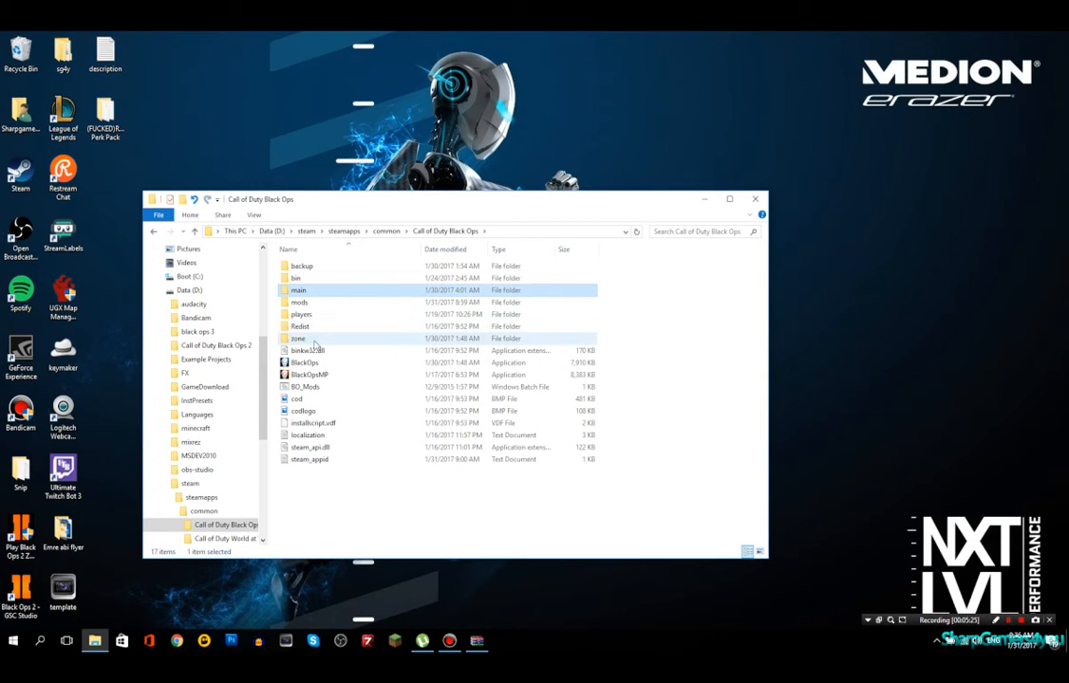
click(298, 337)
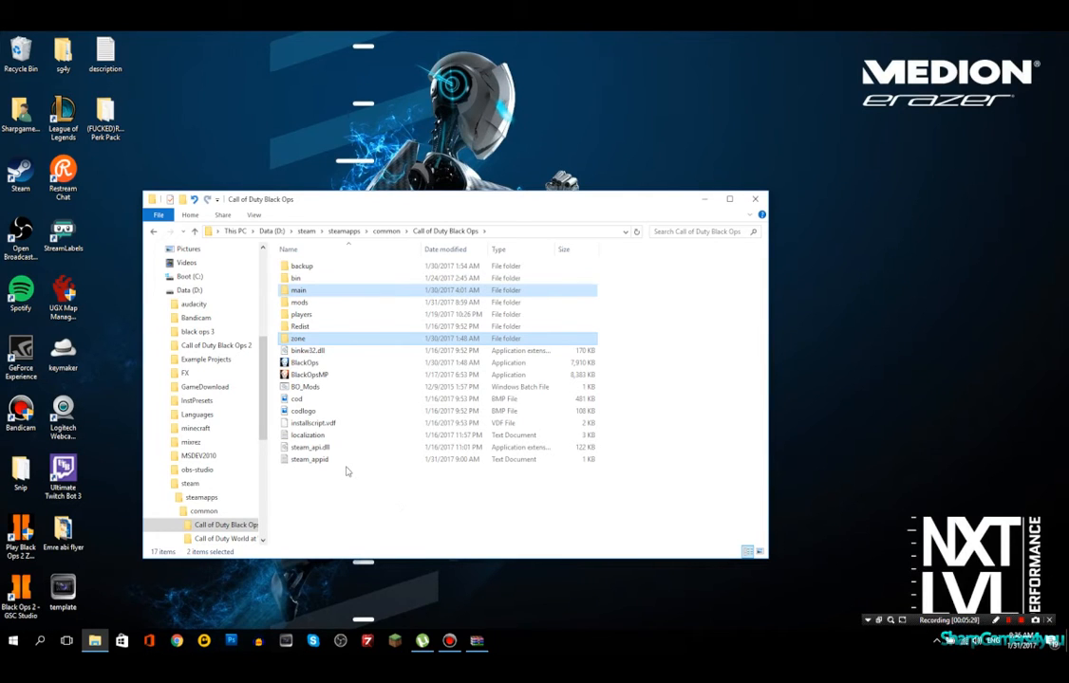
double_click(300, 326)
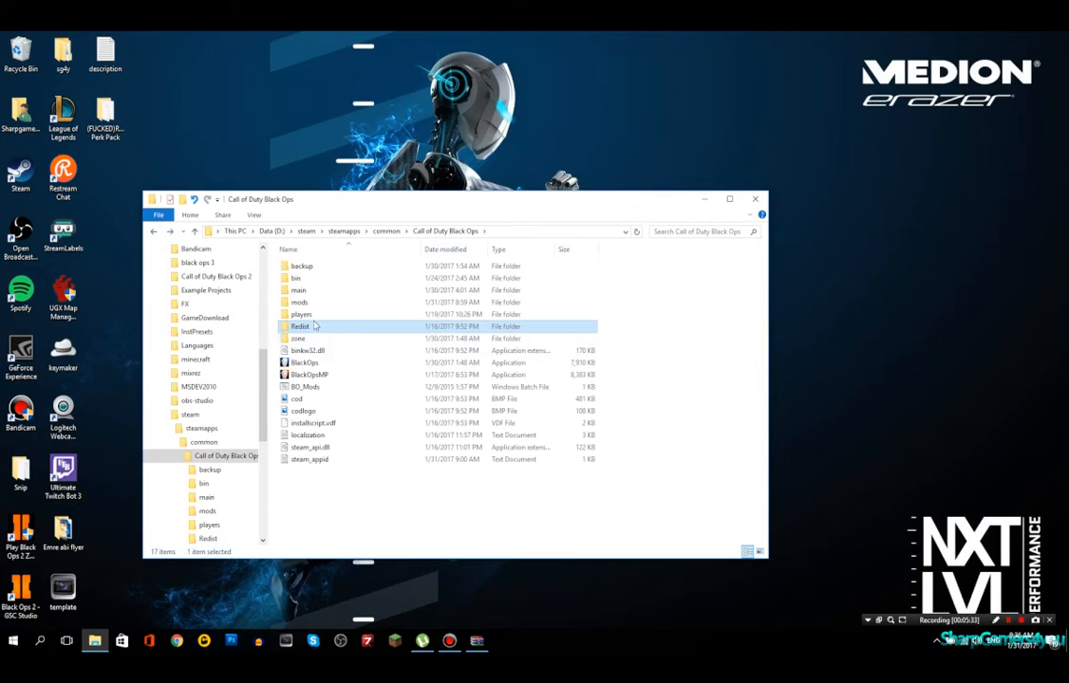
click(301, 314)
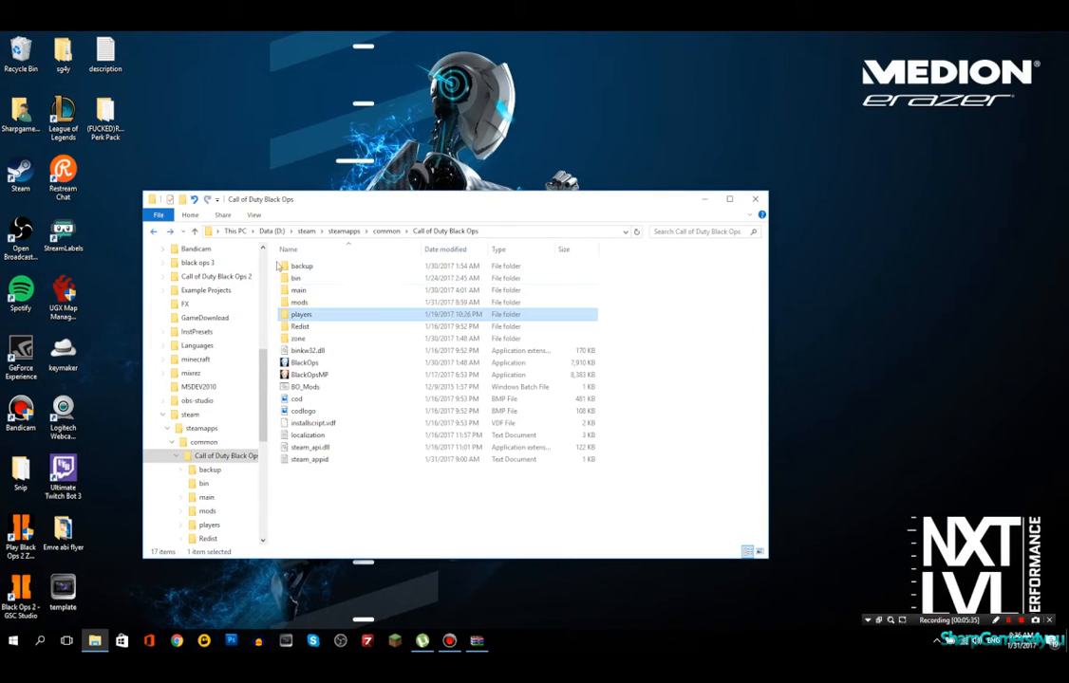
click(304, 362)
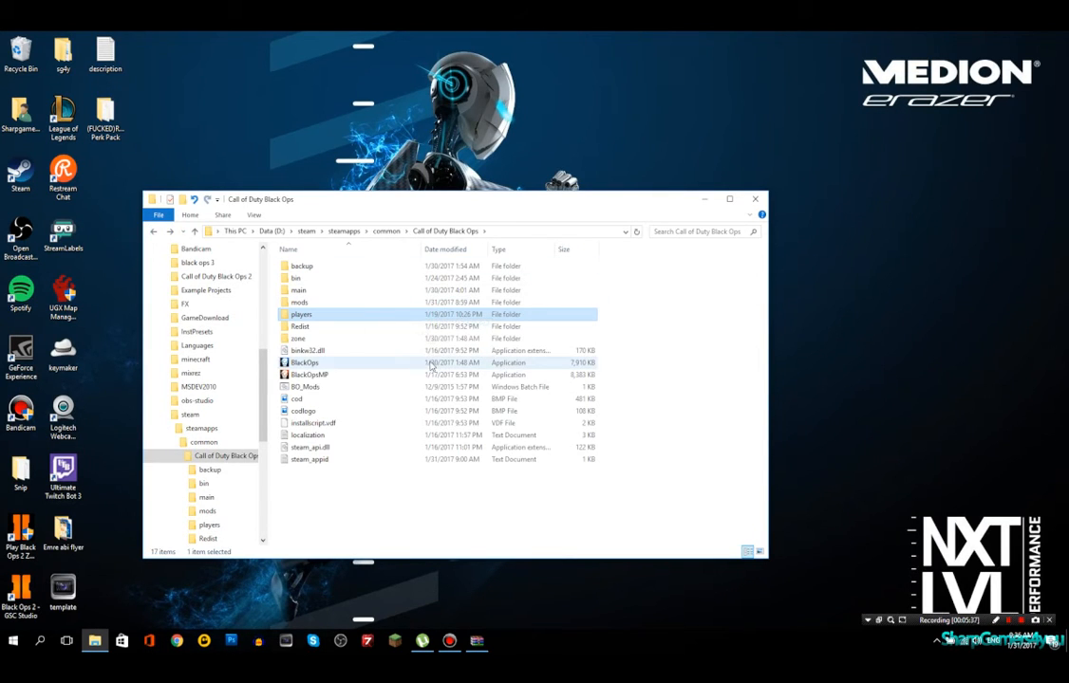
click(298, 339)
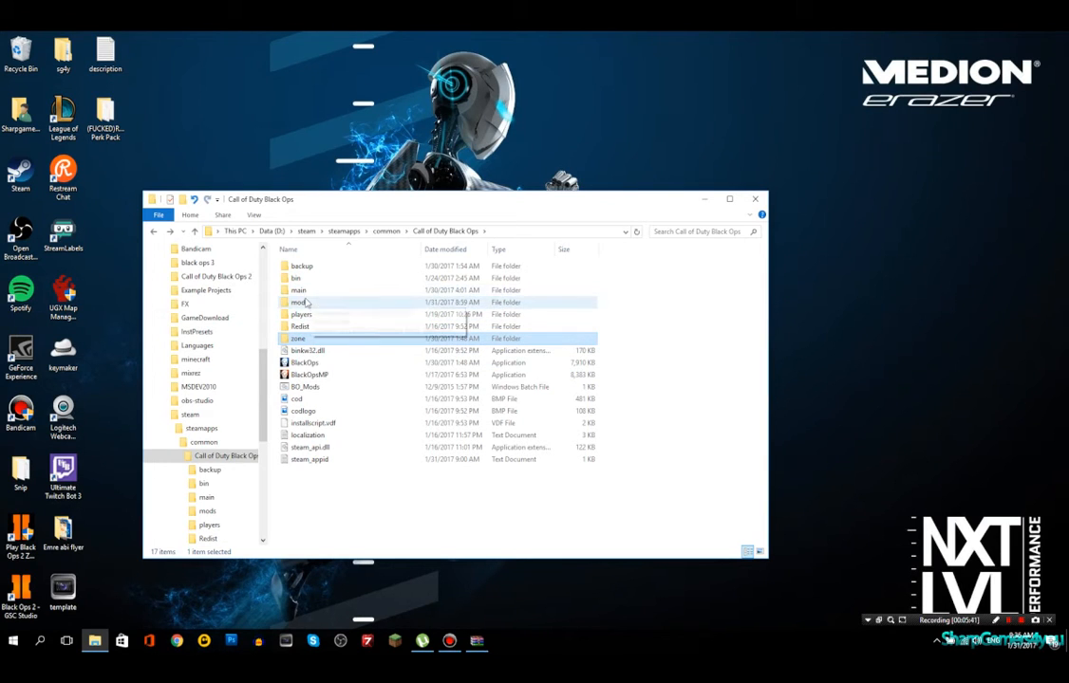
click(318, 290)
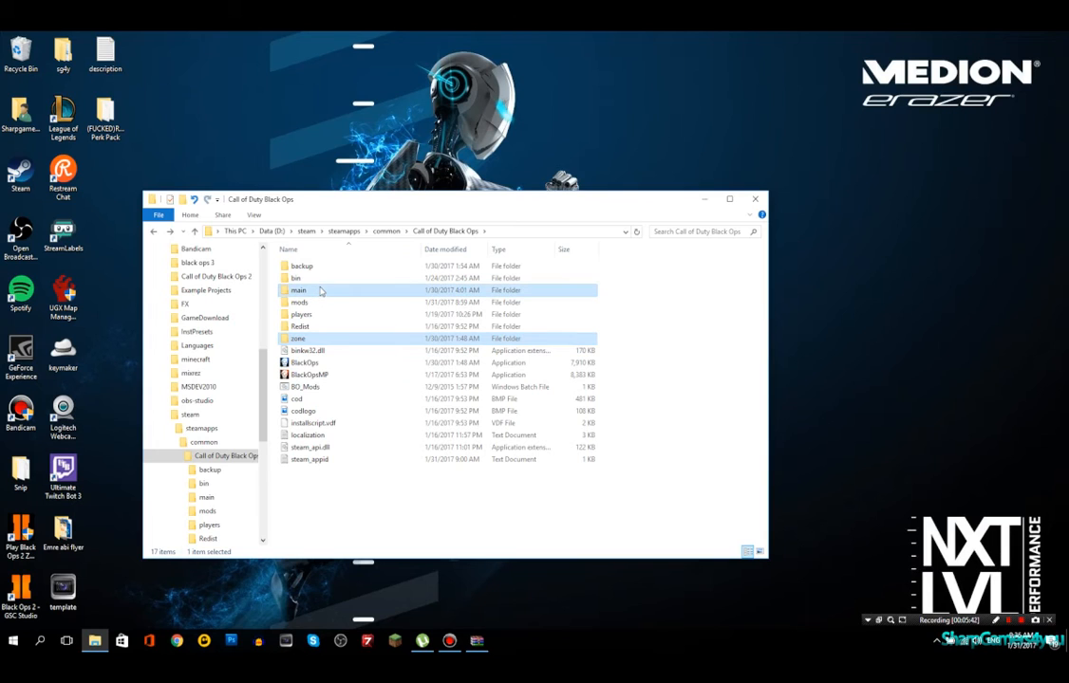
click(299, 302)
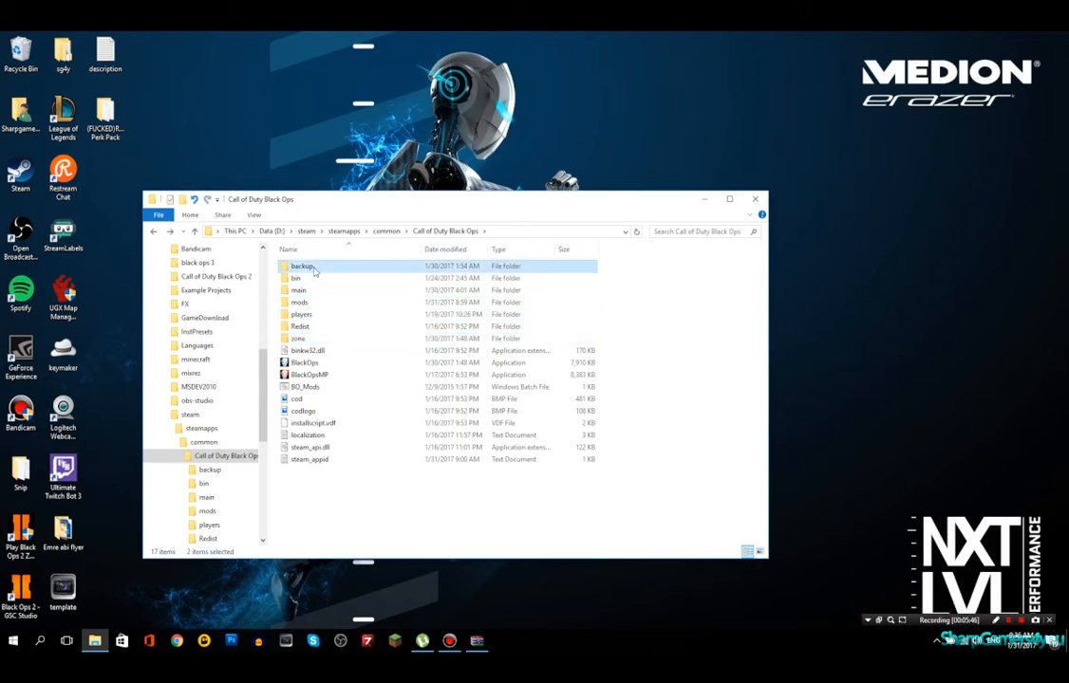
double_click(299, 266)
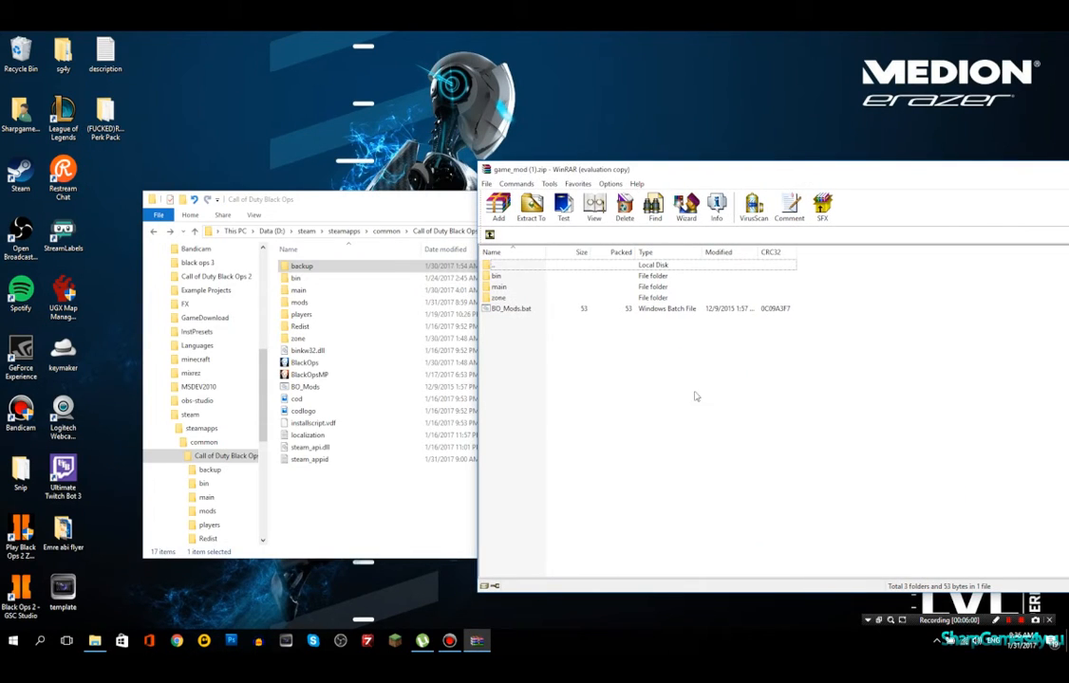
Select all archive items and copy bin, main, zone and BO_Mods.bat into the Black Ops folder
key(ctrl+a)
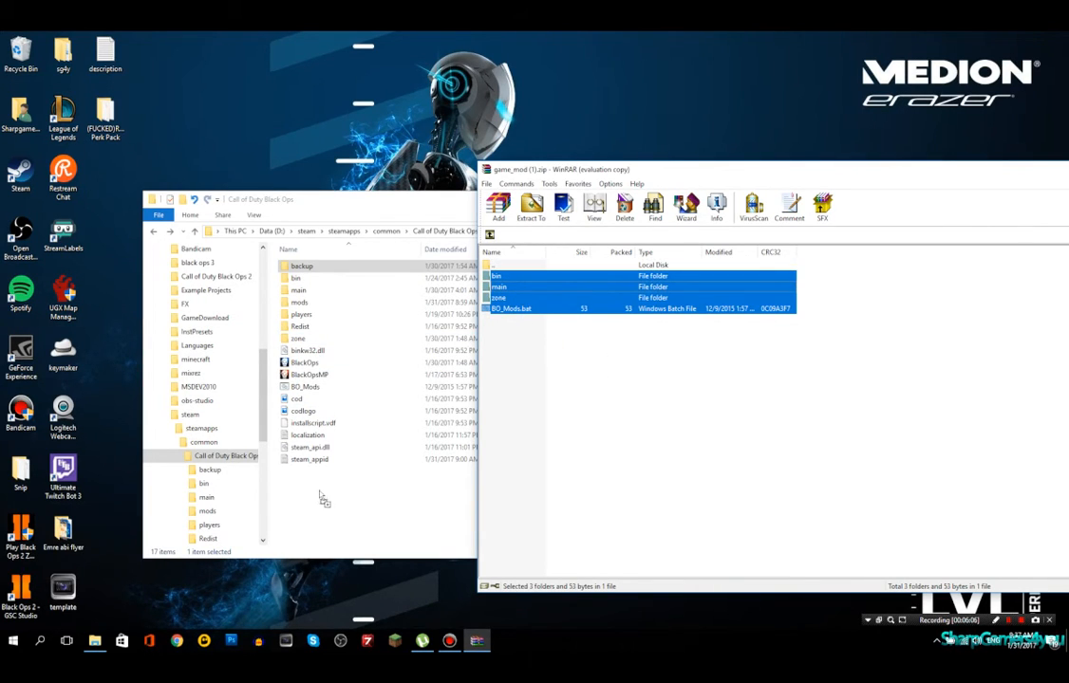
click(531, 206)
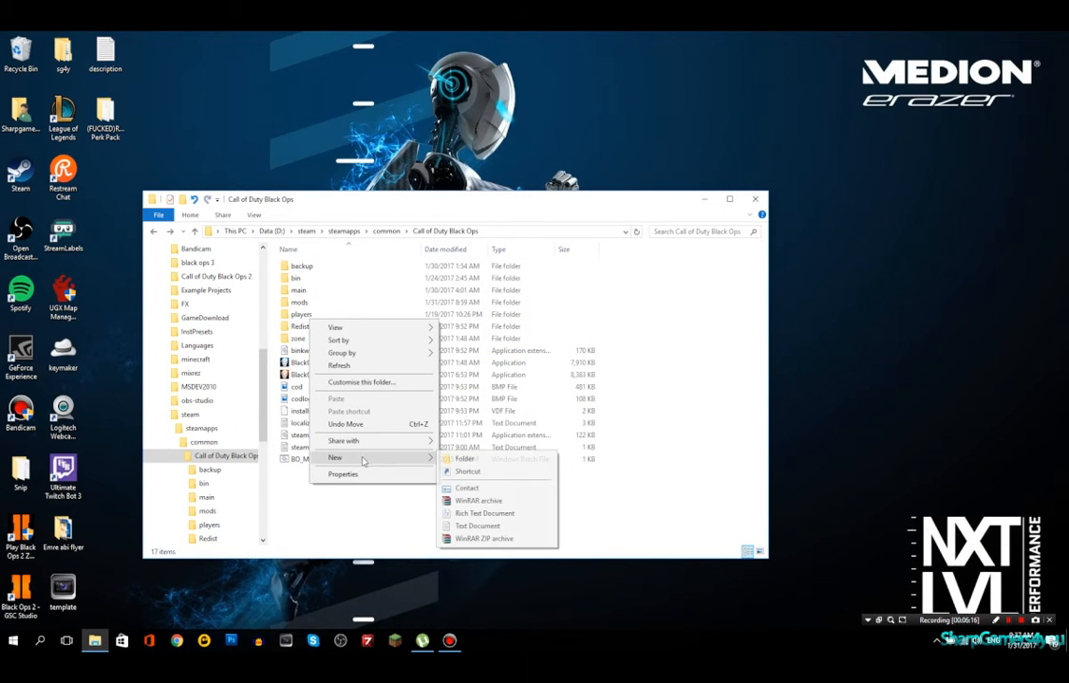
Create a 'mods' folder, open it and select the mp_ZombieAnnihilationV20 map mod
click(464, 459)
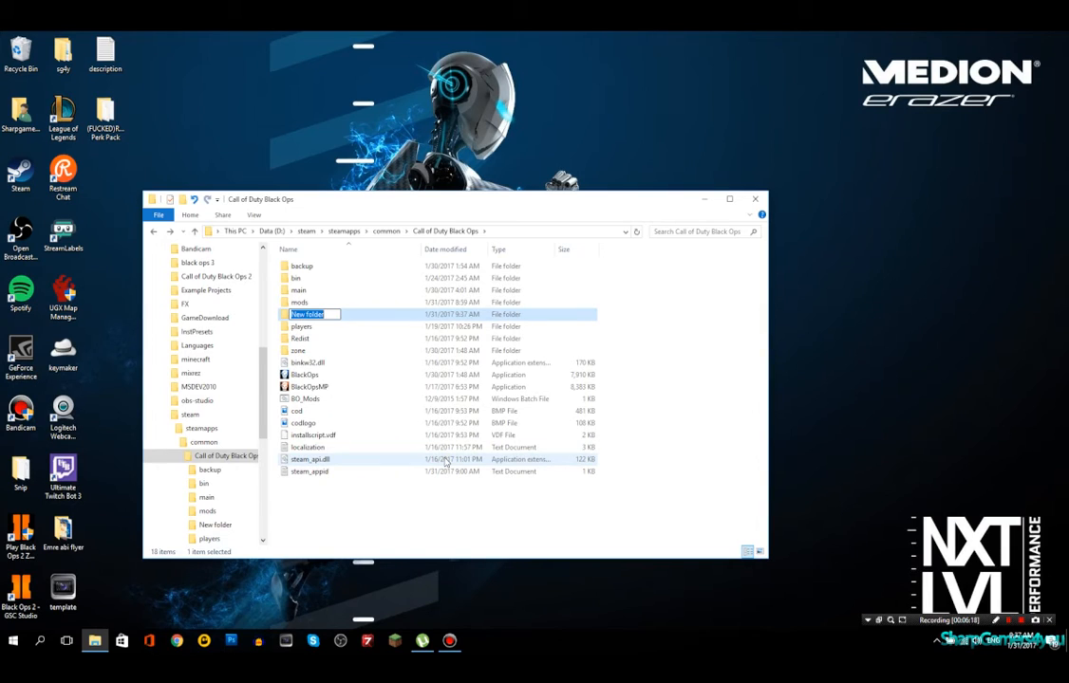
text(mods)
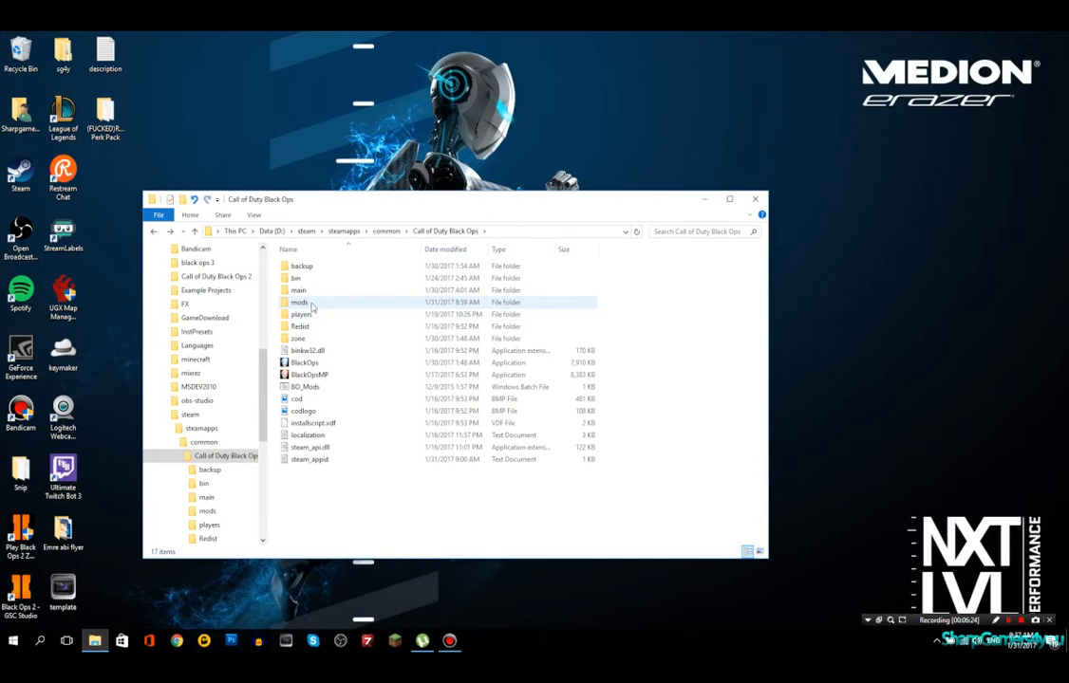
click(299, 302)
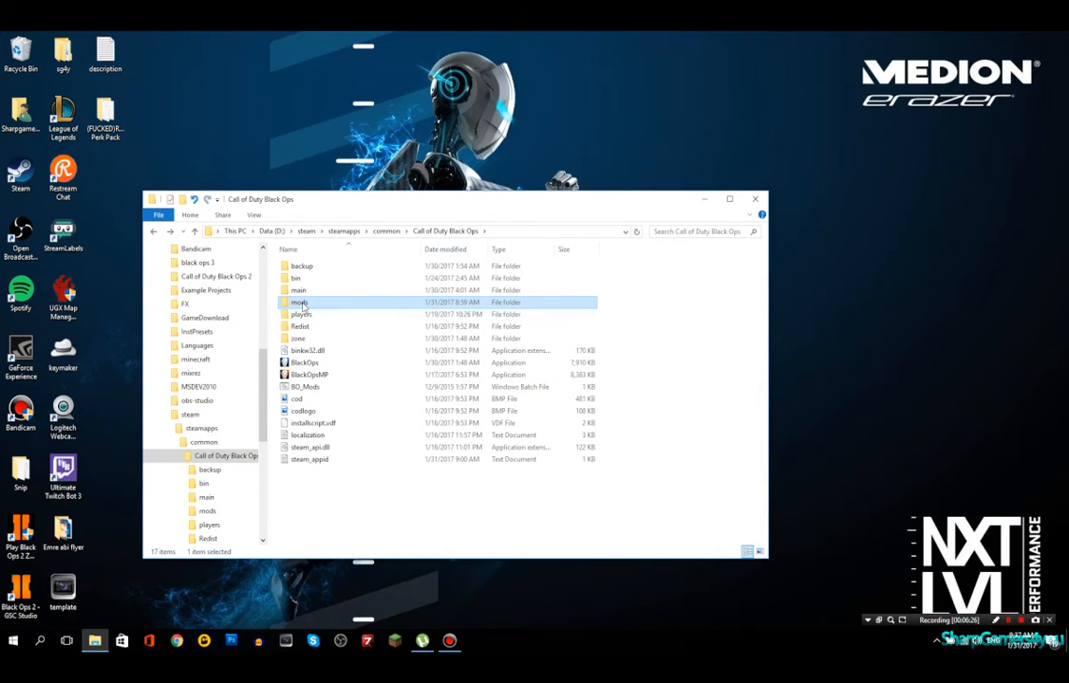
double_click(299, 302)
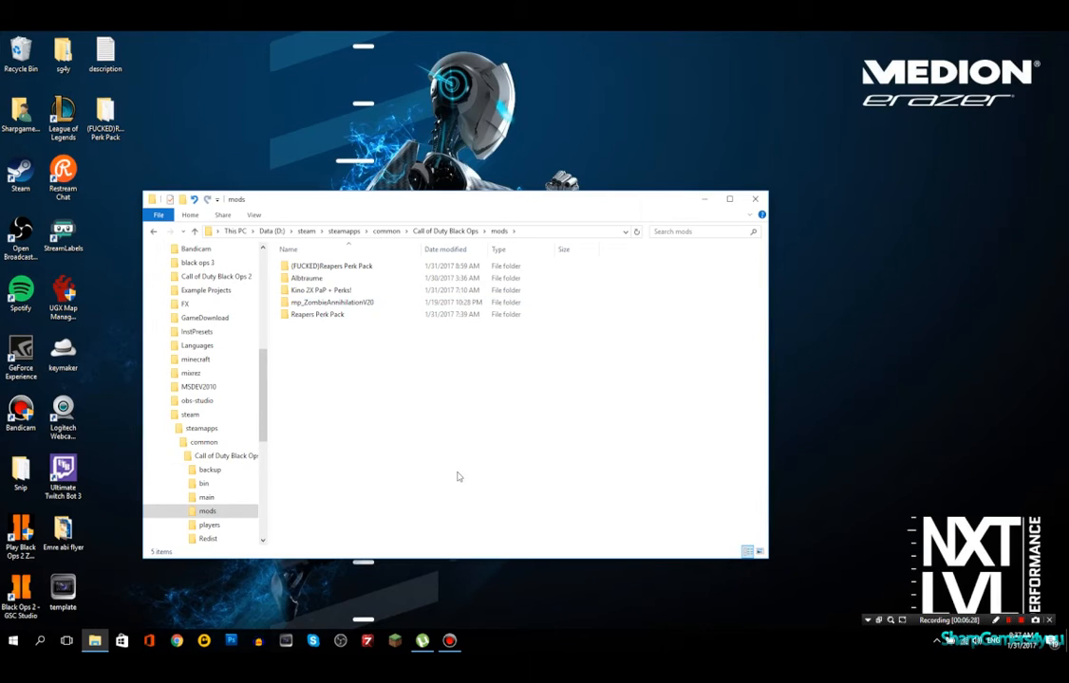
mouse_move(382, 373)
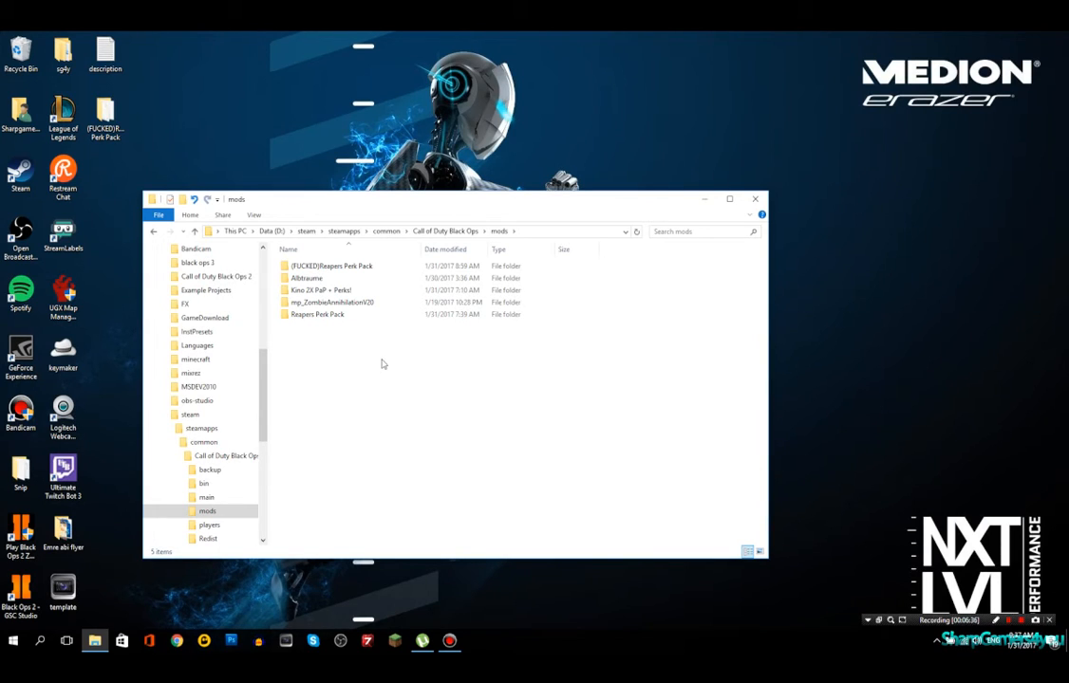
mouse_move(344, 330)
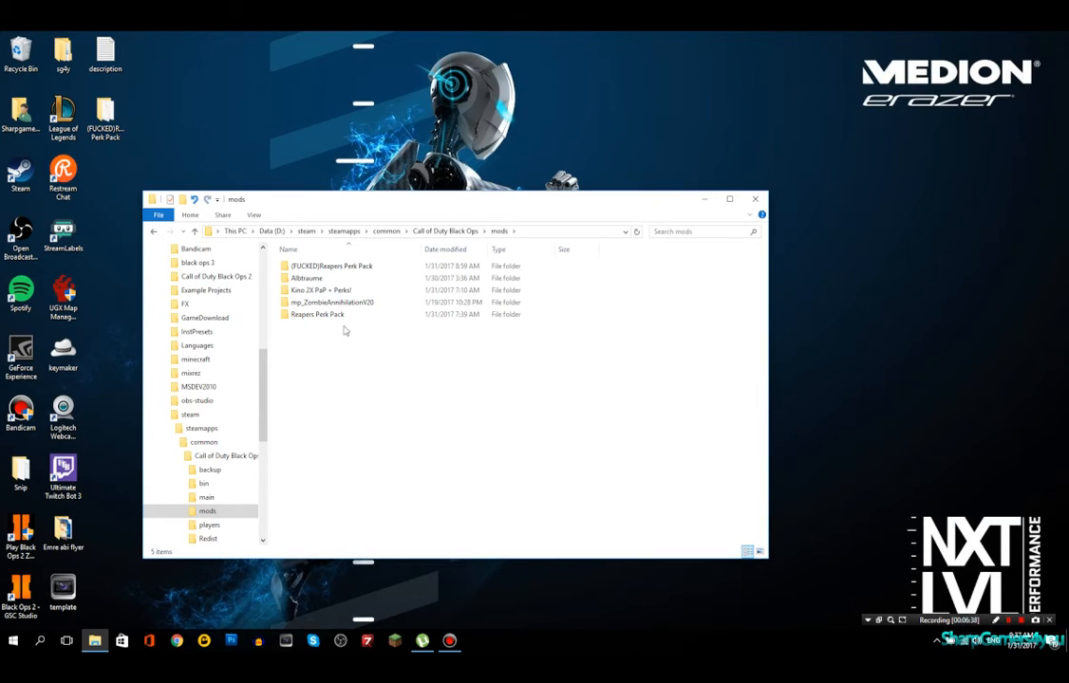
click(332, 302)
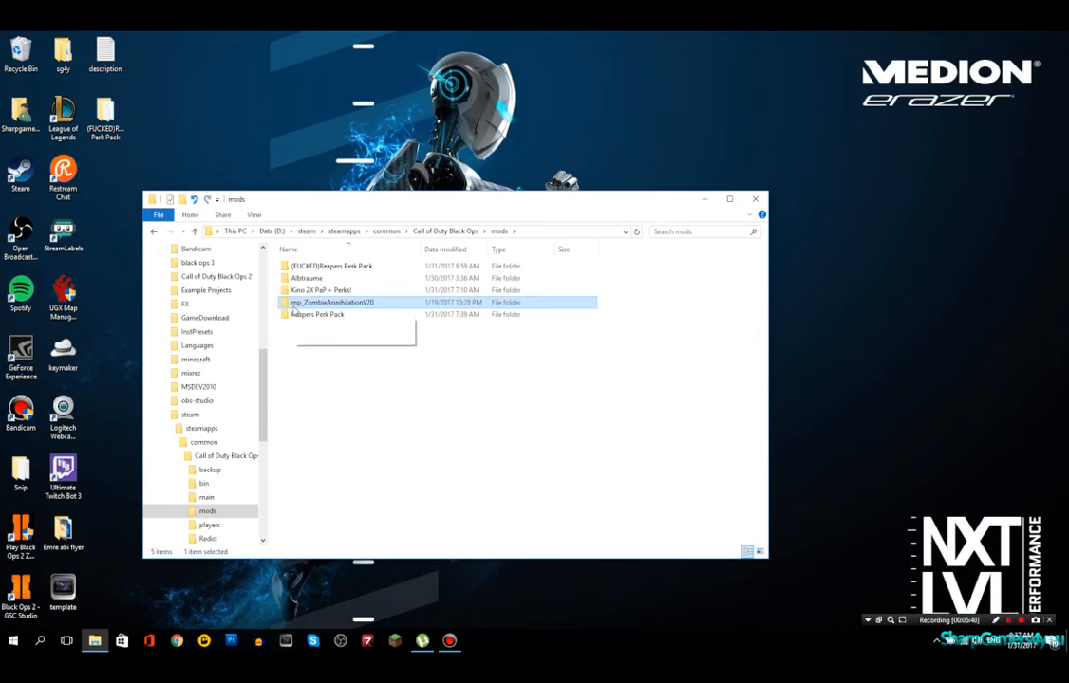
mouse_move(367, 303)
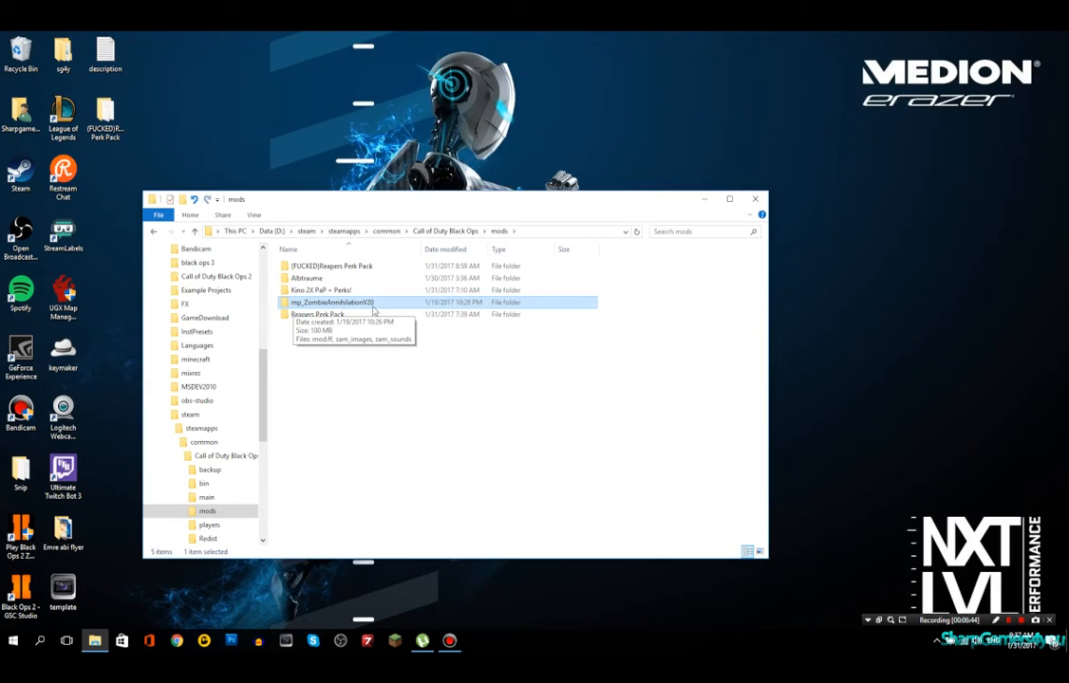
mouse_move(364, 360)
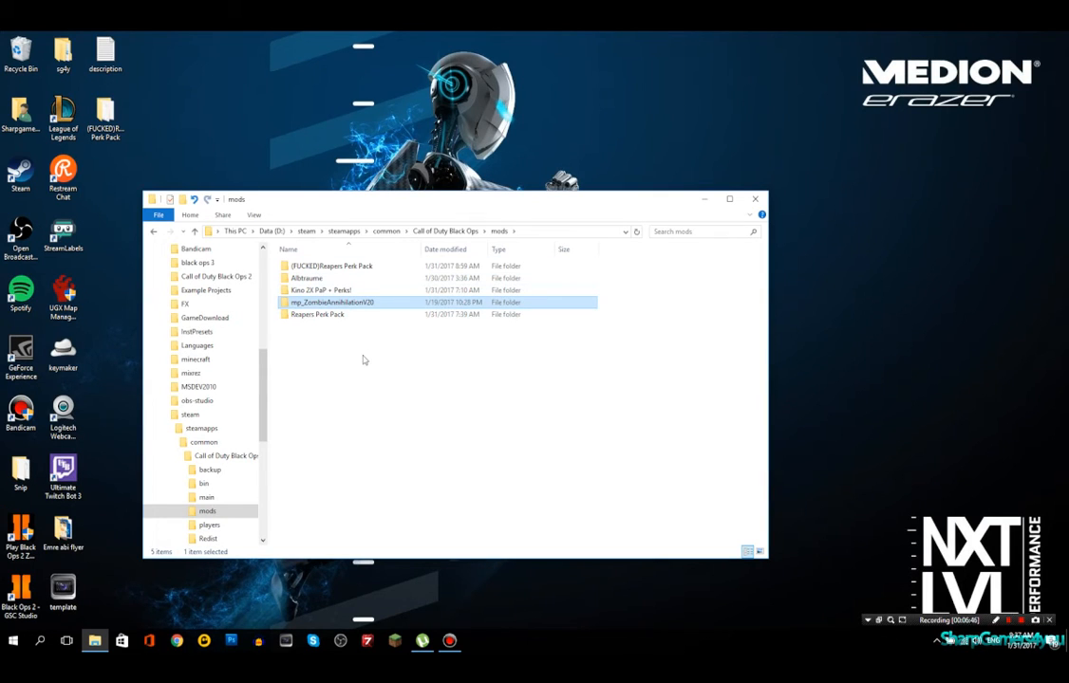
Answer the recycle prompt for the duplicate Reapers Perk Pack folder and return to the game folder
click(333, 266)
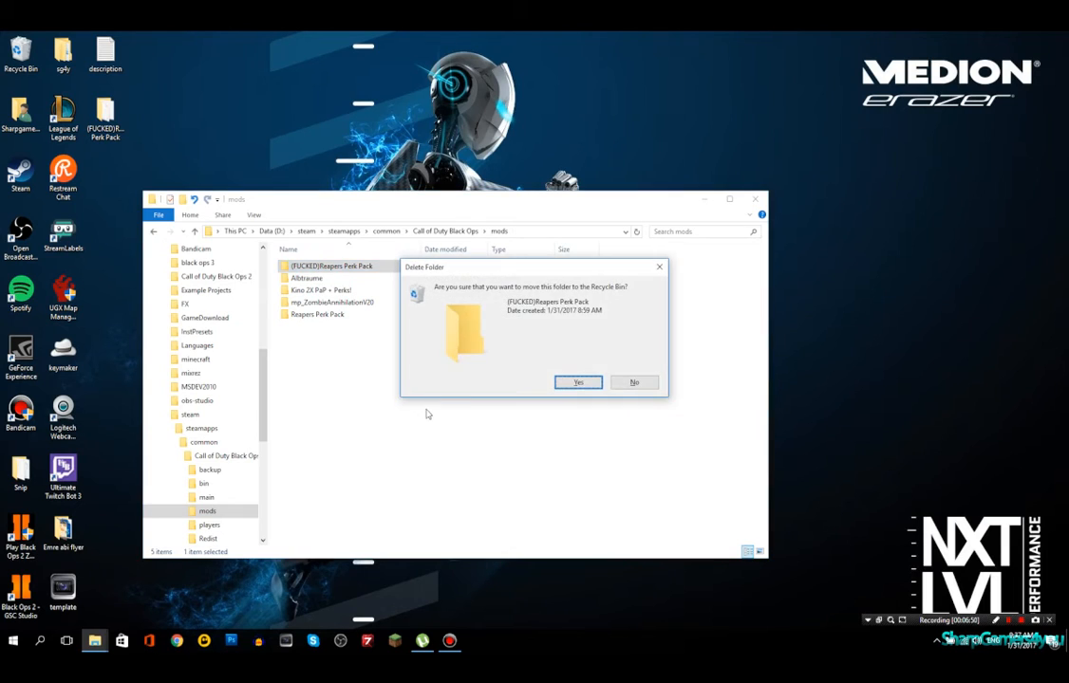
click(578, 382)
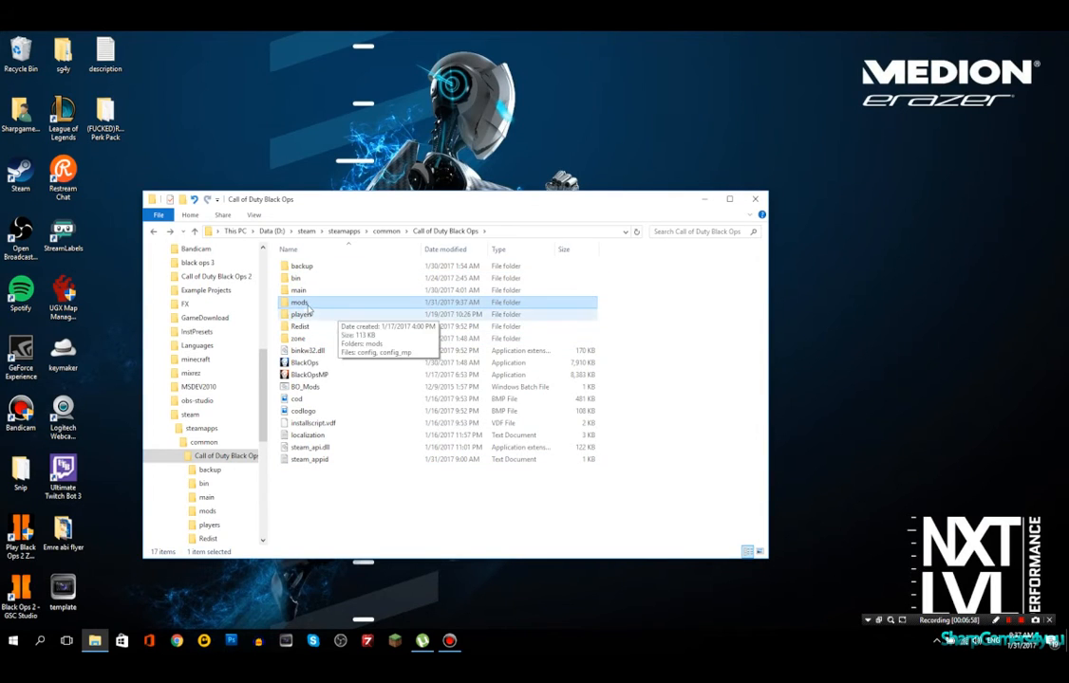
mouse_move(572, 317)
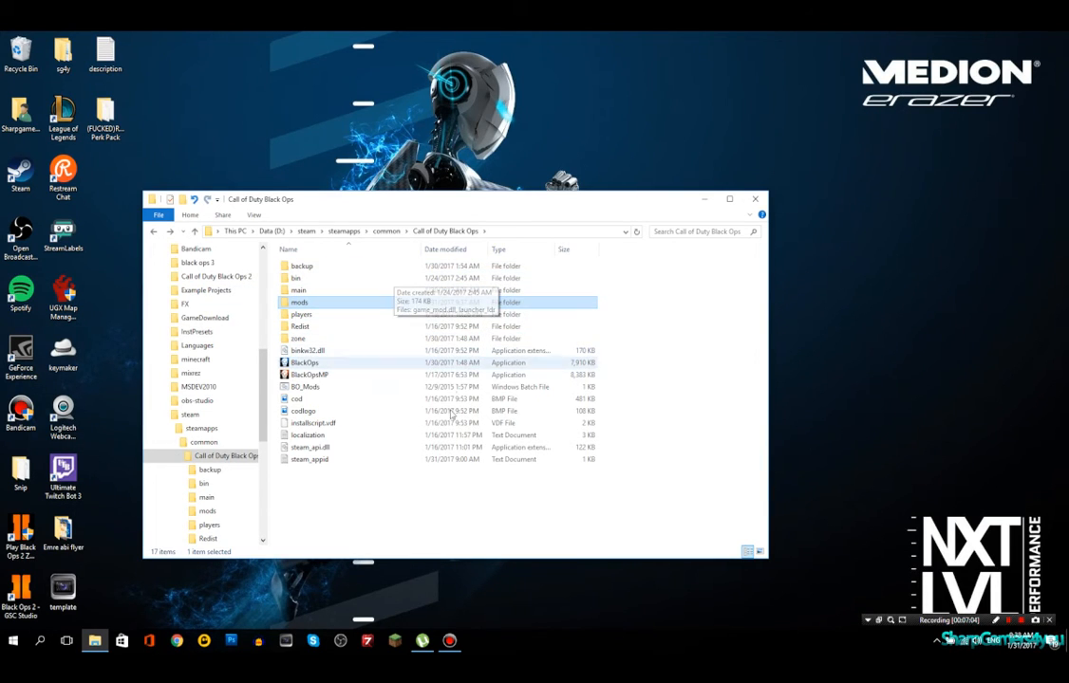
mouse_move(384, 398)
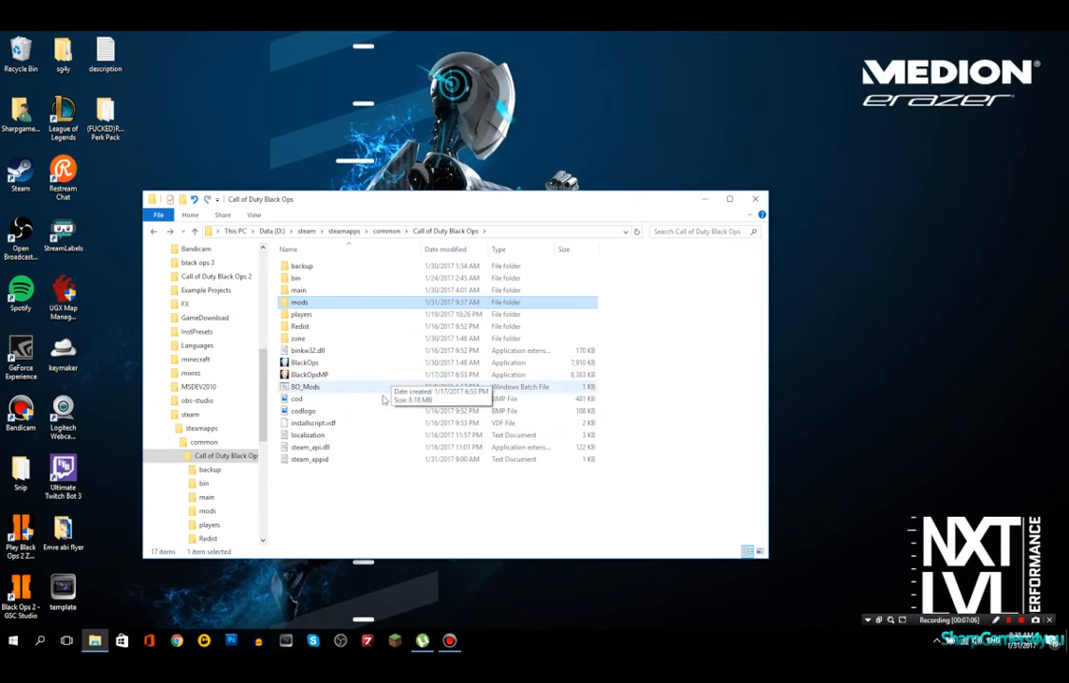
click(305, 386)
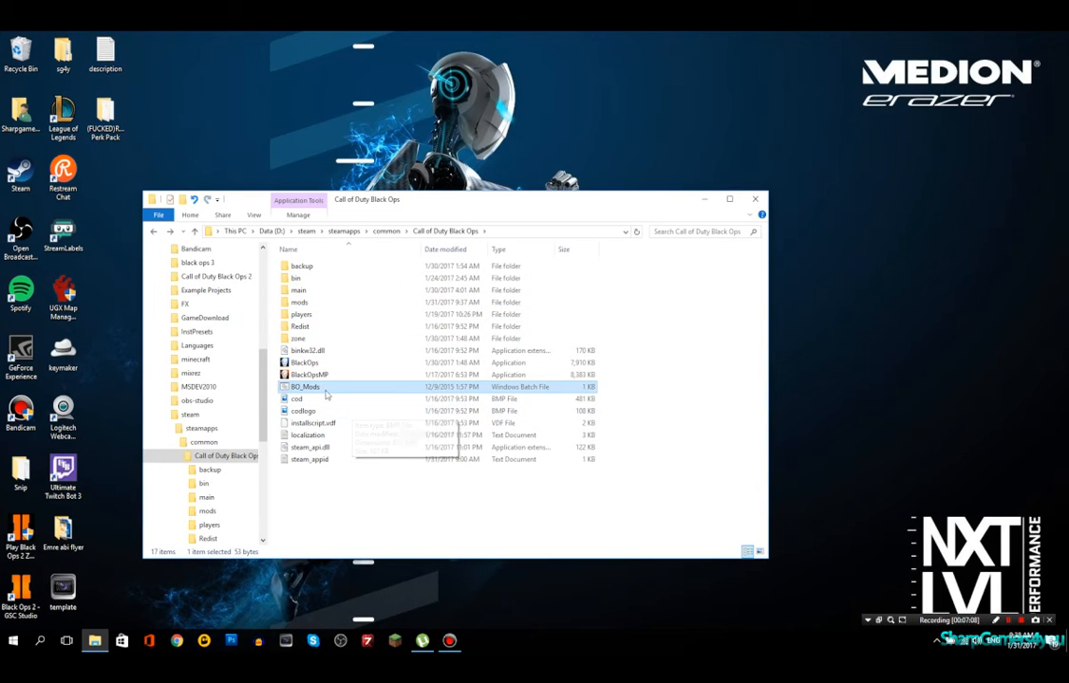
mouse_move(305, 387)
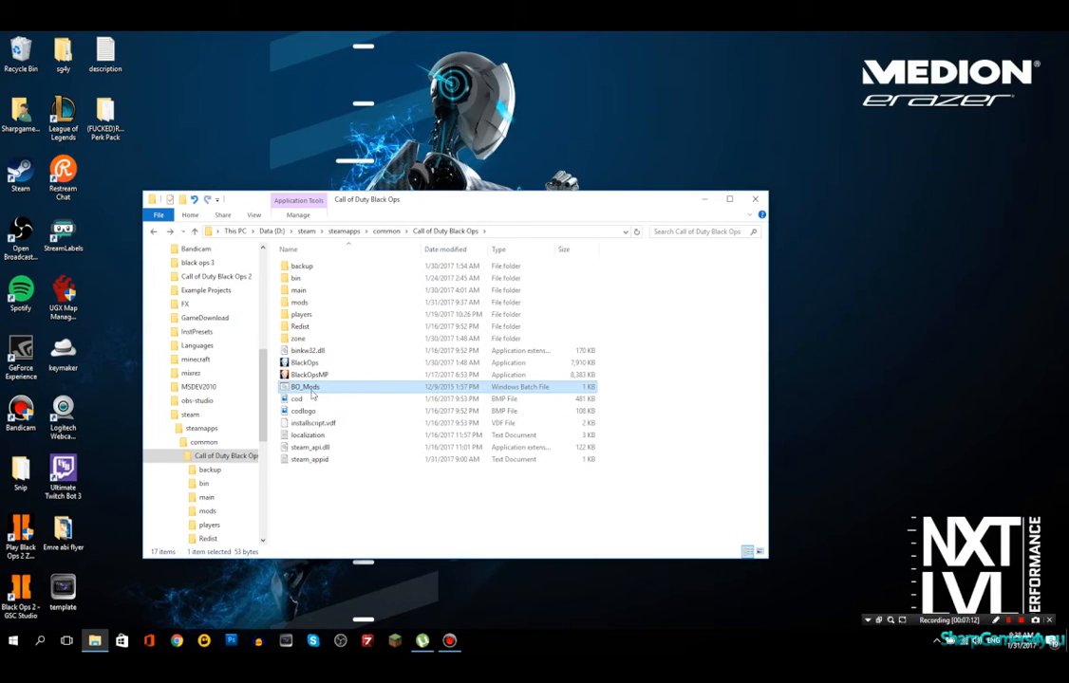
mouse_move(427, 393)
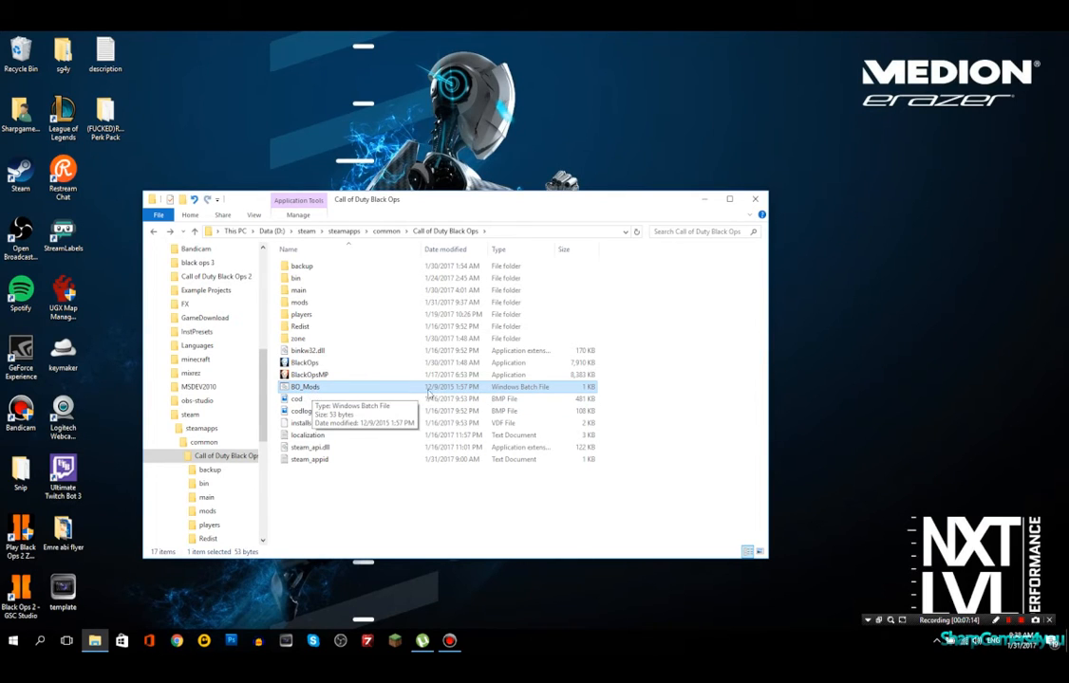
click(299, 399)
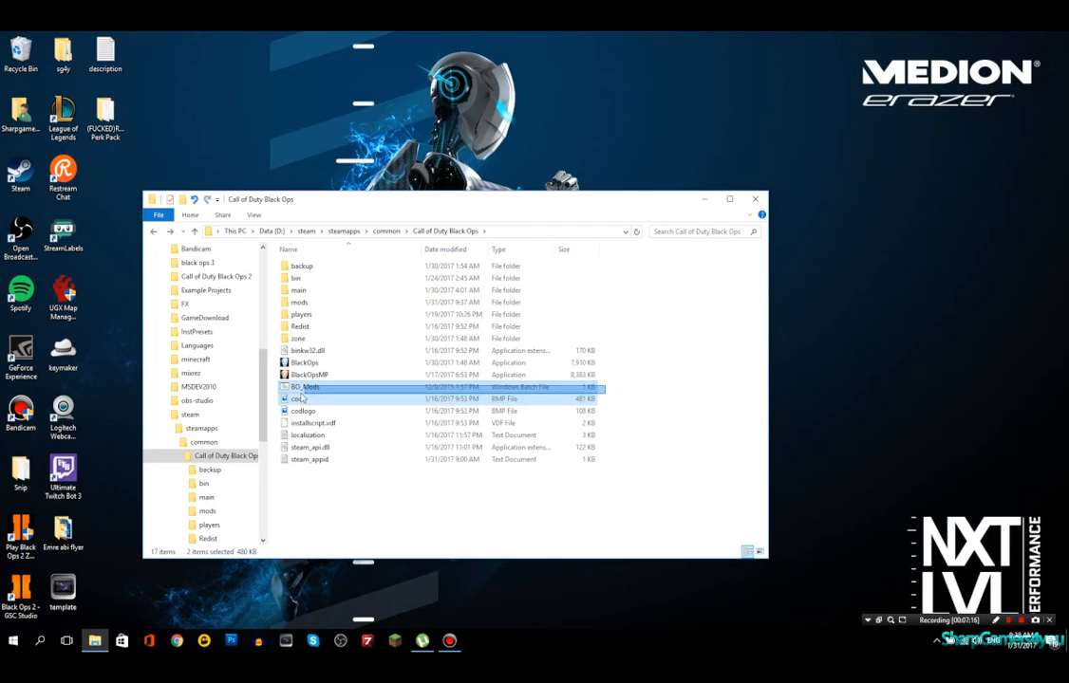
click(306, 387)
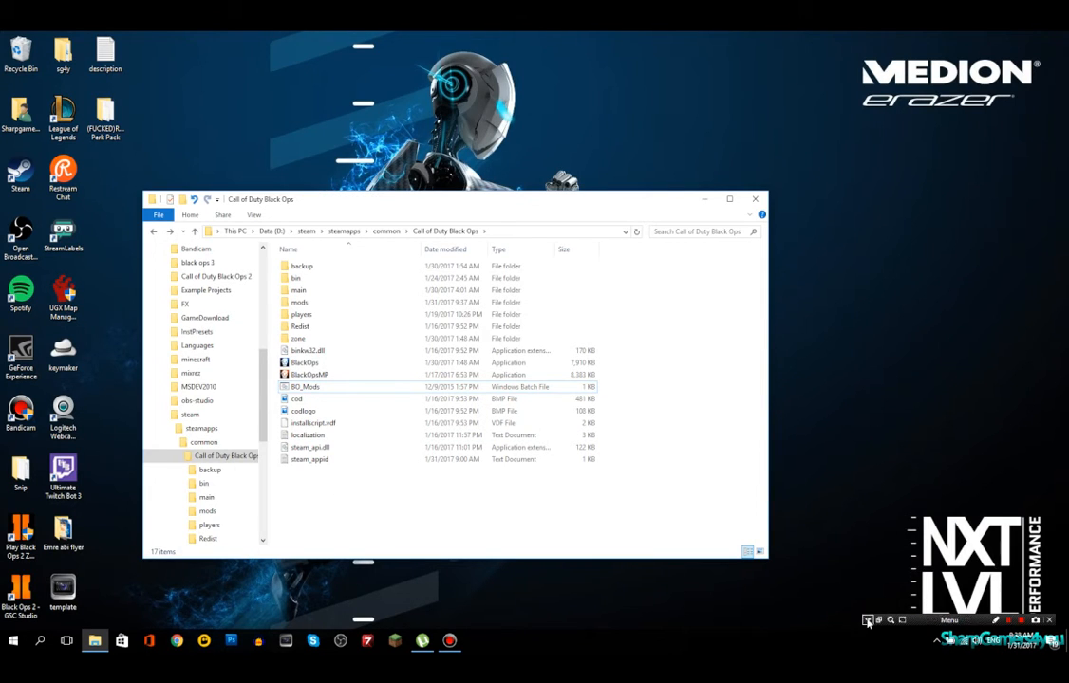
click(868, 621)
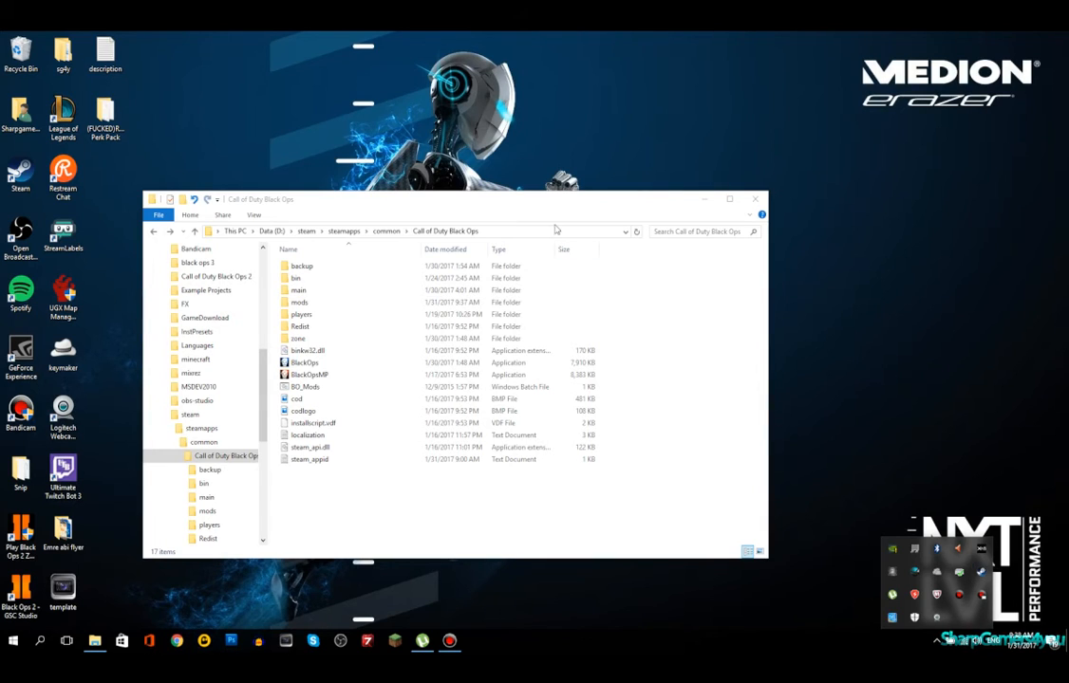
mouse_move(349, 484)
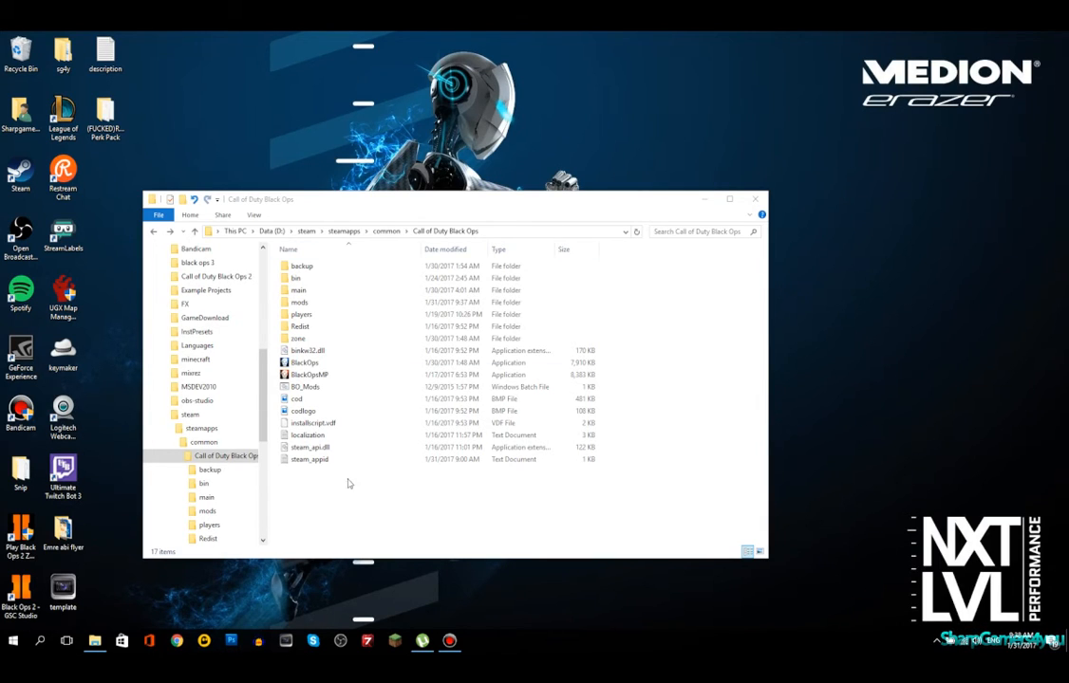
click(306, 387)
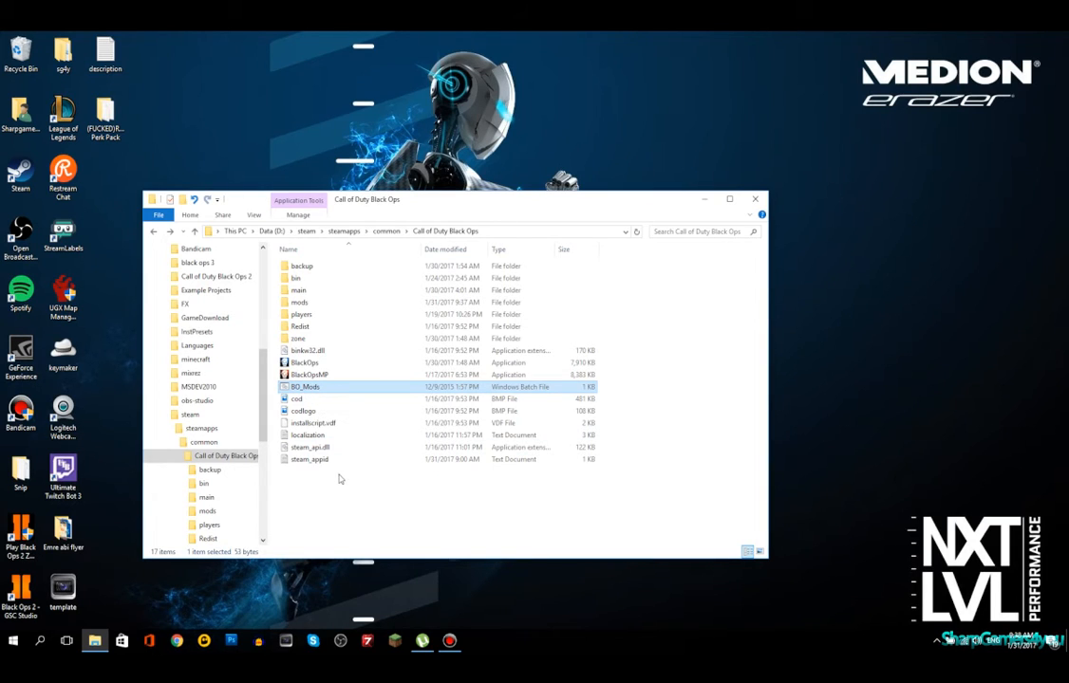
mouse_move(305, 386)
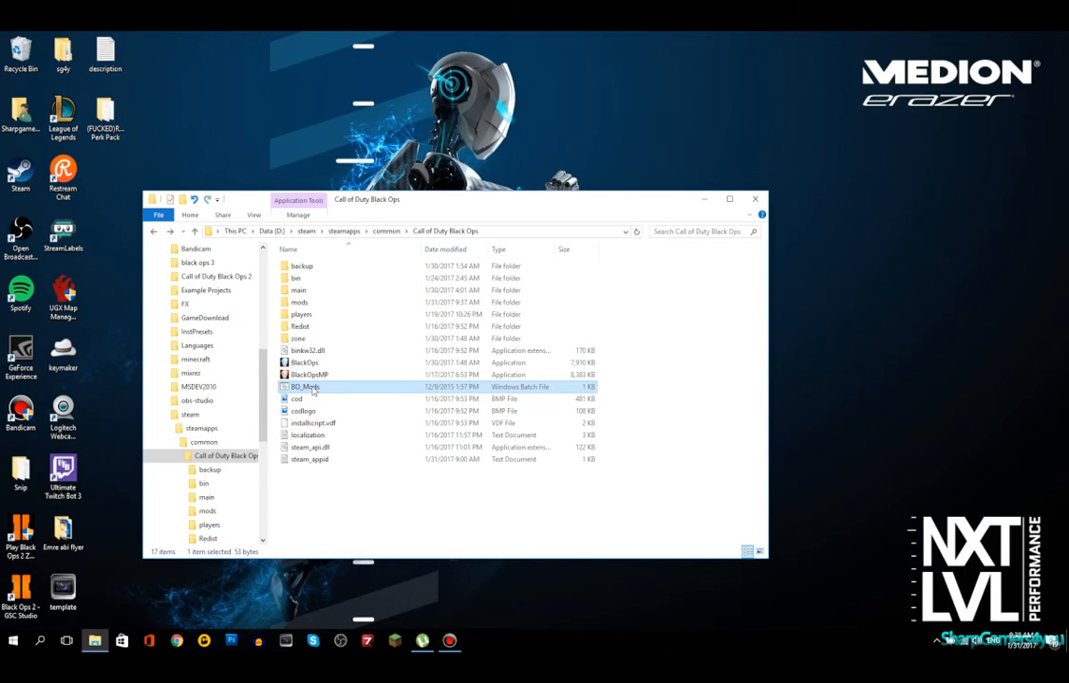
mouse_move(306, 387)
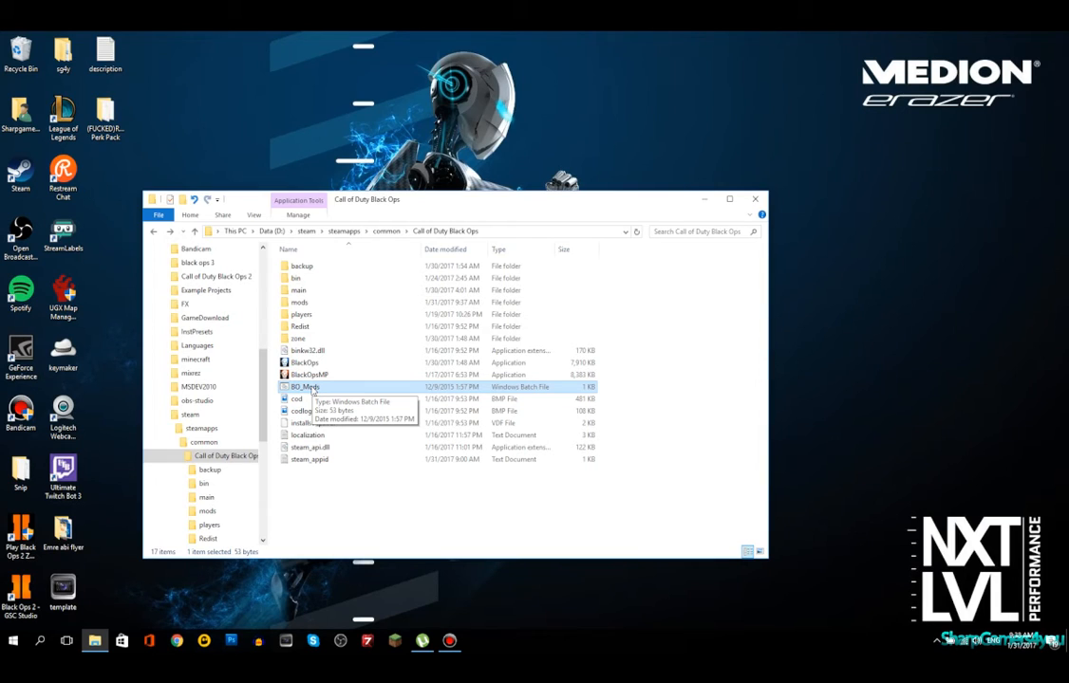
Browse the Reapers Perk Pack folder's reaper_perks file, then go back up to mods
double_click(298, 302)
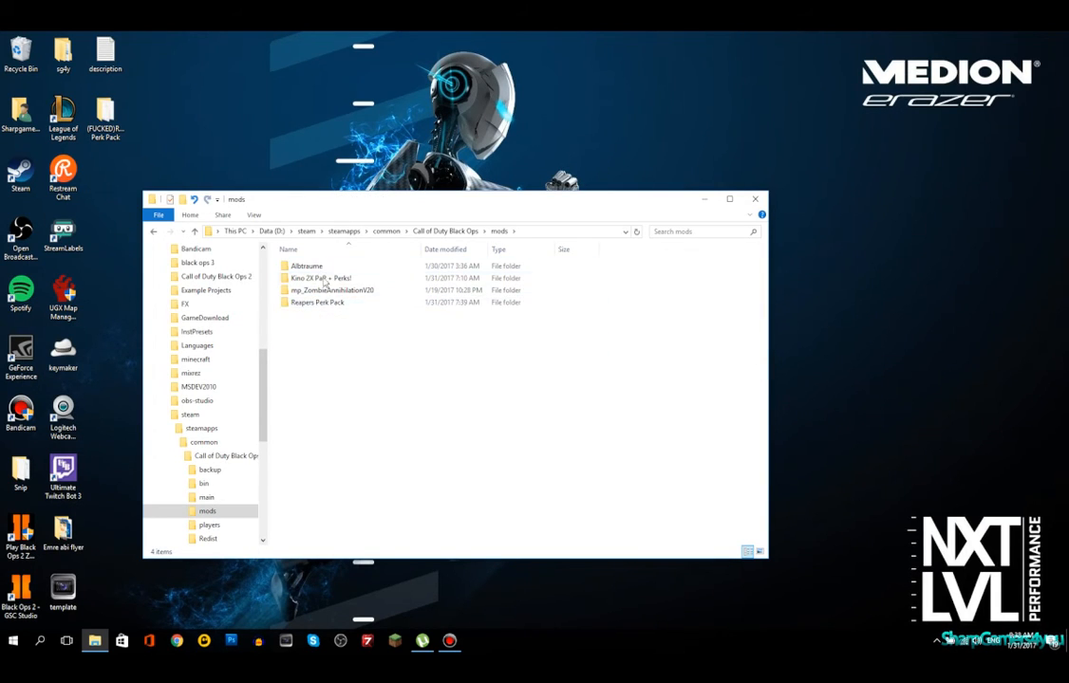
mouse_move(342, 313)
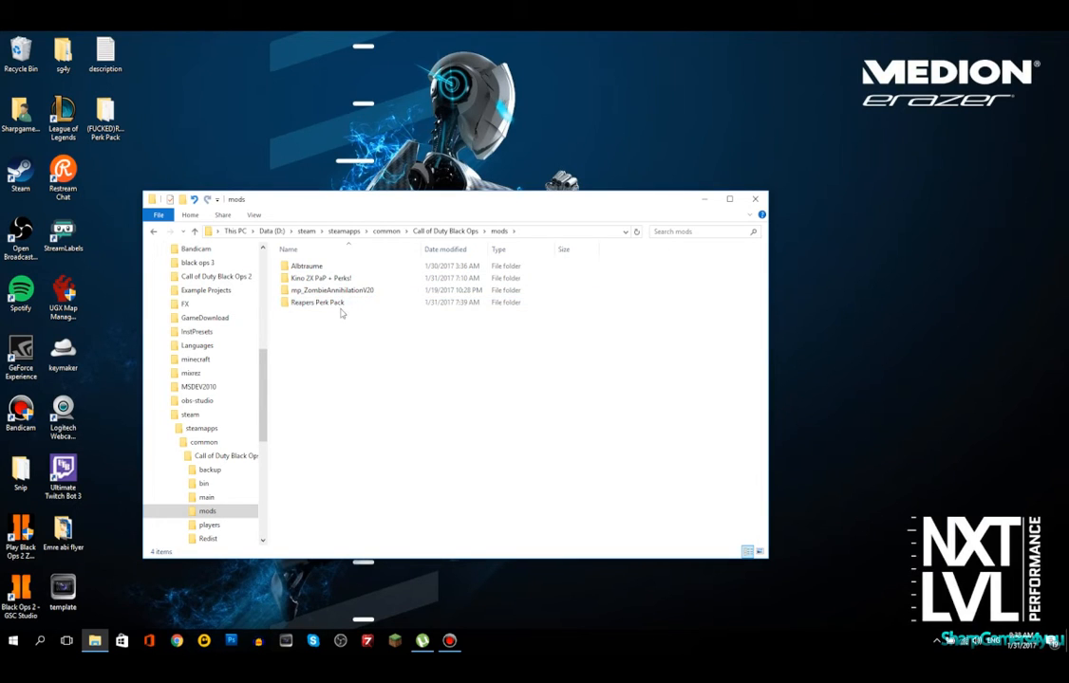
mouse_move(321, 315)
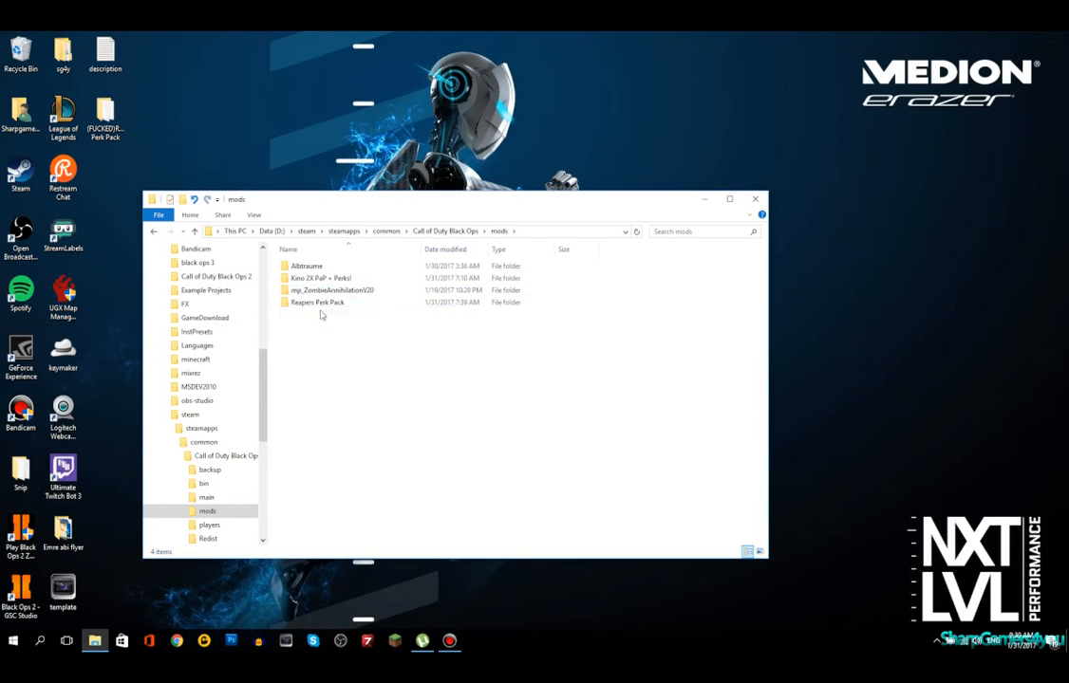
click(333, 289)
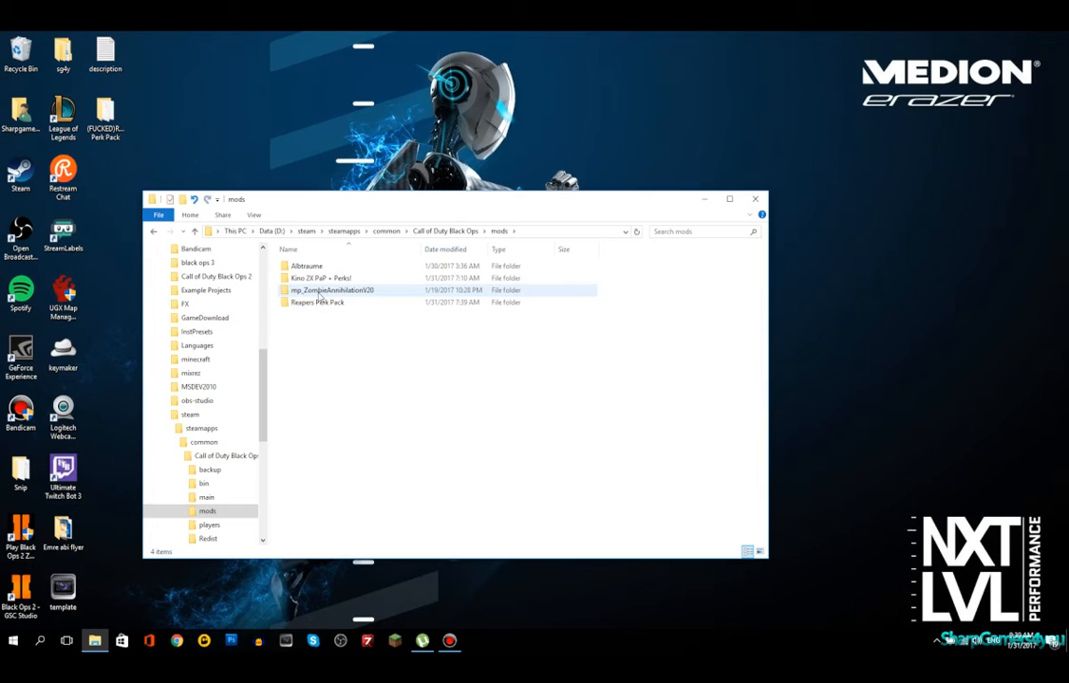
click(317, 302)
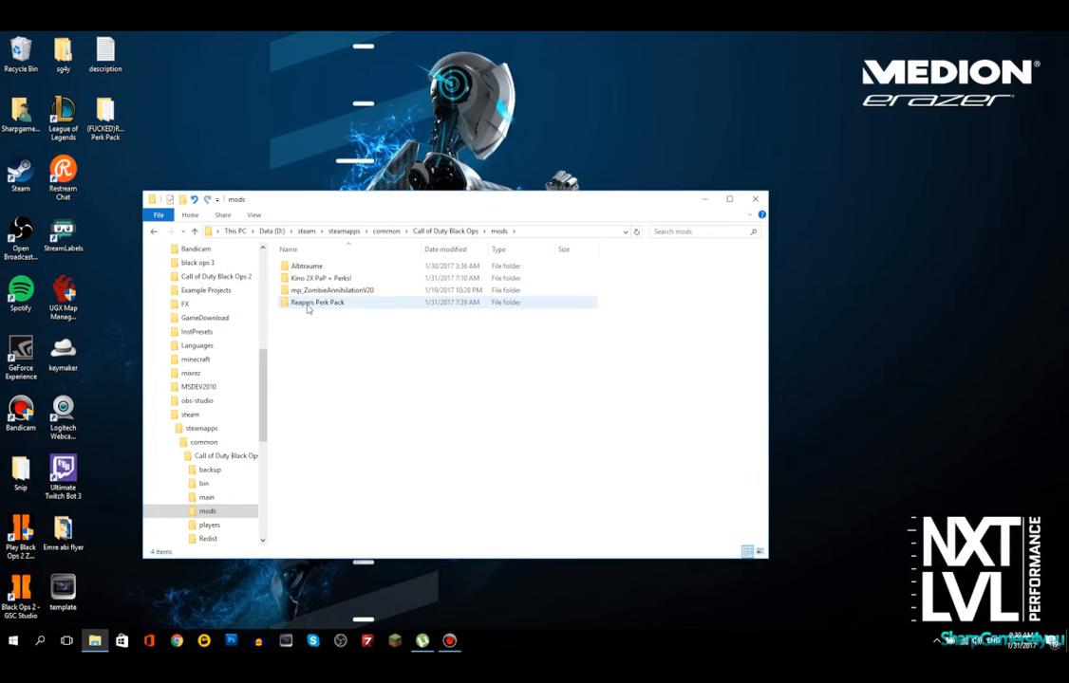
double_click(317, 302)
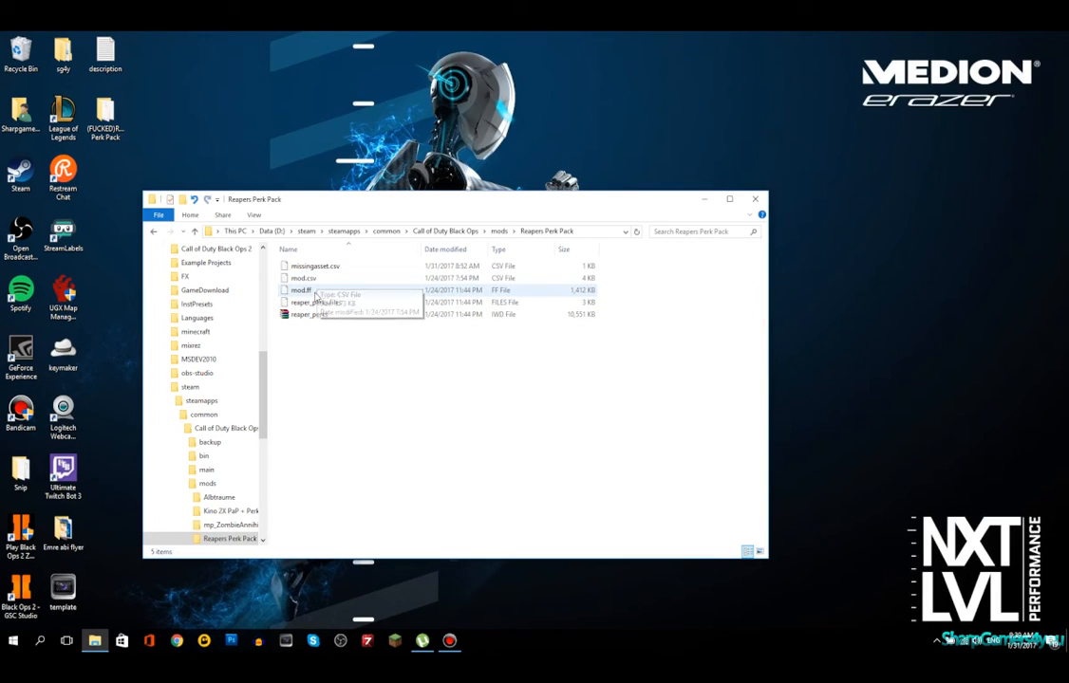
mouse_move(315, 302)
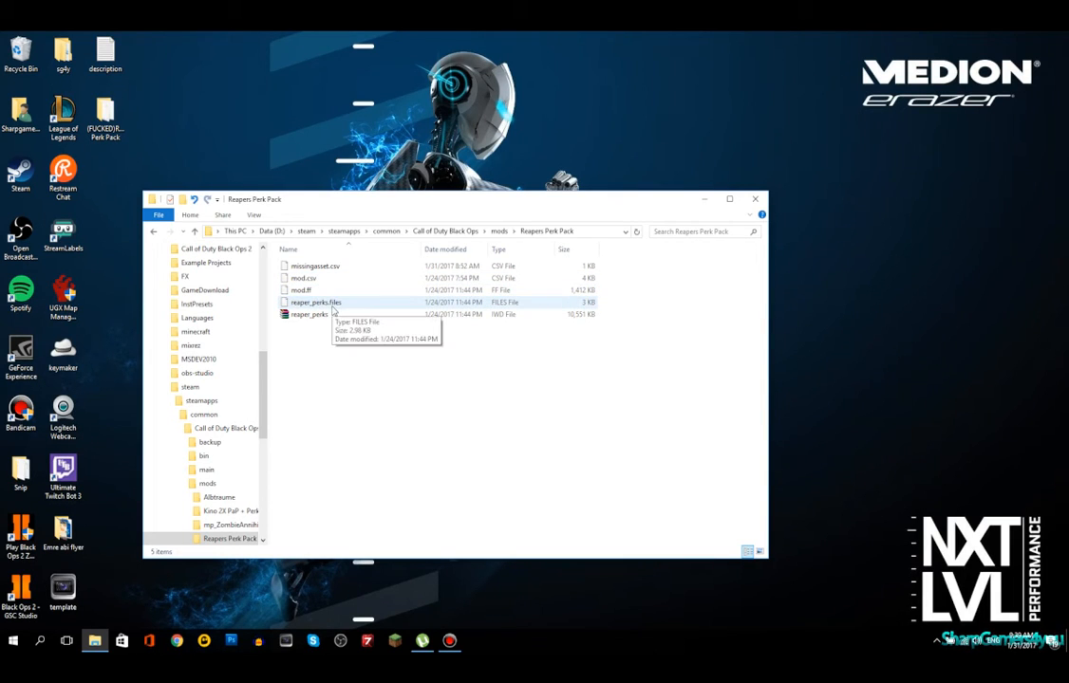
click(308, 314)
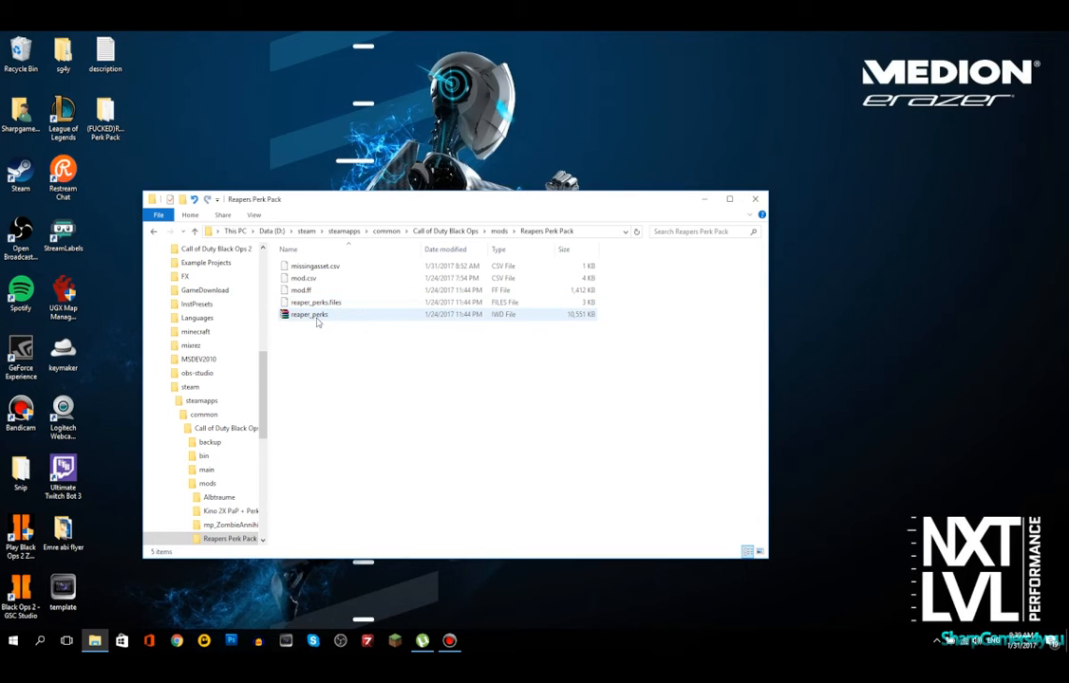
mouse_move(309, 315)
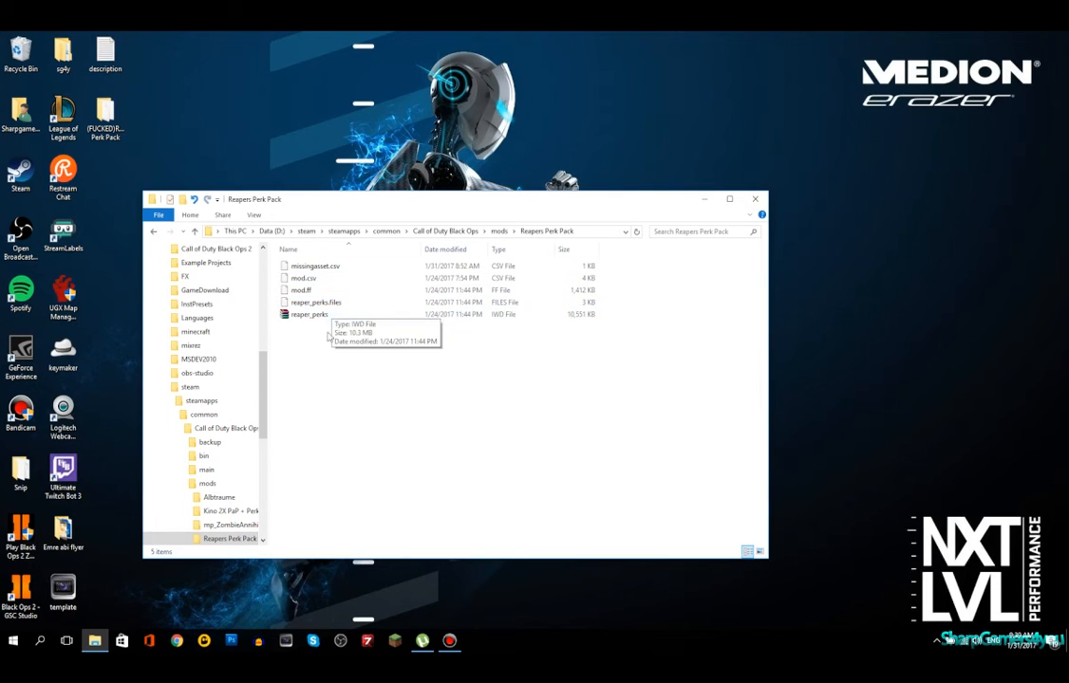
click(316, 302)
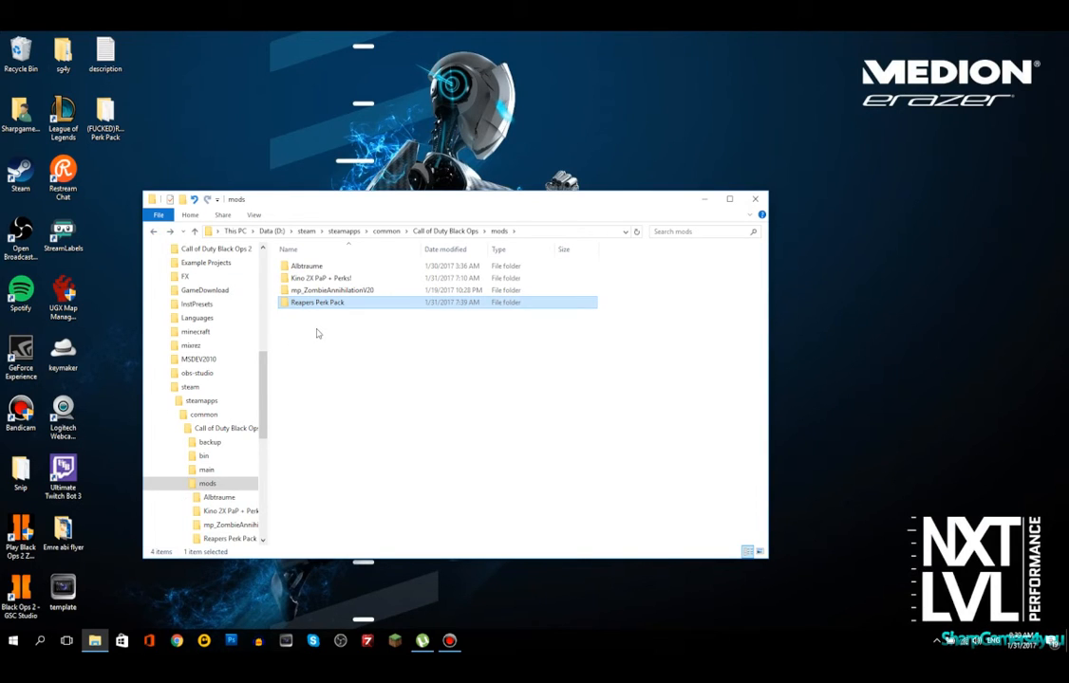
Browse Kino 2X PaP + Perks! and Albtraume, select all its files, then return to the game folder
double_click(332, 290)
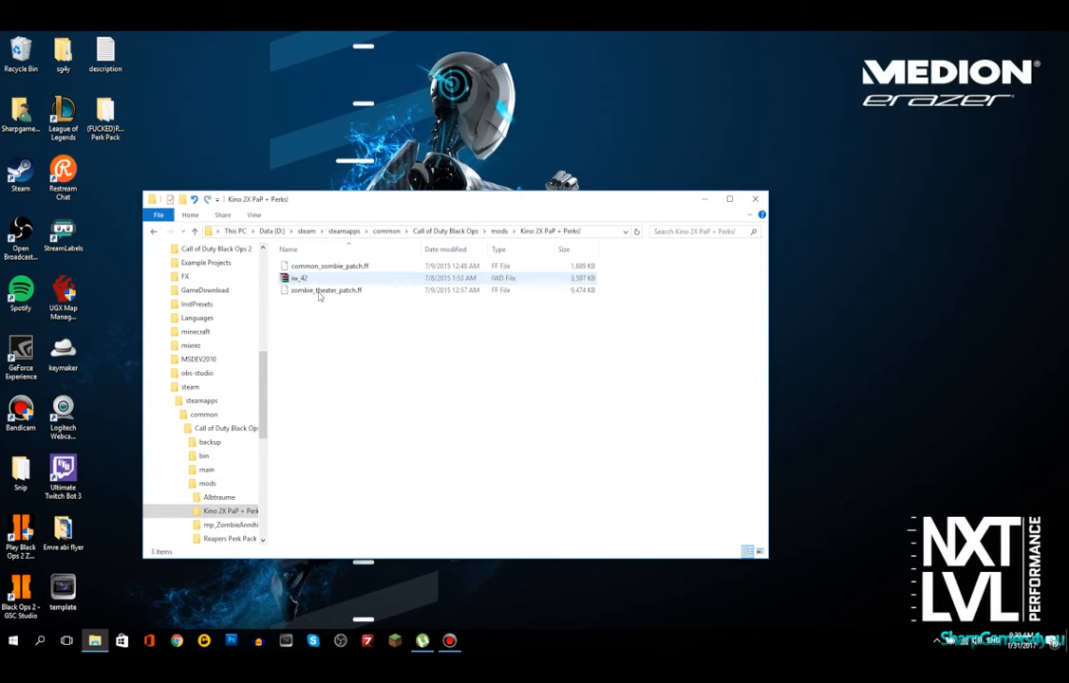
click(219, 497)
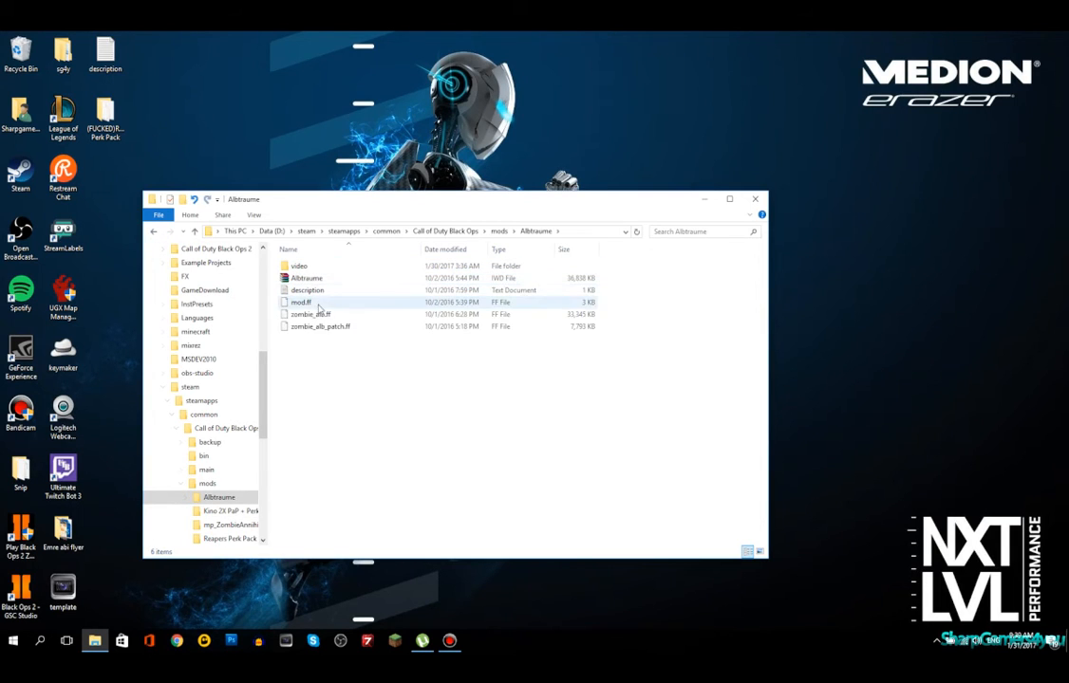
key(ctrl+a)
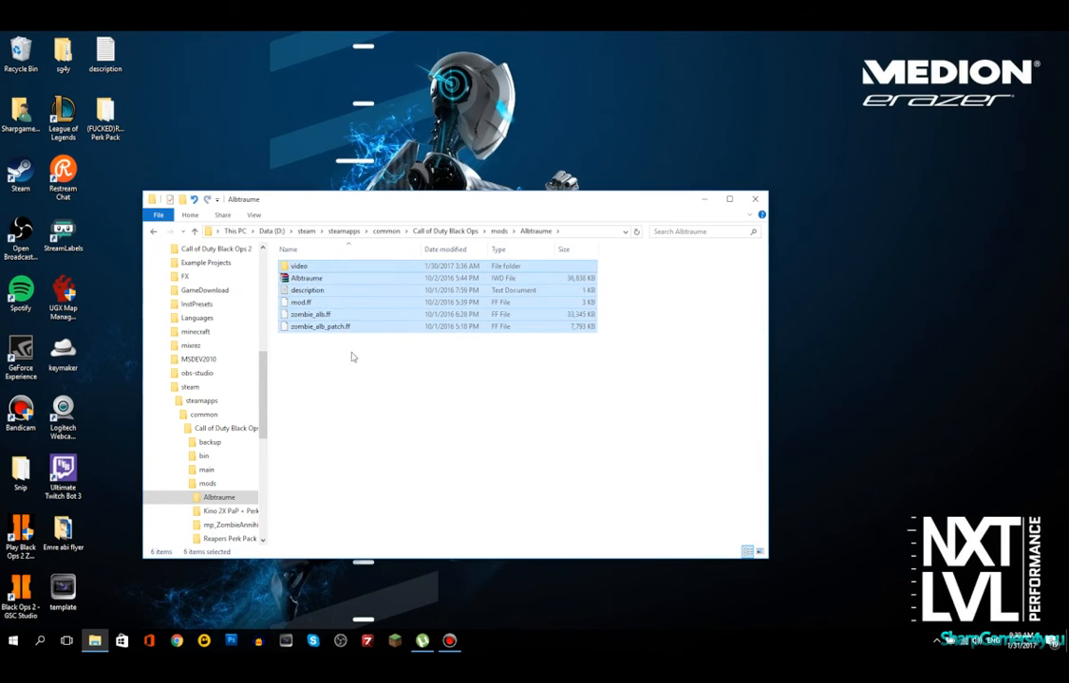
click(351, 357)
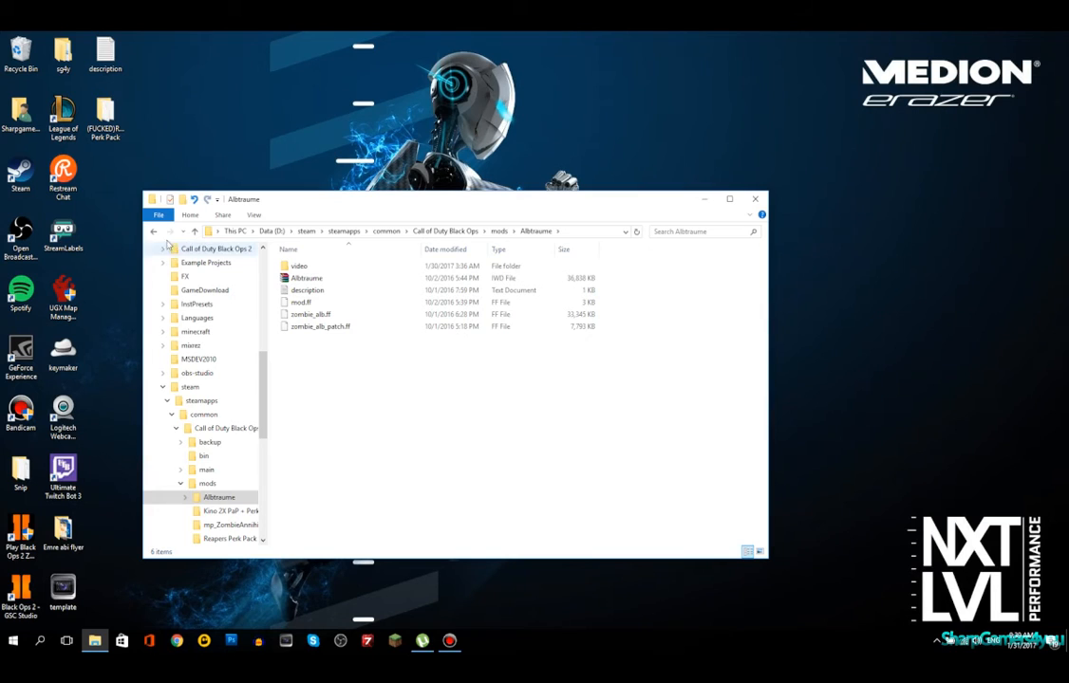
click(207, 484)
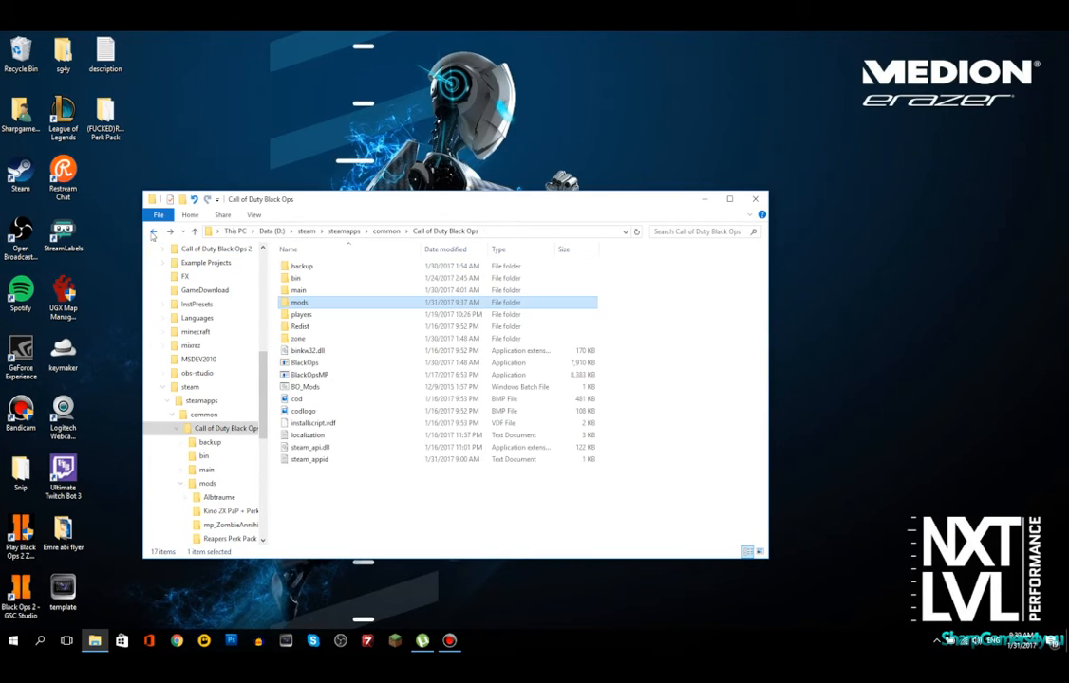
mouse_move(319, 310)
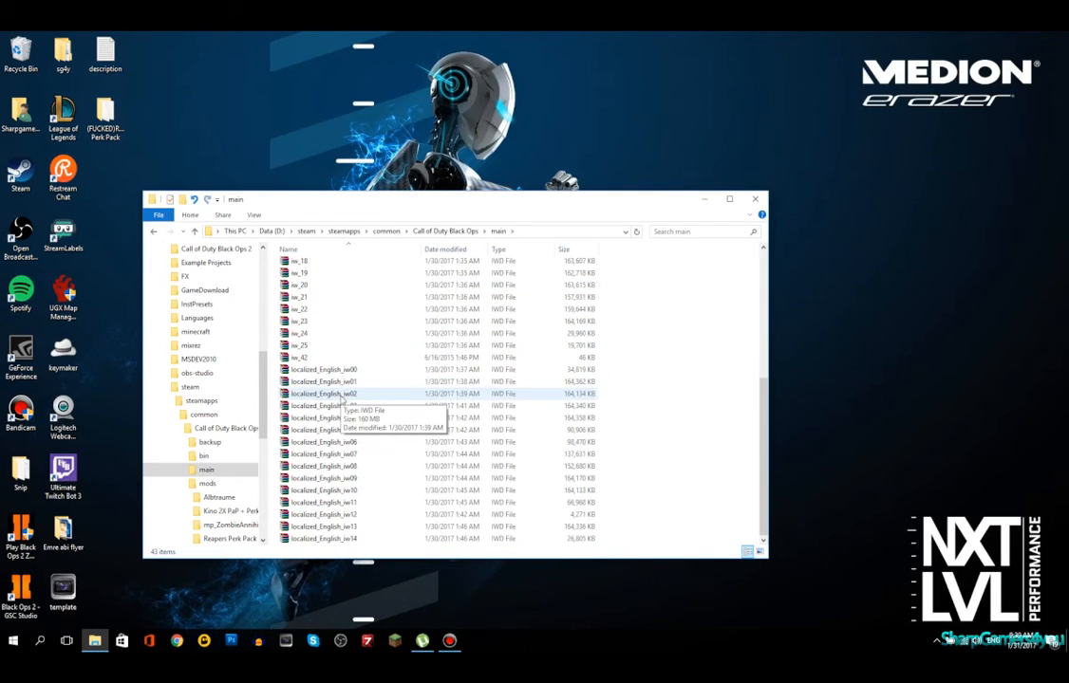
mouse_move(319, 358)
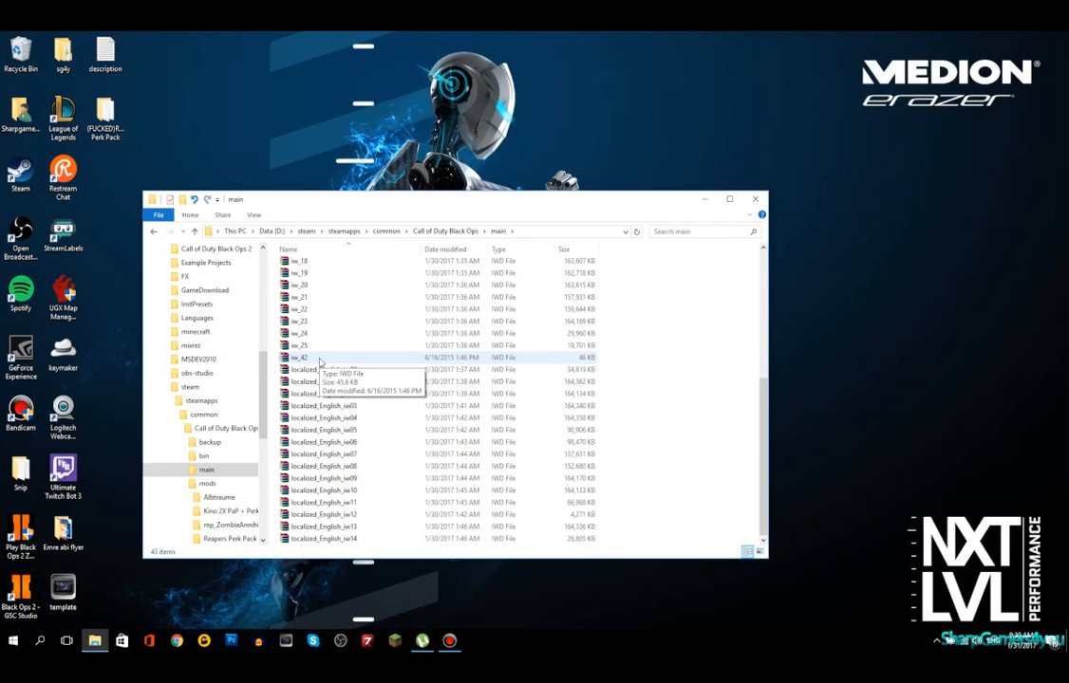
Scroll up through the game folder's files before bringing up the Downloads window
scroll(up, 3)
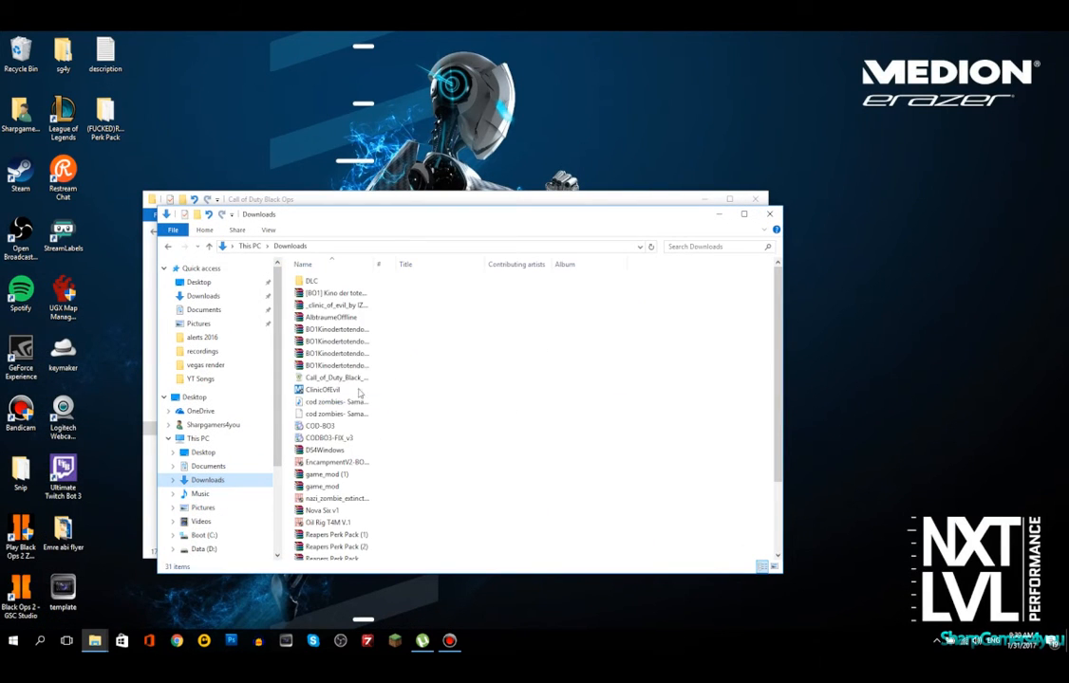
Open the Nova Six v1 RAR from Downloads in WinRAR, showing main, zone and a README
click(323, 389)
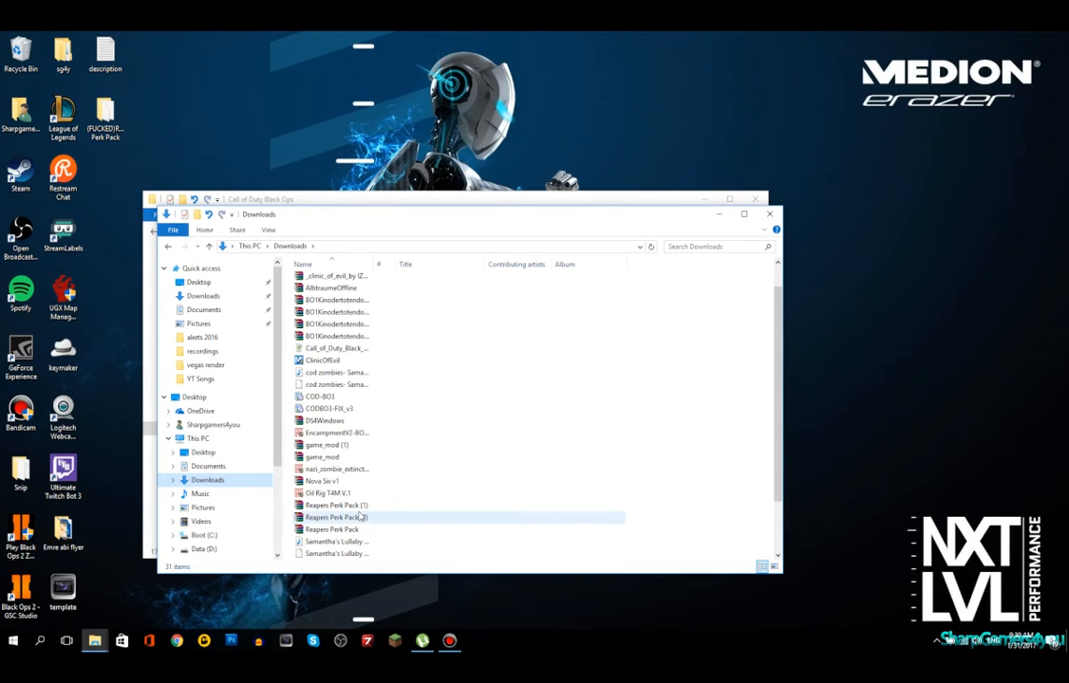
click(323, 482)
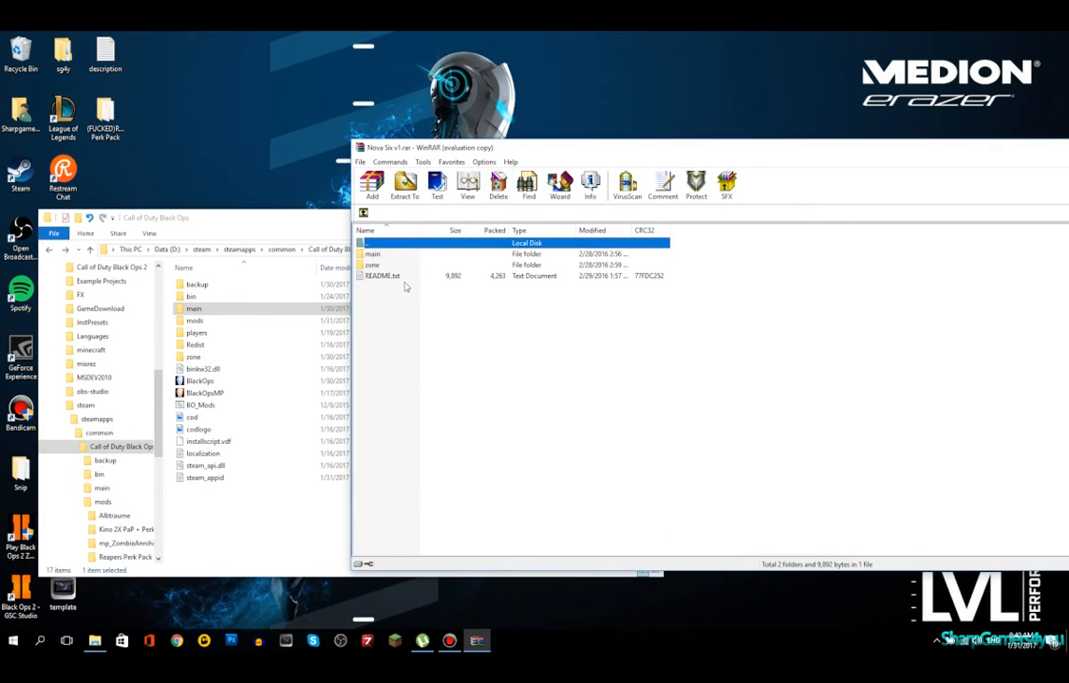
Read the archive's README.txt installation notes in Notepad and close it
double_click(383, 276)
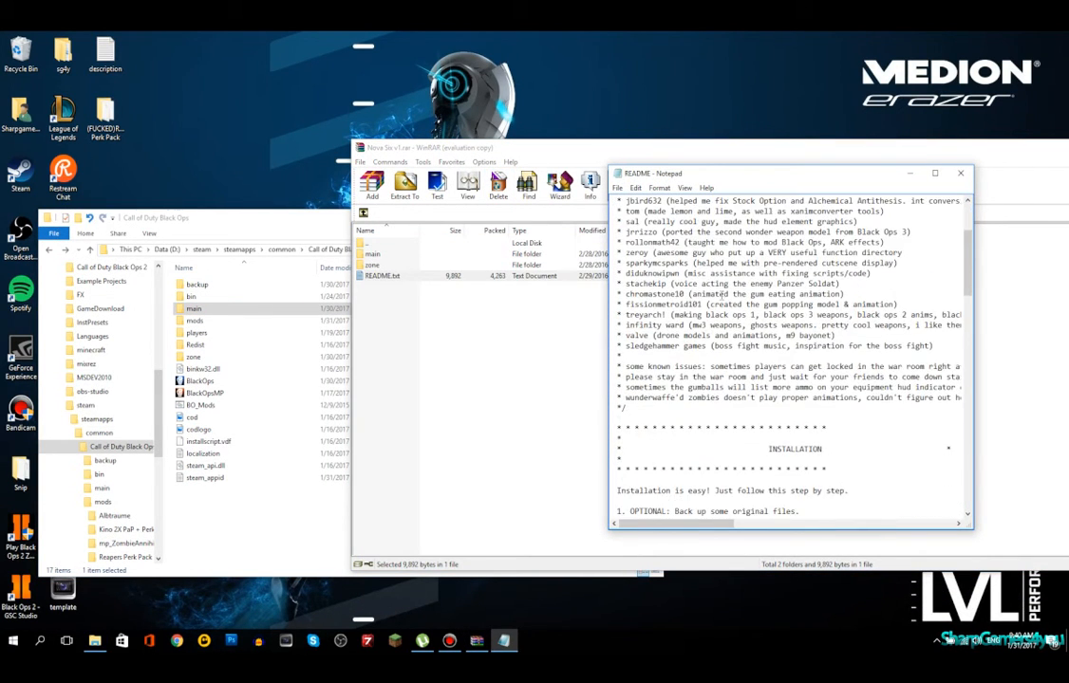
scroll(down, 3)
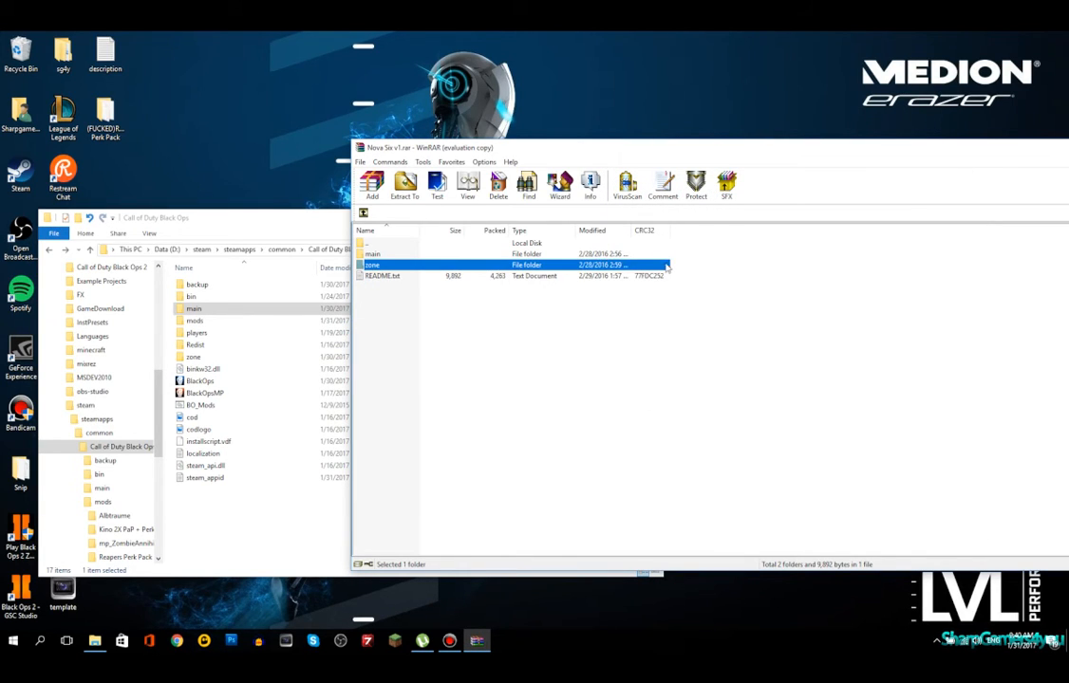
click(513, 254)
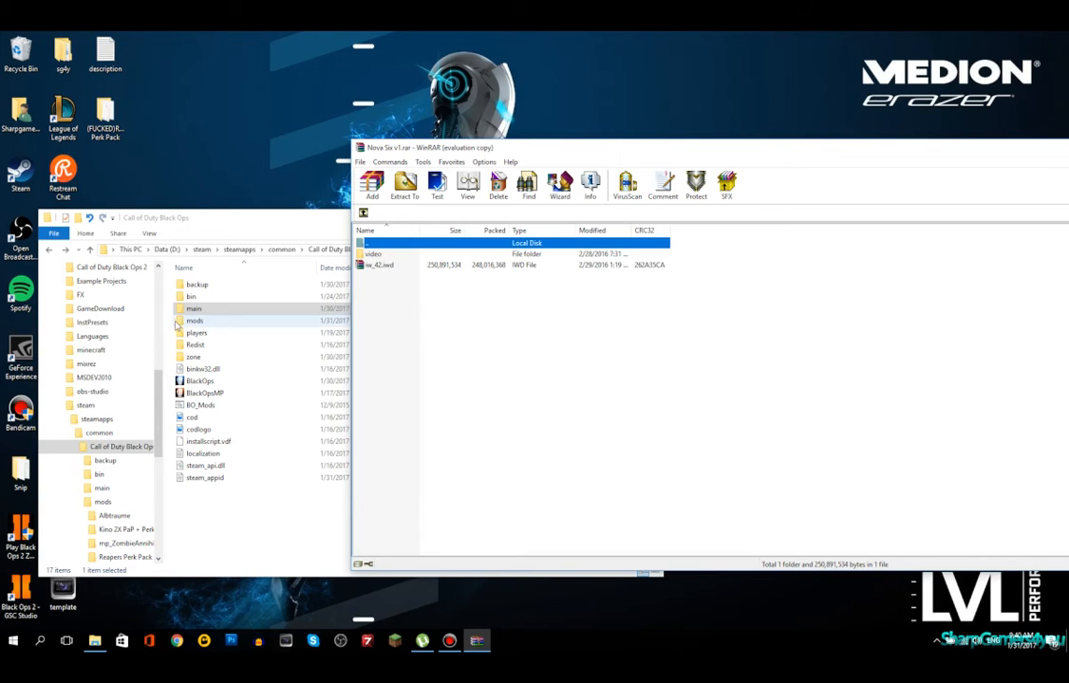
Browse the game's main folder, go back, and select the BO_Mods batch file
double_click(194, 309)
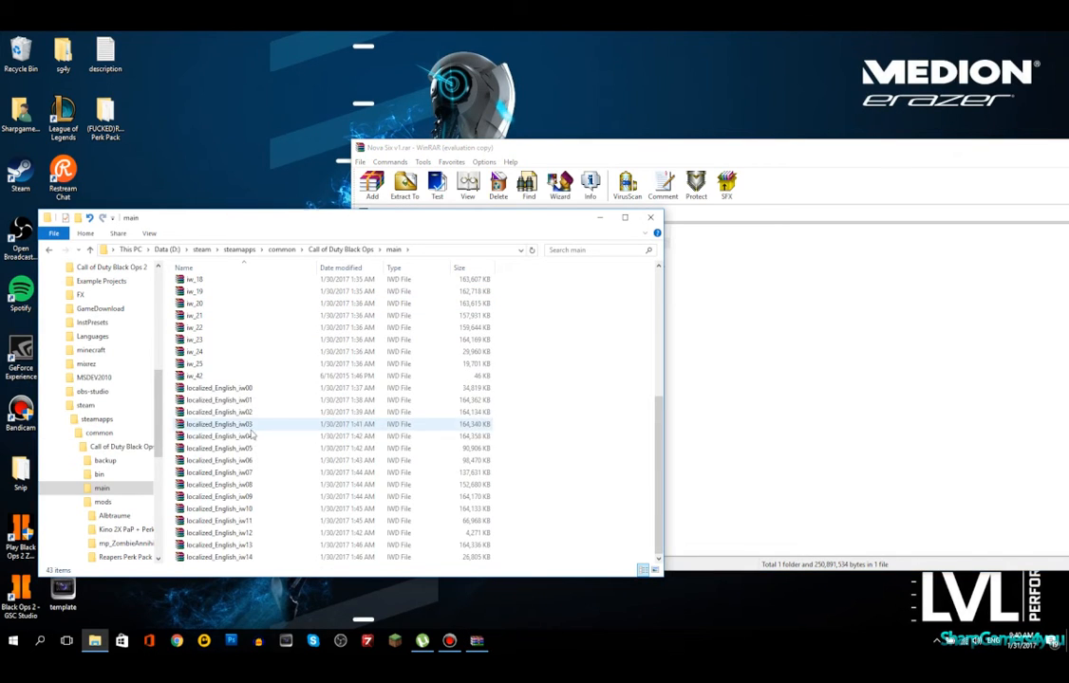
click(194, 376)
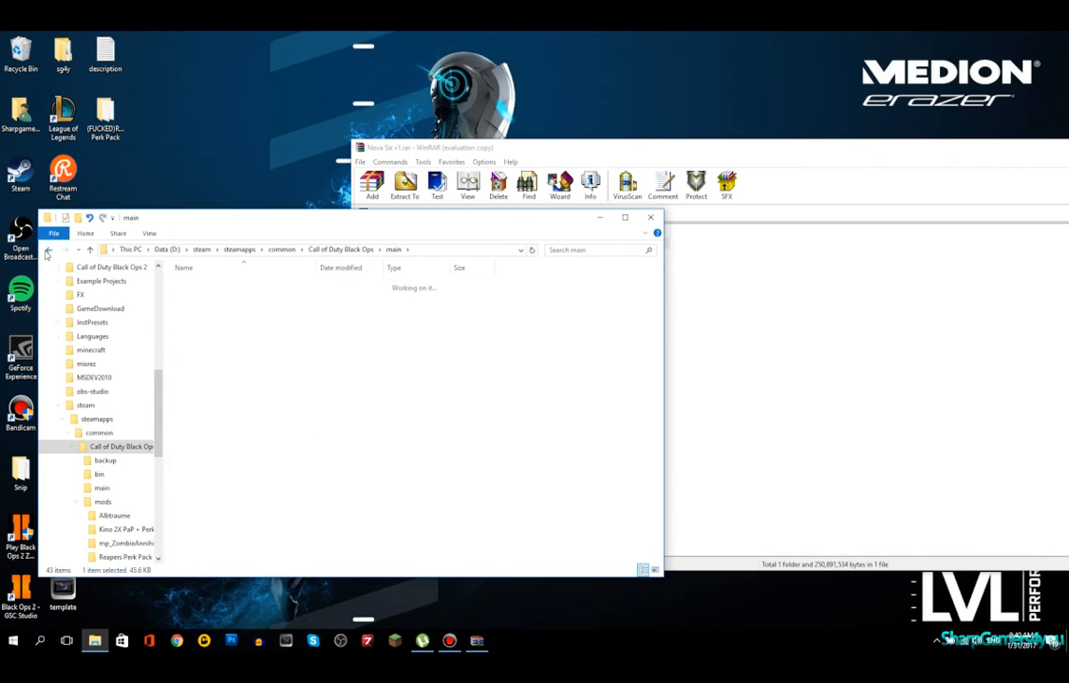
click(47, 250)
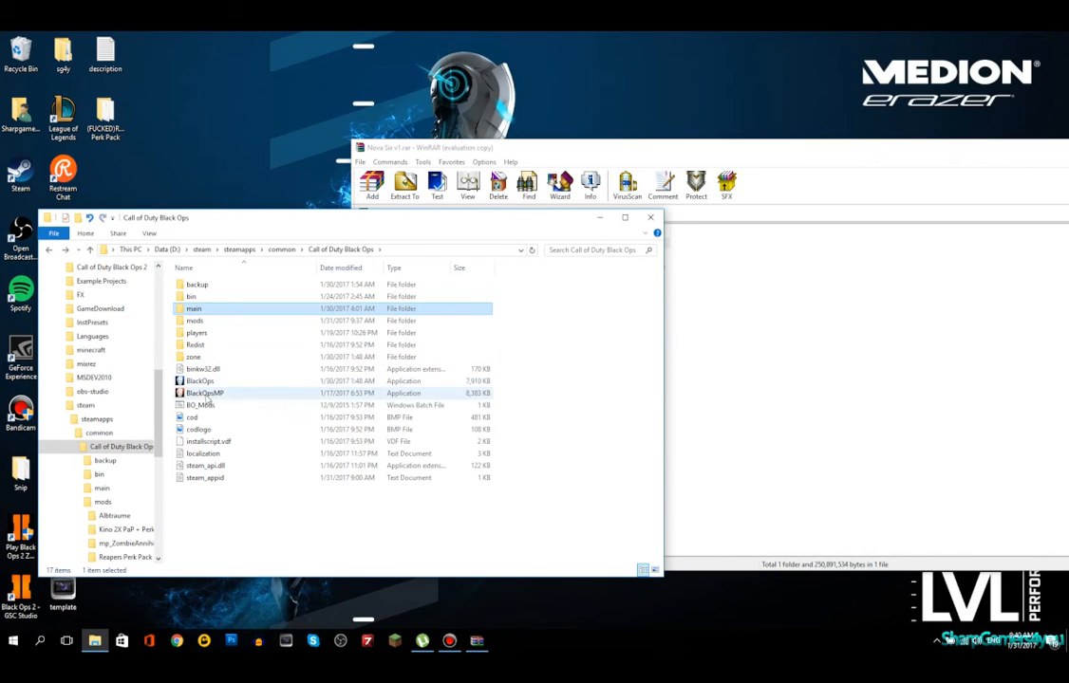
click(200, 405)
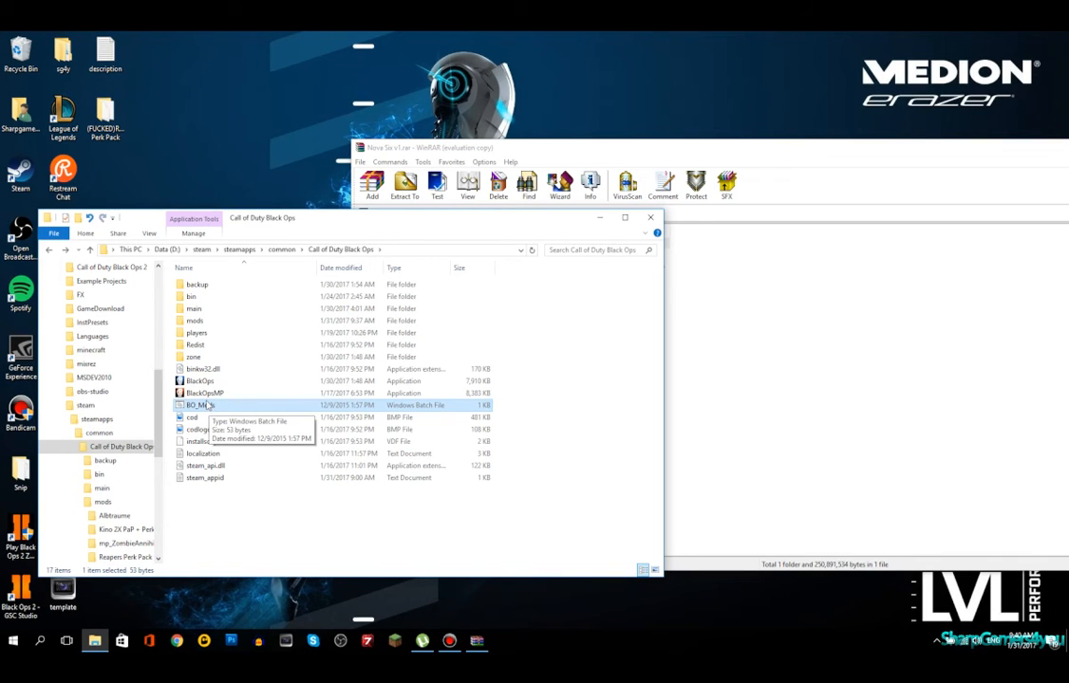
mouse_move(519, 158)
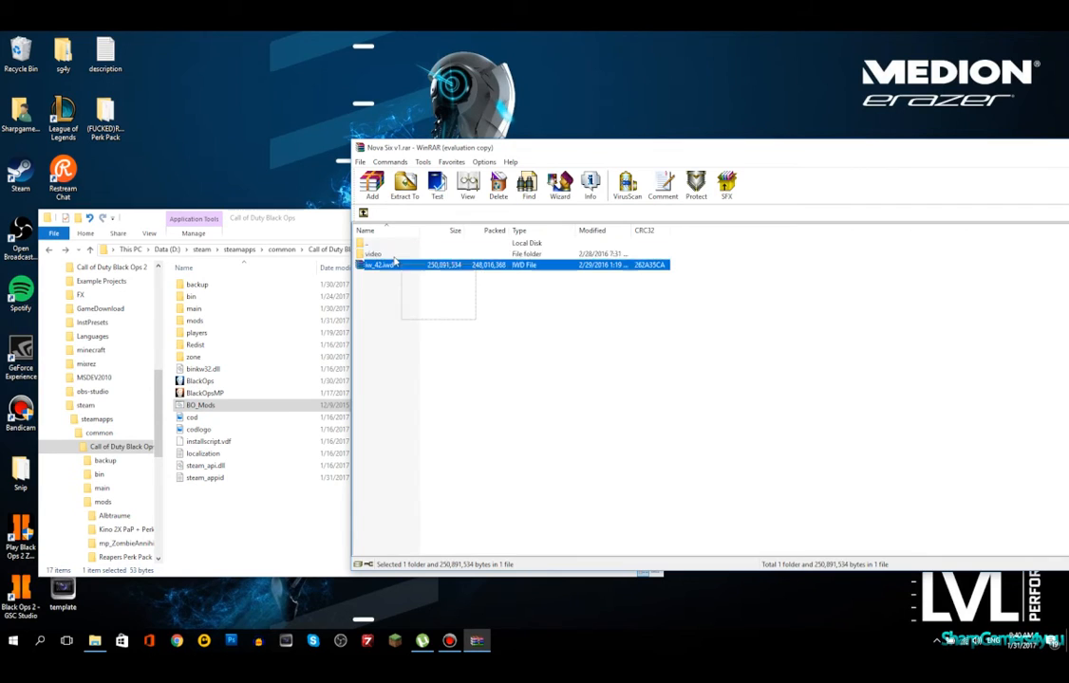
Close the game folder and Nova Six archive windows, leaving the desktop
click(413, 309)
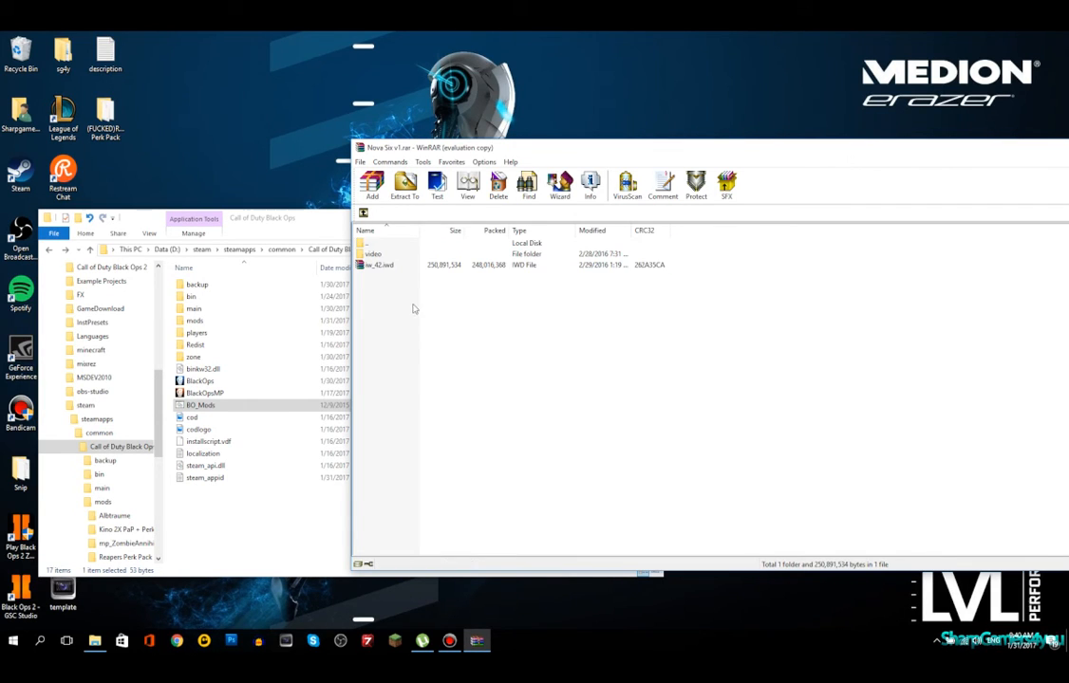
mouse_move(453, 157)
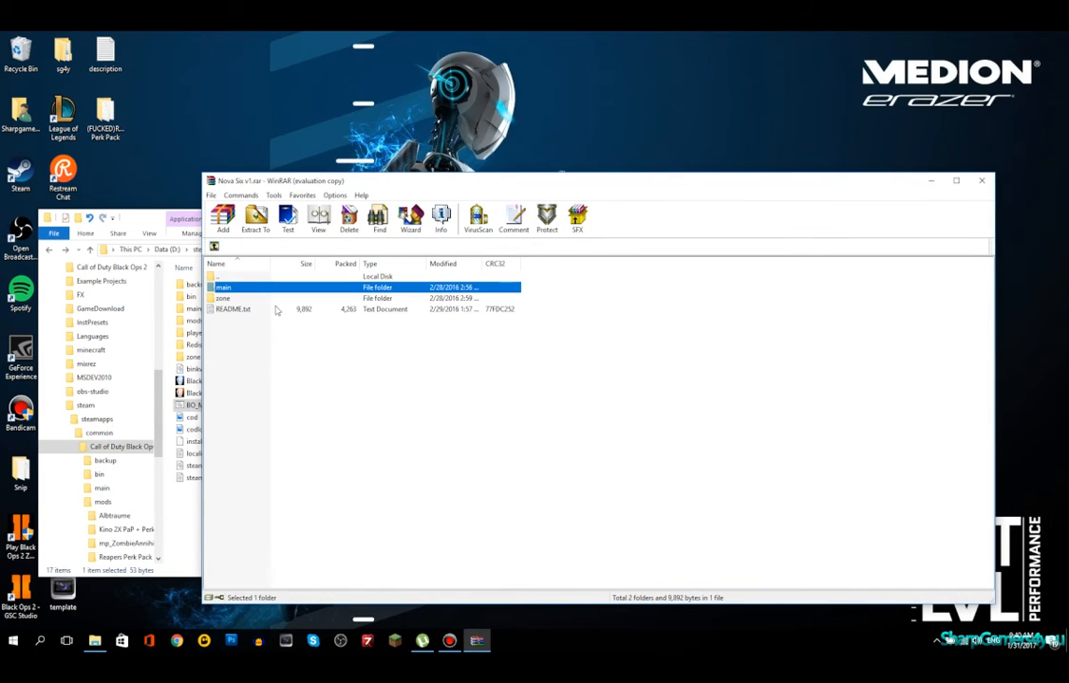
click(223, 298)
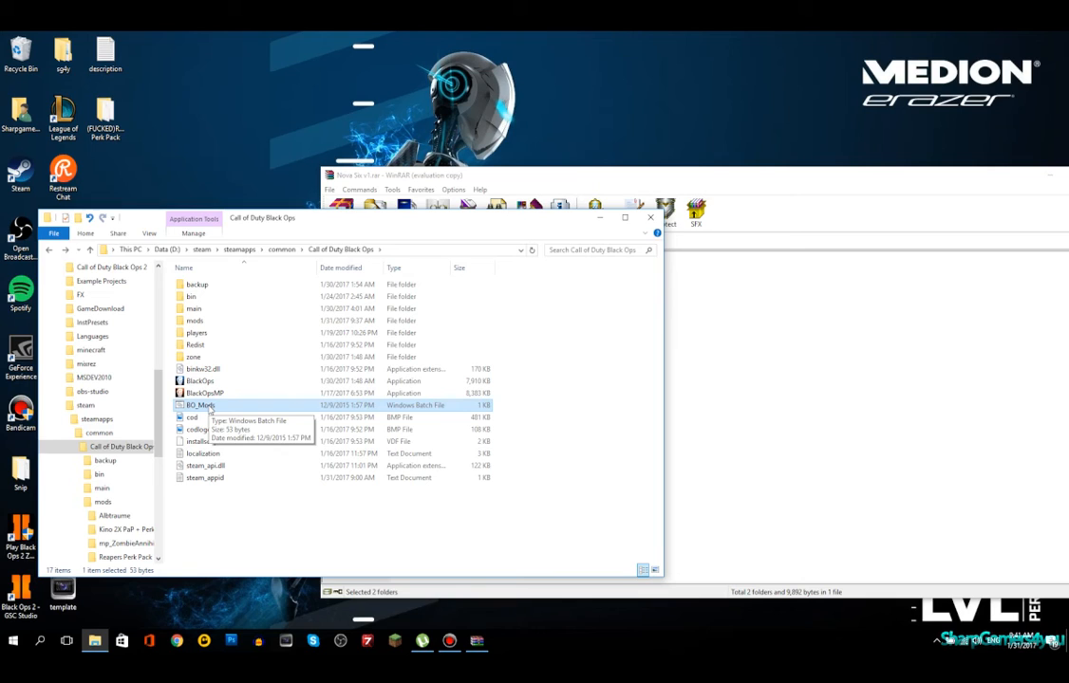
mouse_move(218, 353)
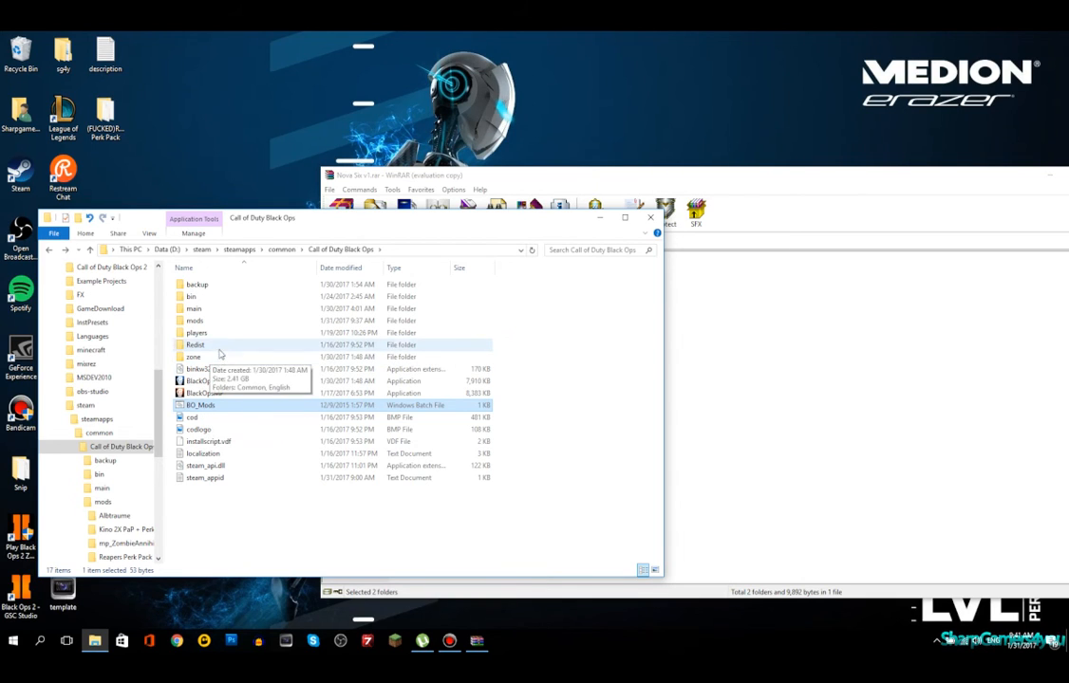
mouse_move(216, 333)
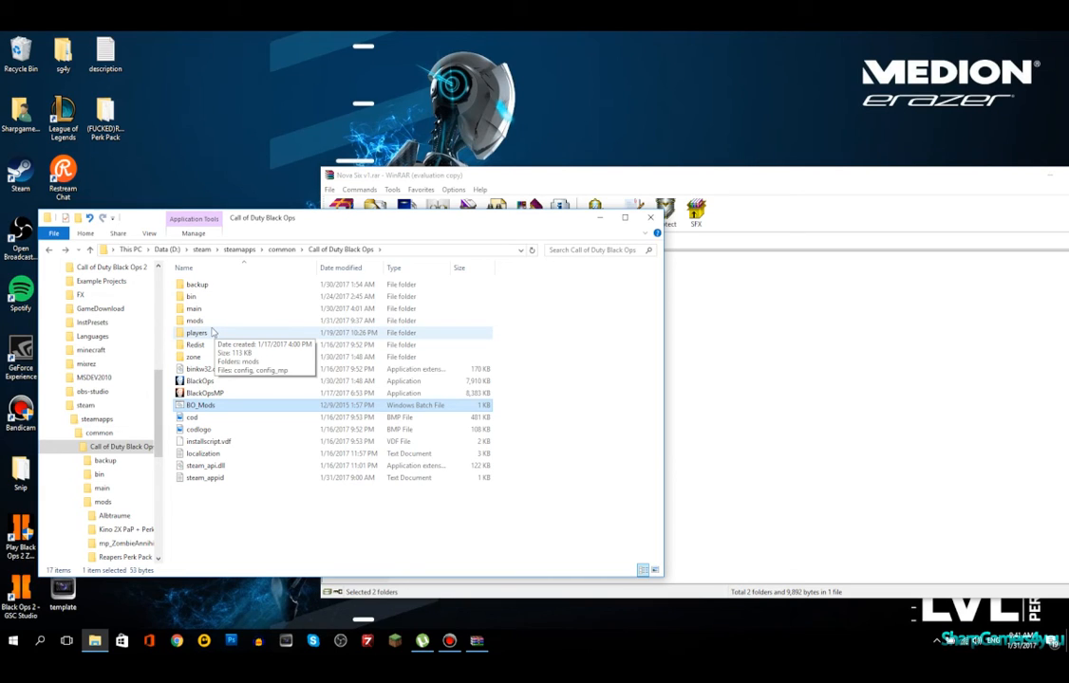
click(194, 308)
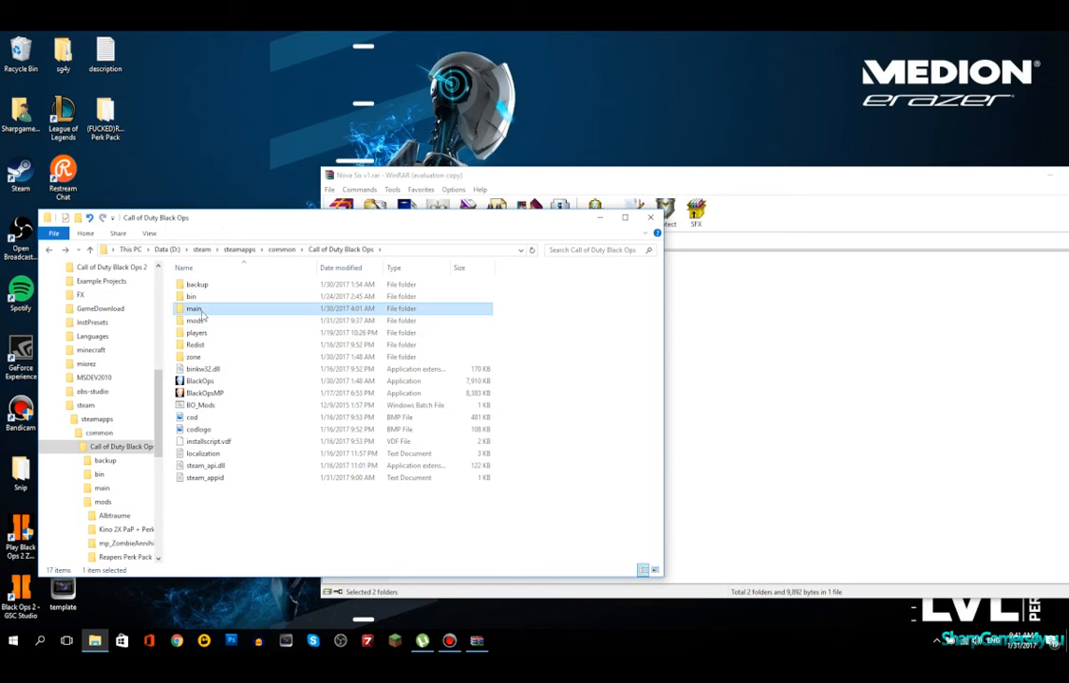
click(194, 355)
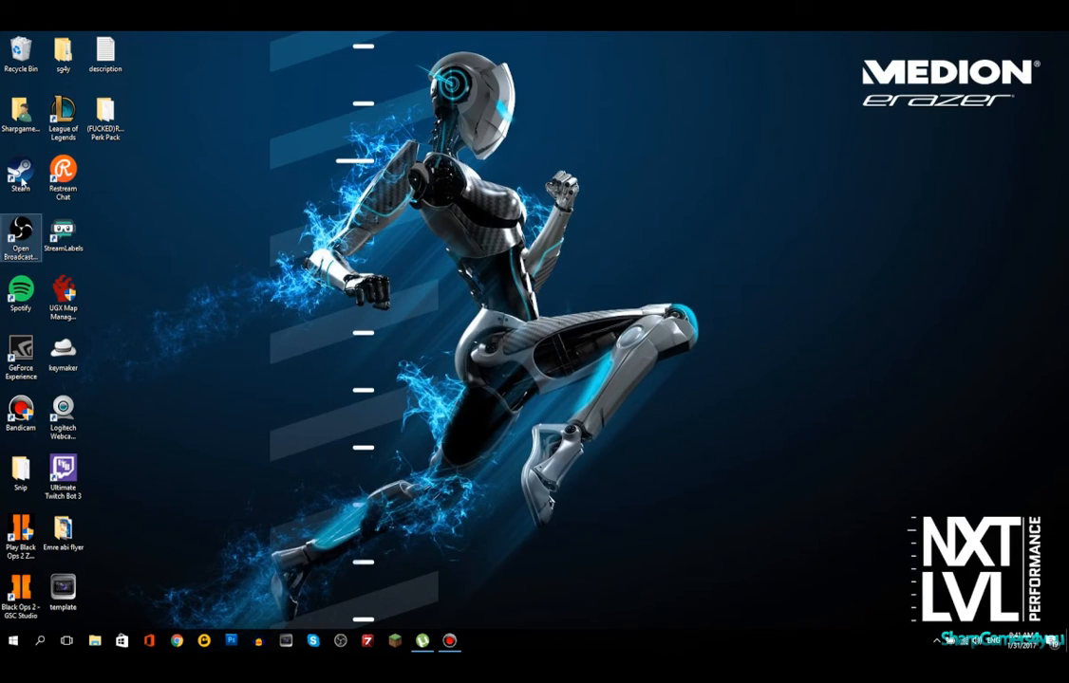
Run Steam's Verify Integrity of Game Files on Call of Duty: Black Ops from Local Files, then close Properties
double_click(21, 175)
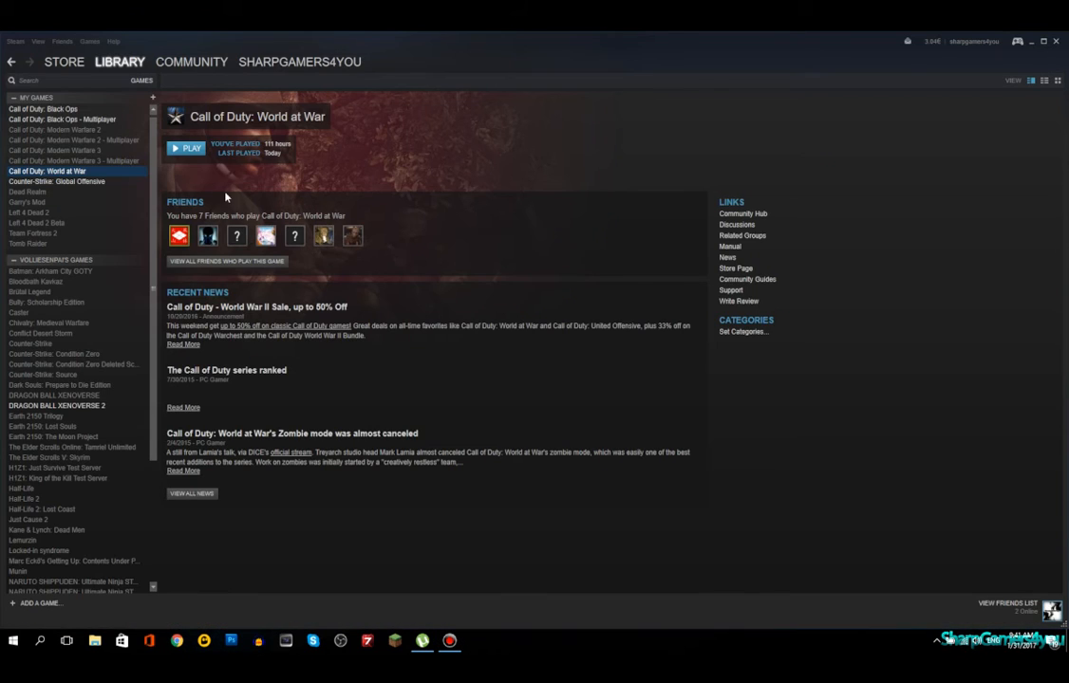
right_click(42, 109)
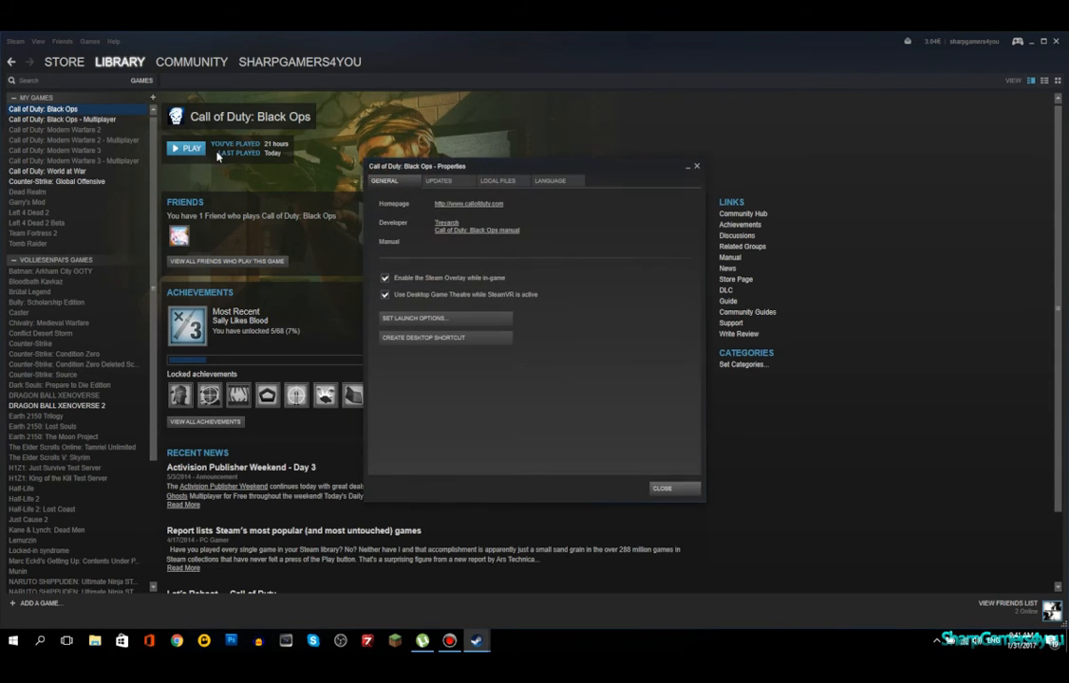
click(497, 181)
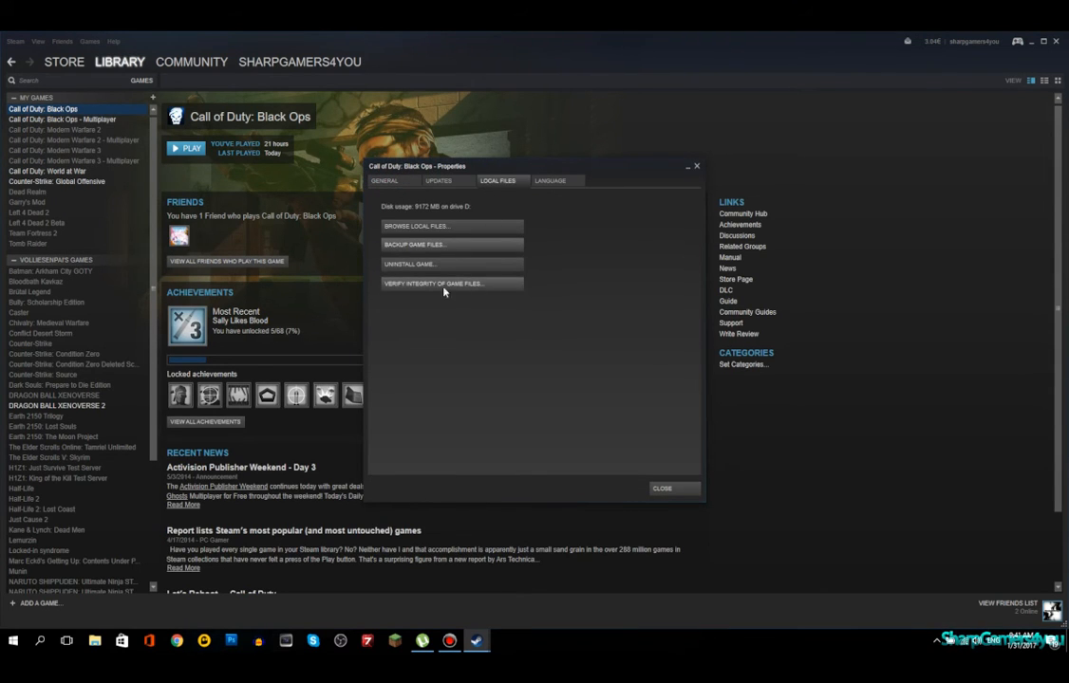
click(434, 283)
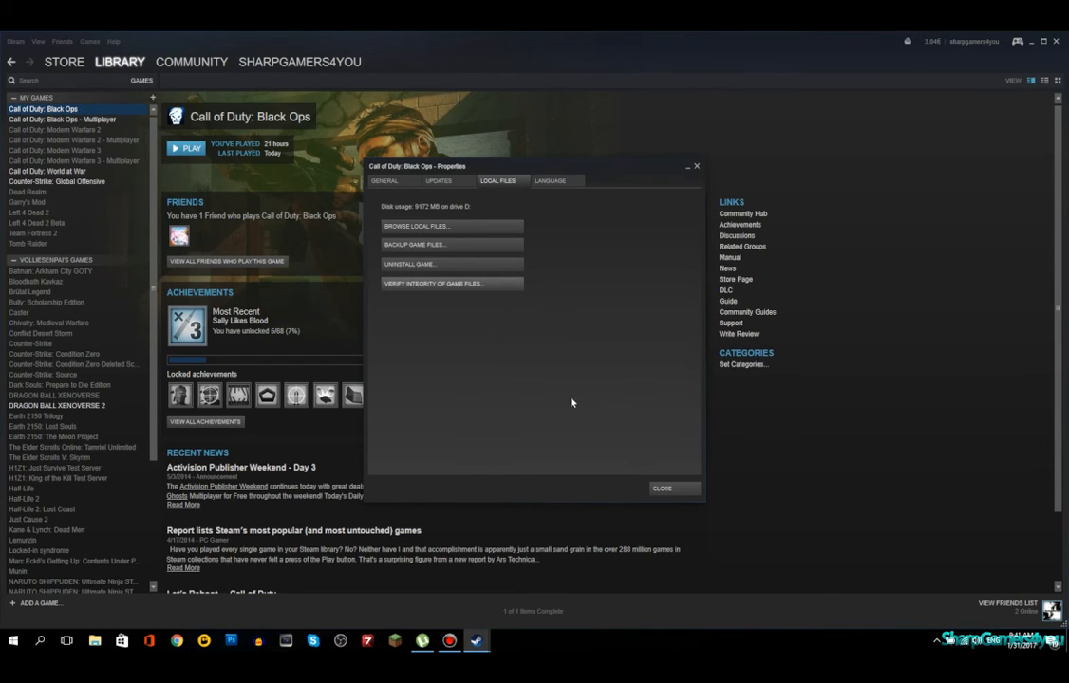
mouse_move(427, 302)
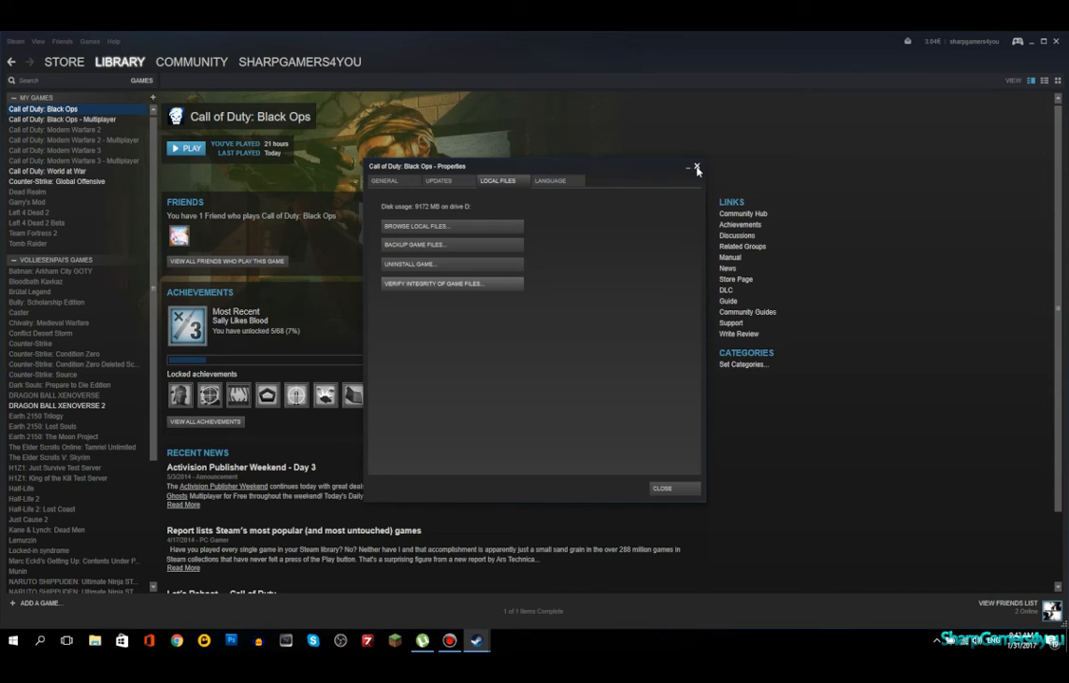
click(696, 168)
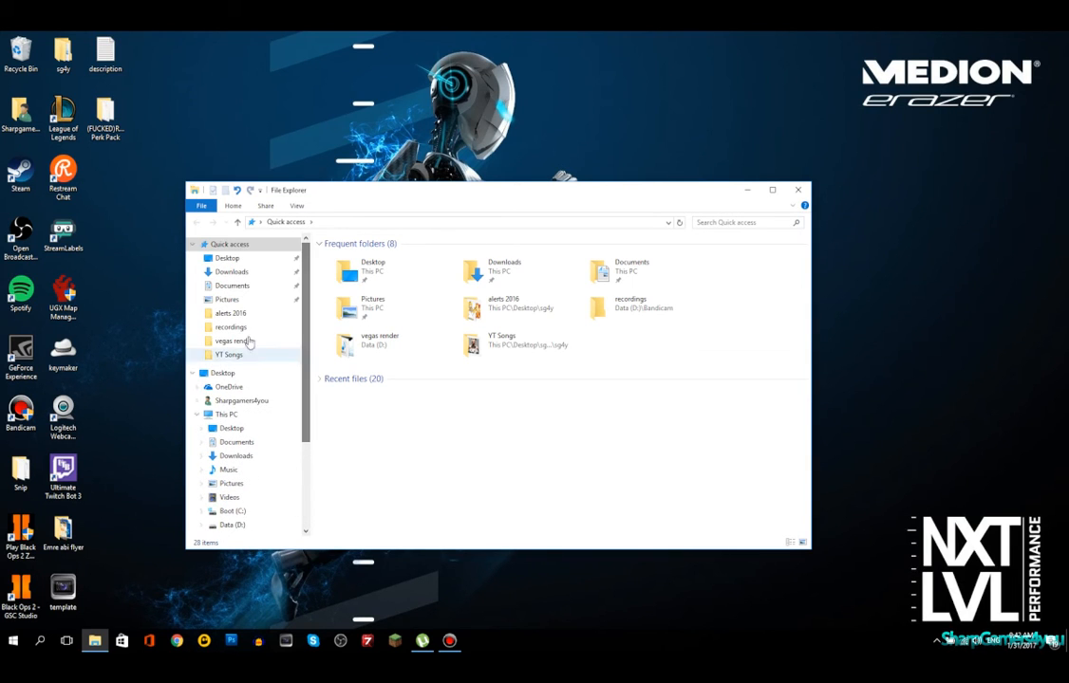
Navigate Data (D:) > steam > steamapps > common into the Call of Duty Black Ops folder
click(232, 525)
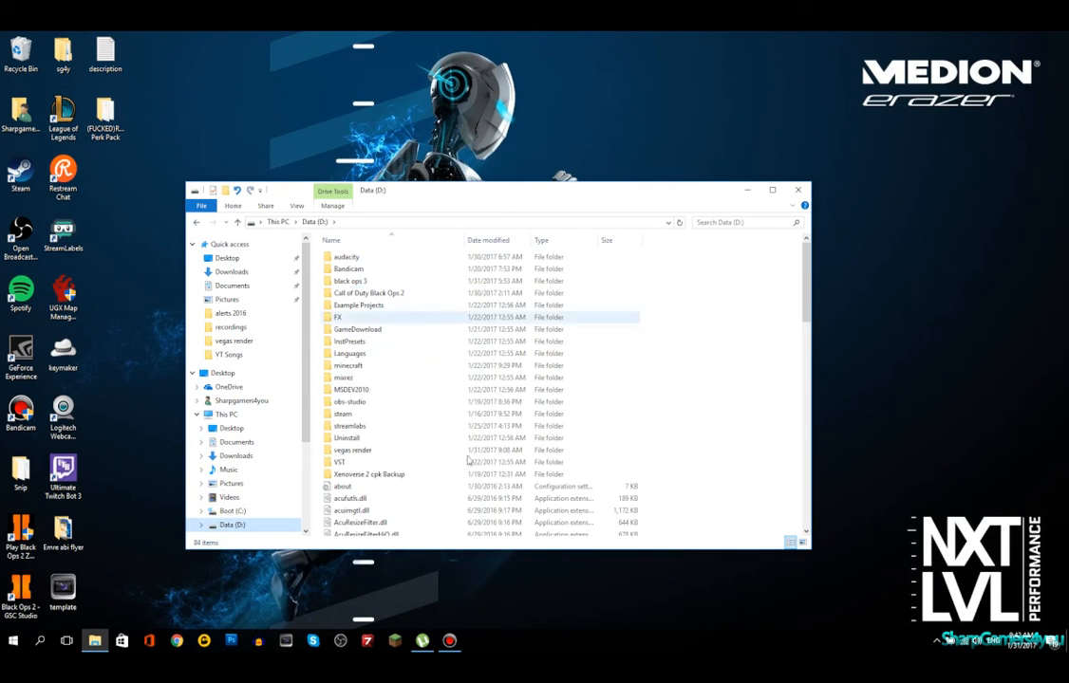
click(378, 437)
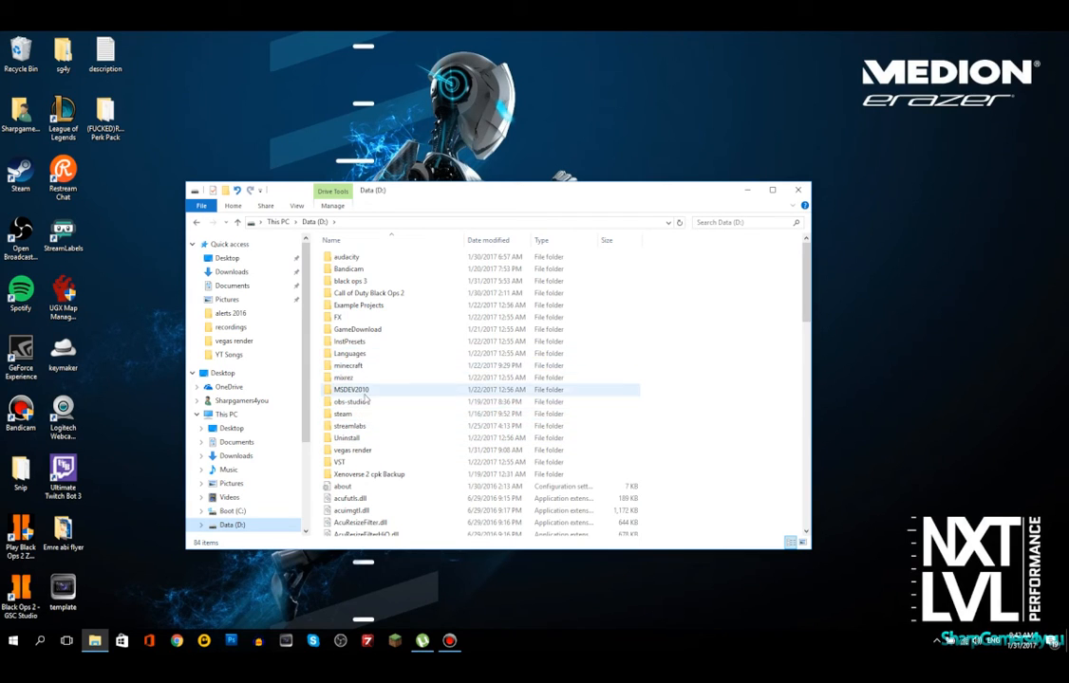
click(368, 293)
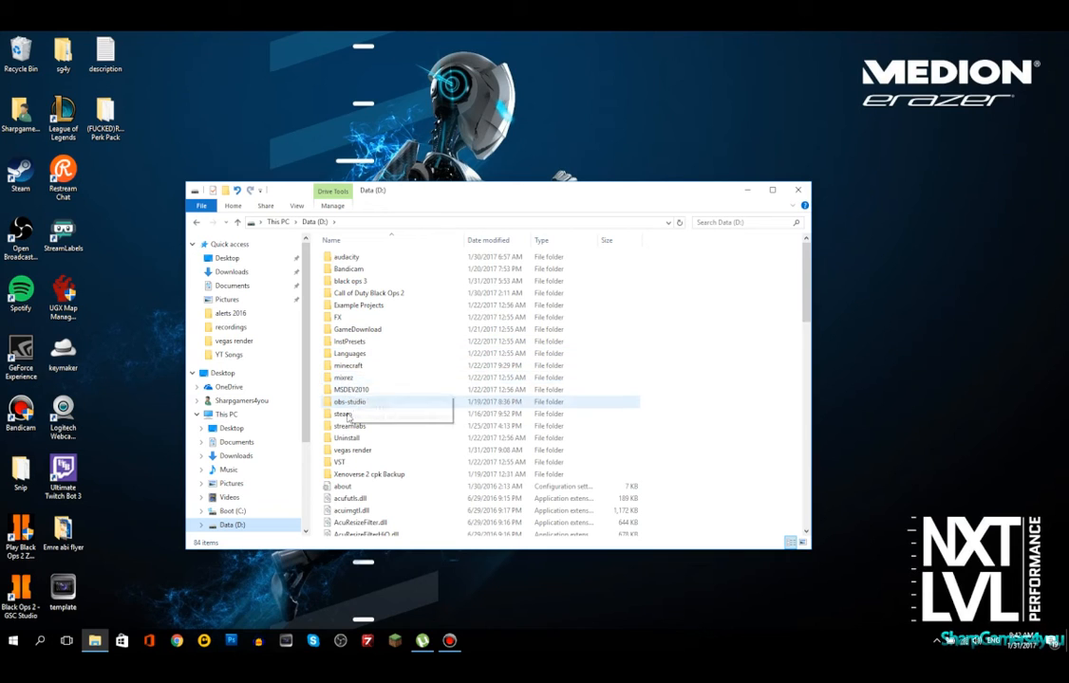
click(344, 413)
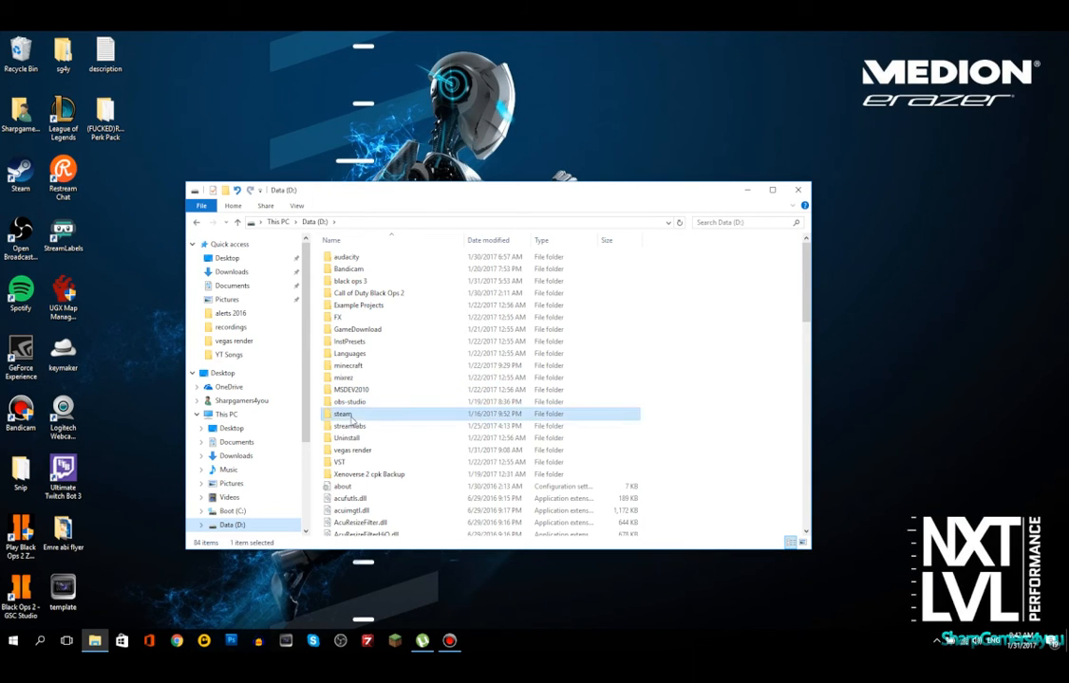
double_click(341, 414)
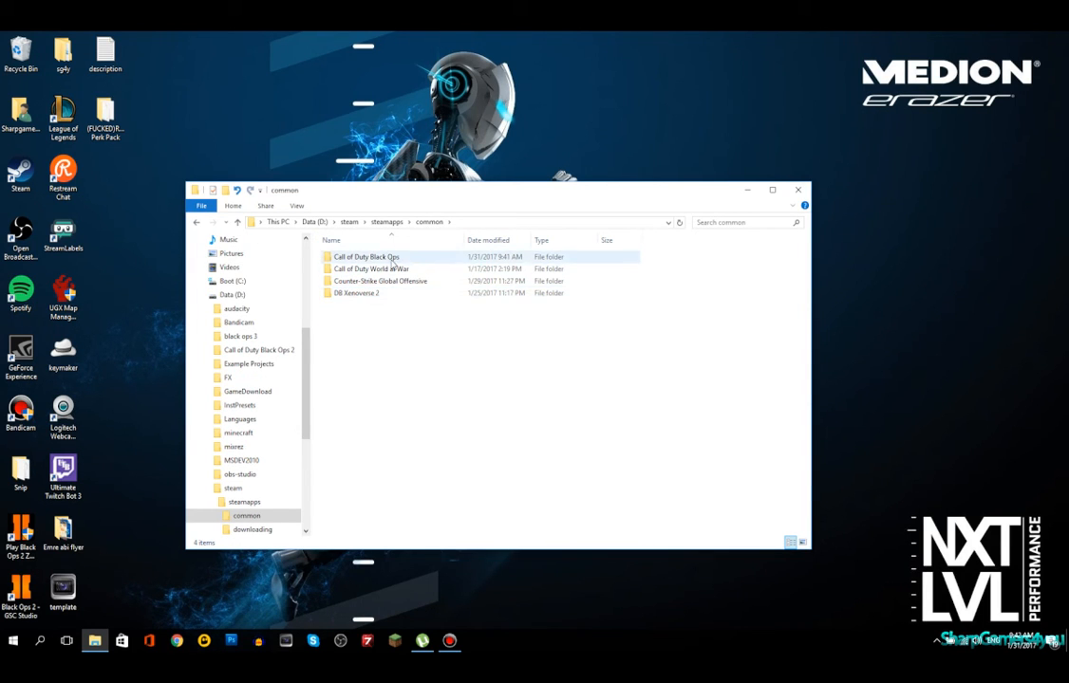
double_click(365, 257)
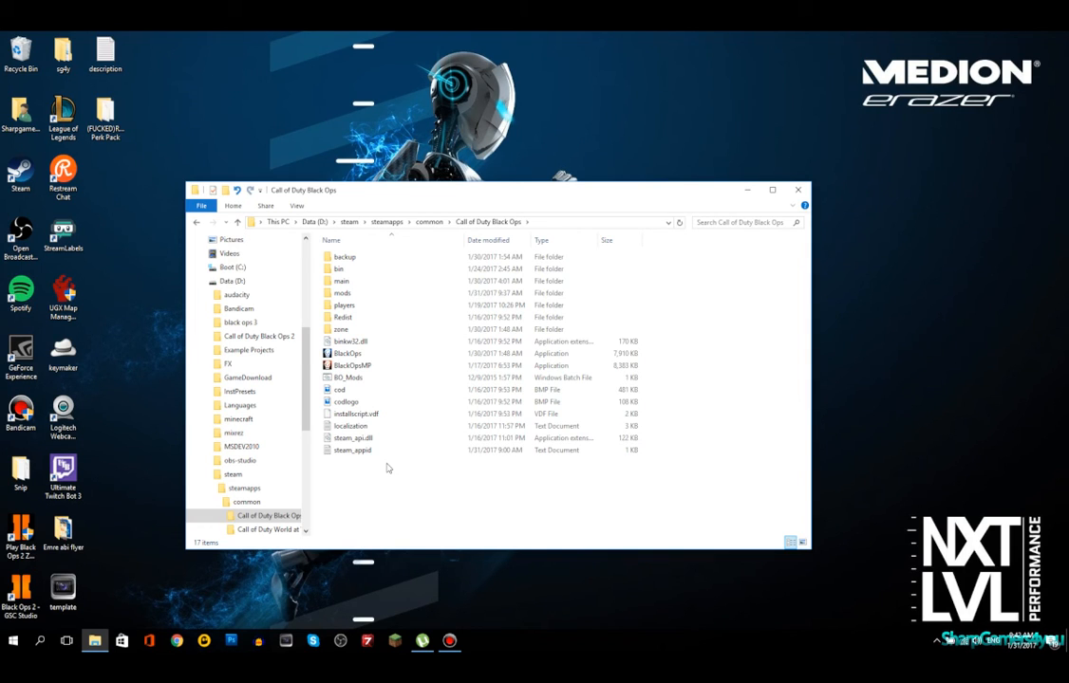
click(340, 390)
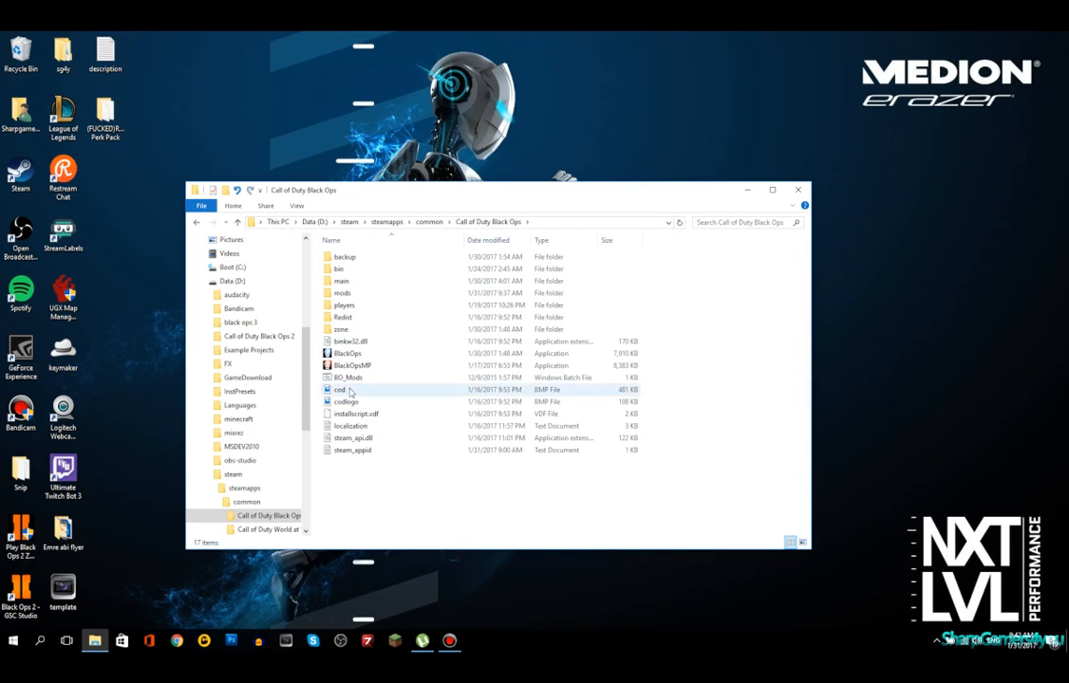
mouse_move(340, 390)
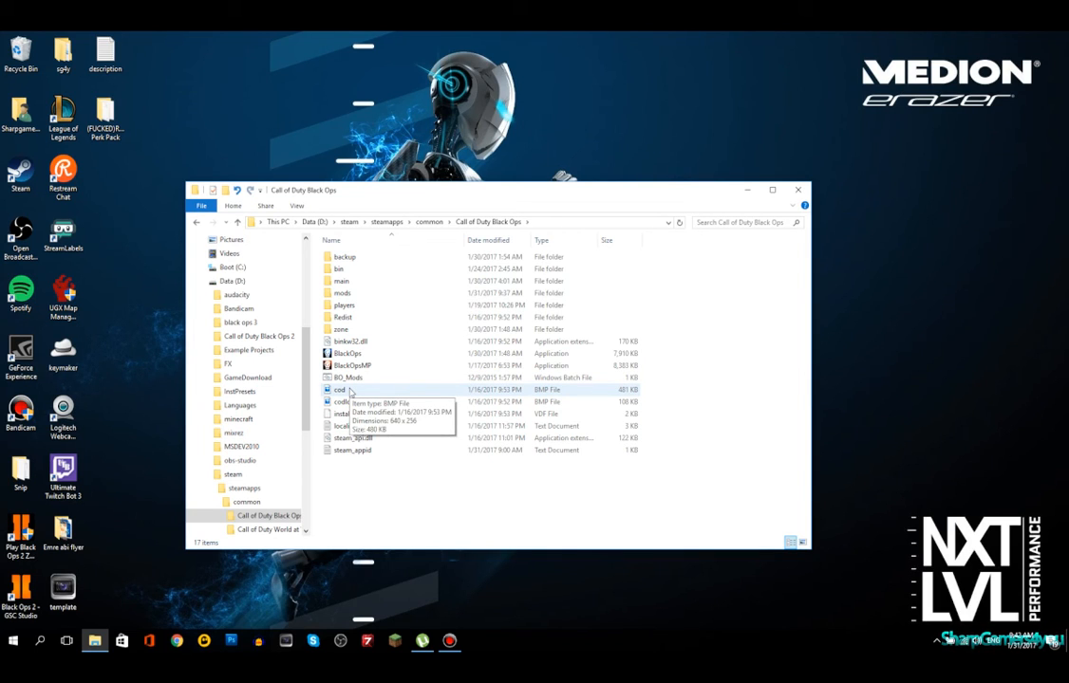
mouse_move(466, 468)
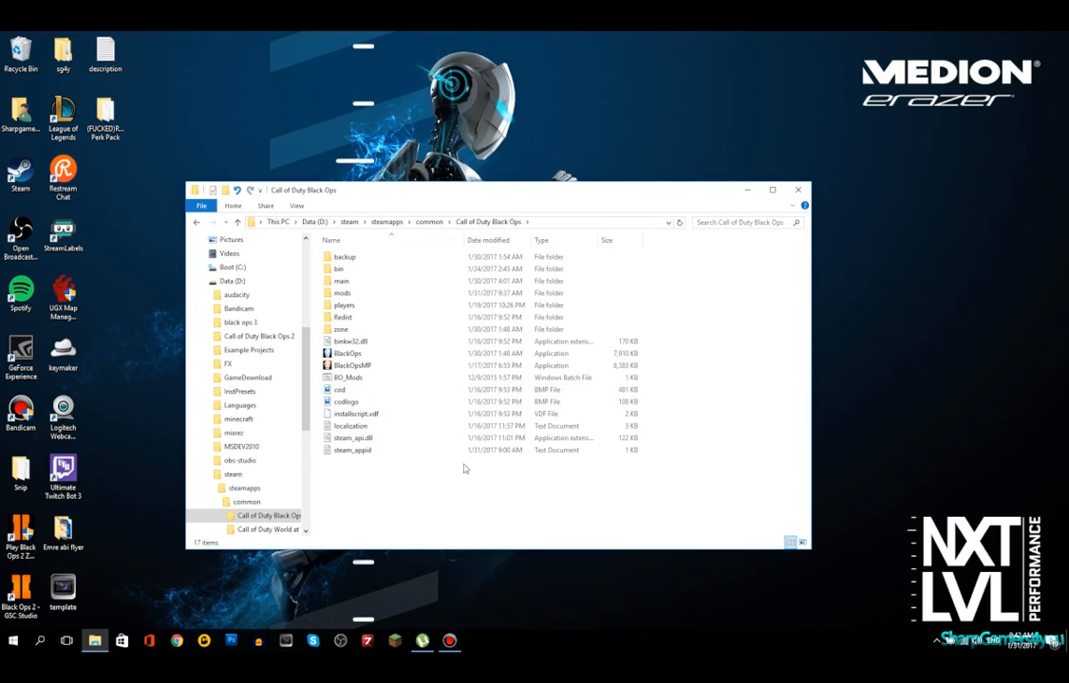
mouse_move(460, 469)
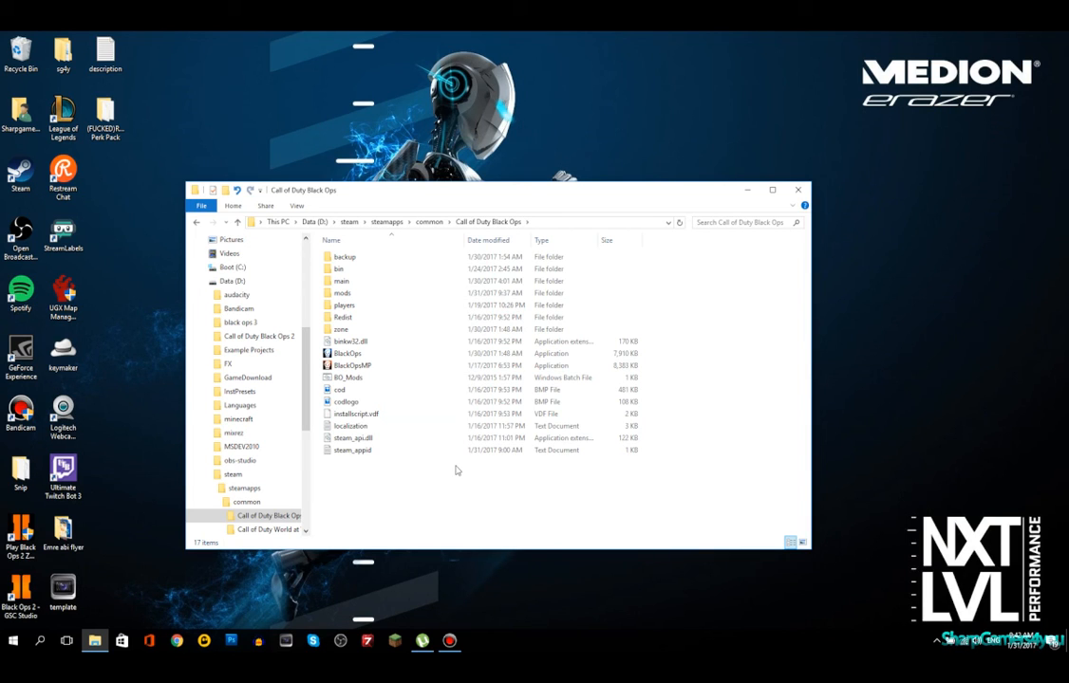
mouse_move(450, 465)
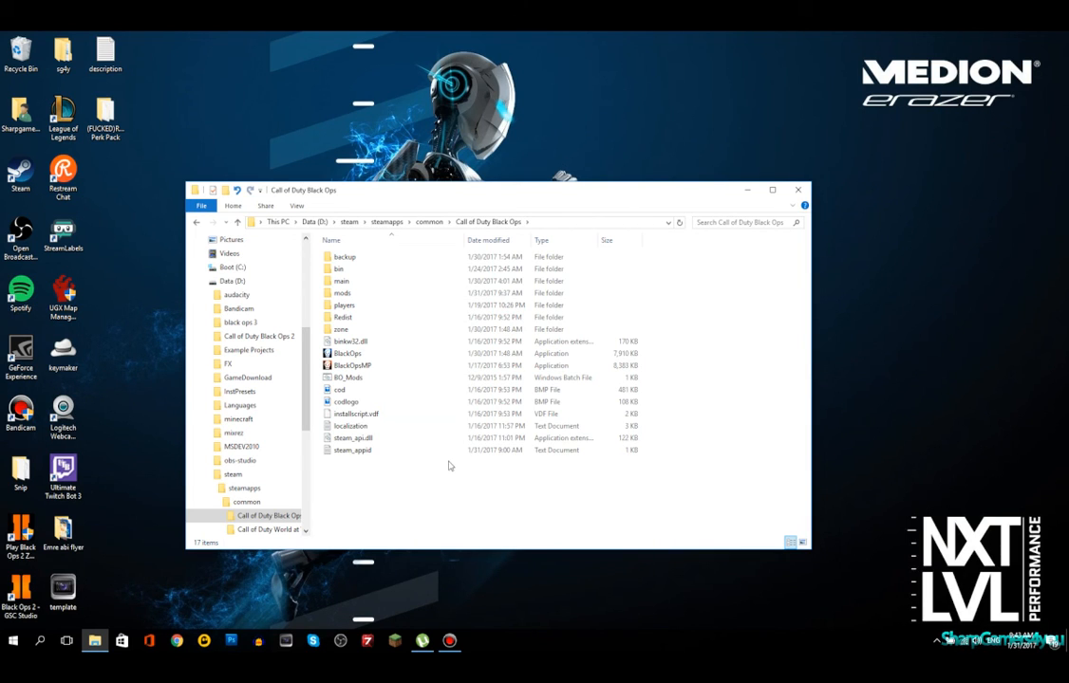
mouse_move(404, 475)
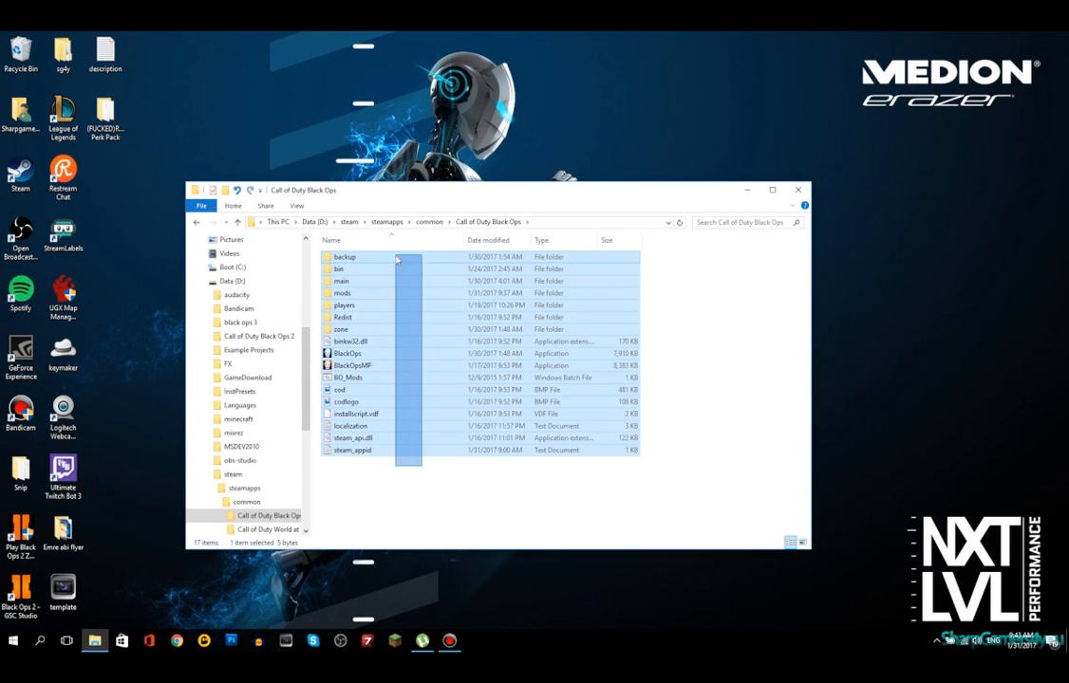
click(347, 353)
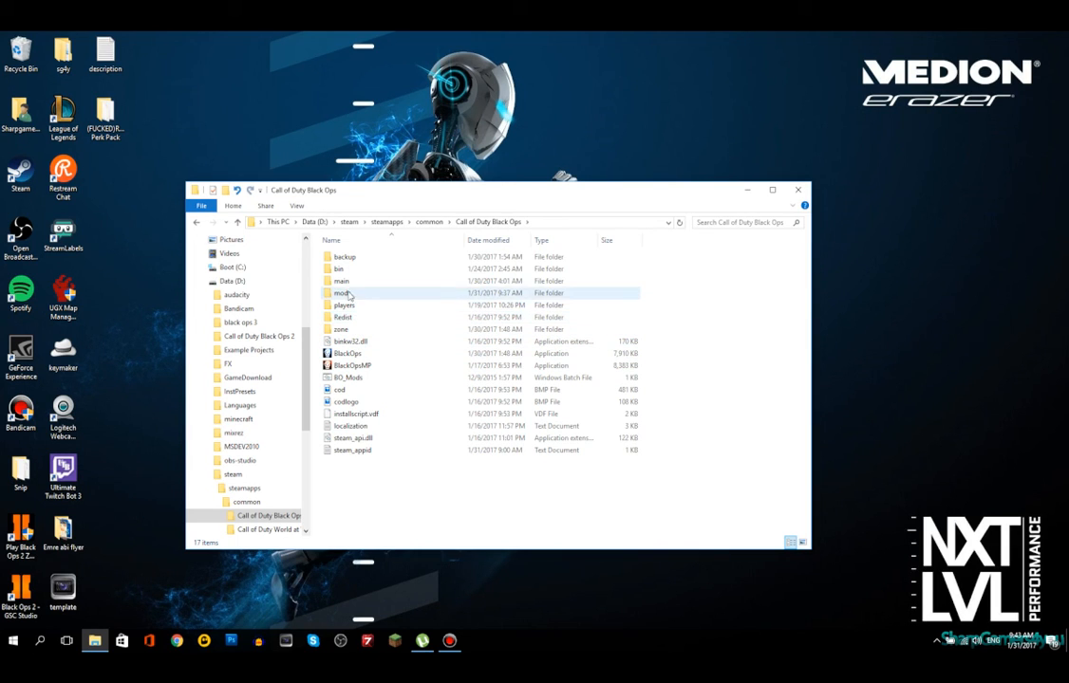
mouse_move(354, 280)
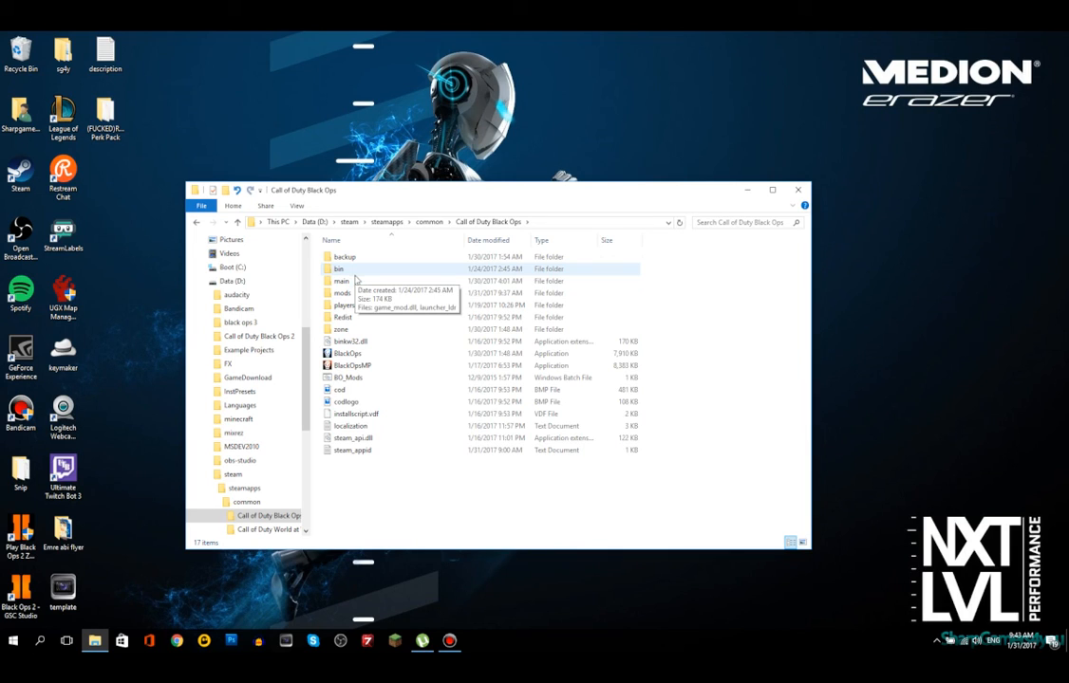
mouse_move(364, 476)
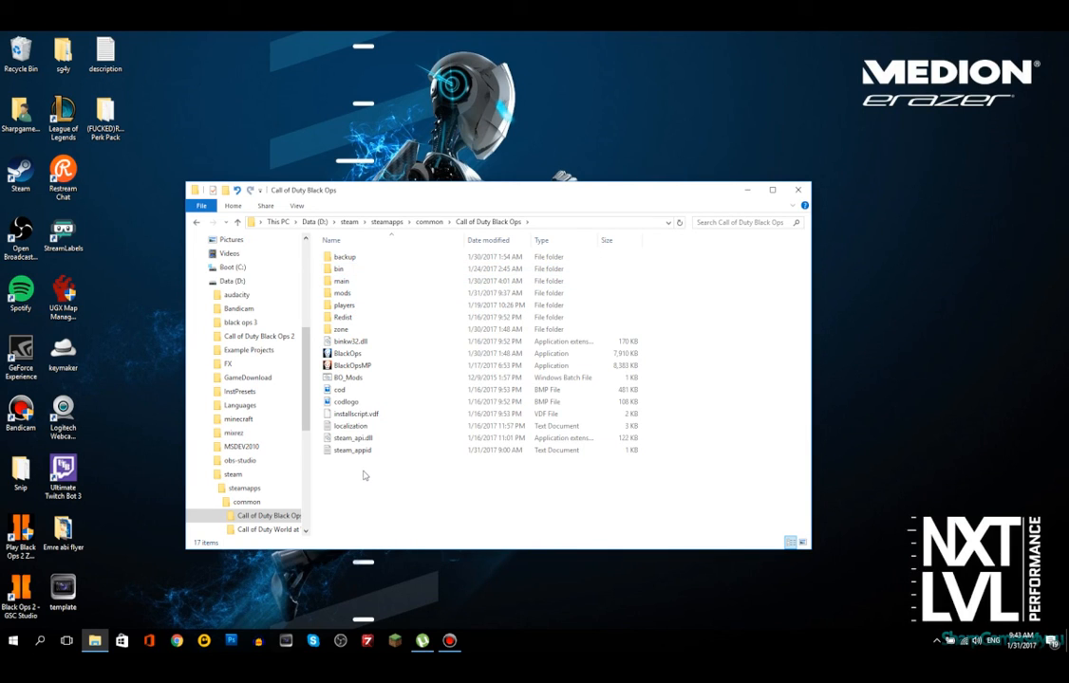